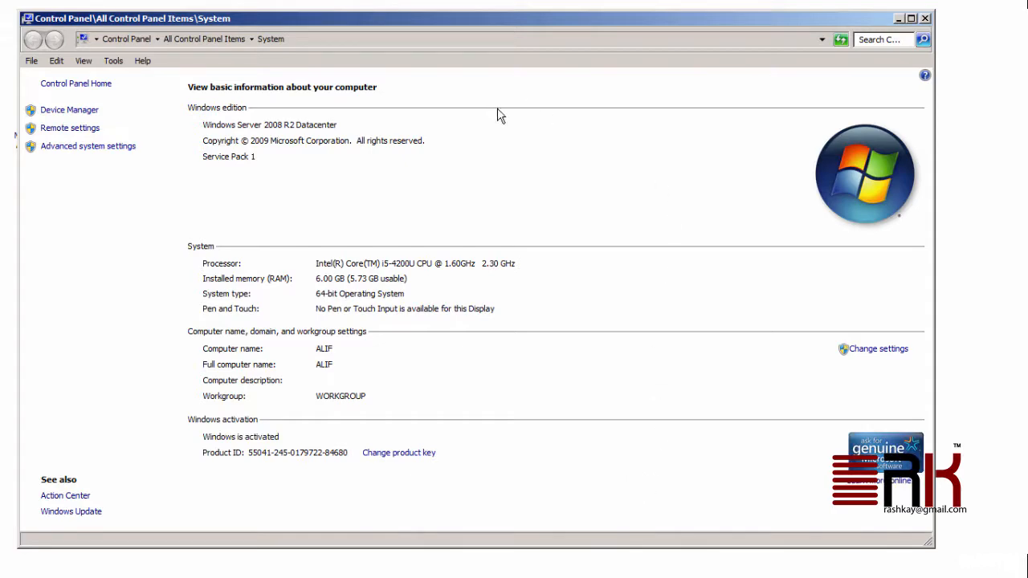
{"action": "mouse_move", "coordinate": [478, 127]}
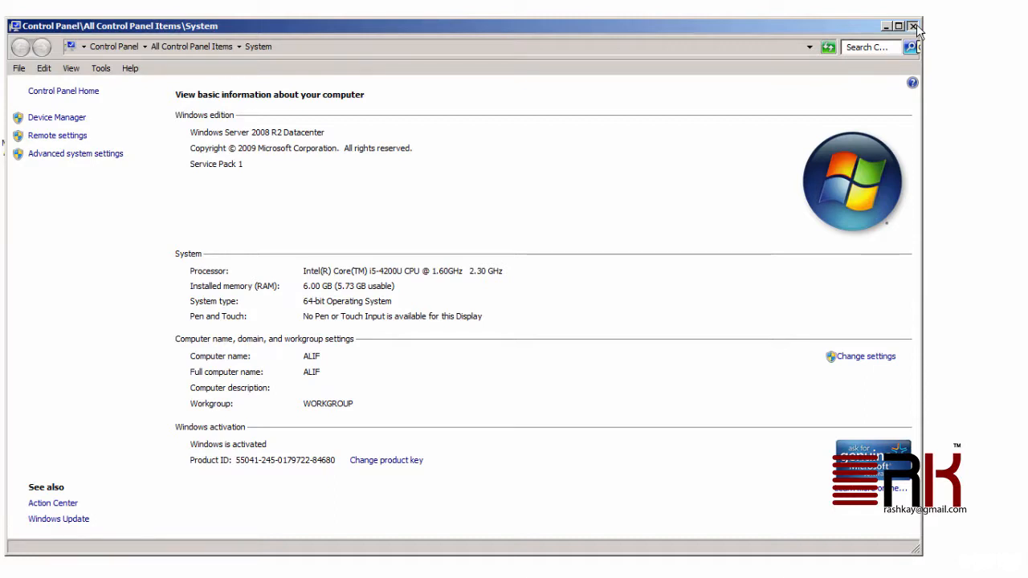
Close the System window and open Local Disk (C:) in Explorer
{"action": "left_click", "coordinate": [913, 26]}
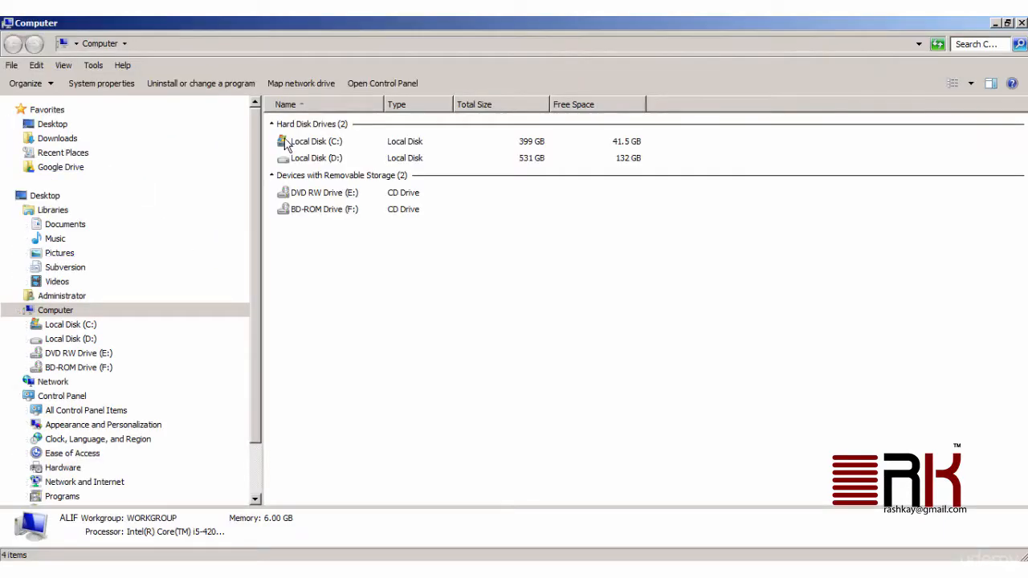
{"action": "double_click", "coordinate": [316, 141]}
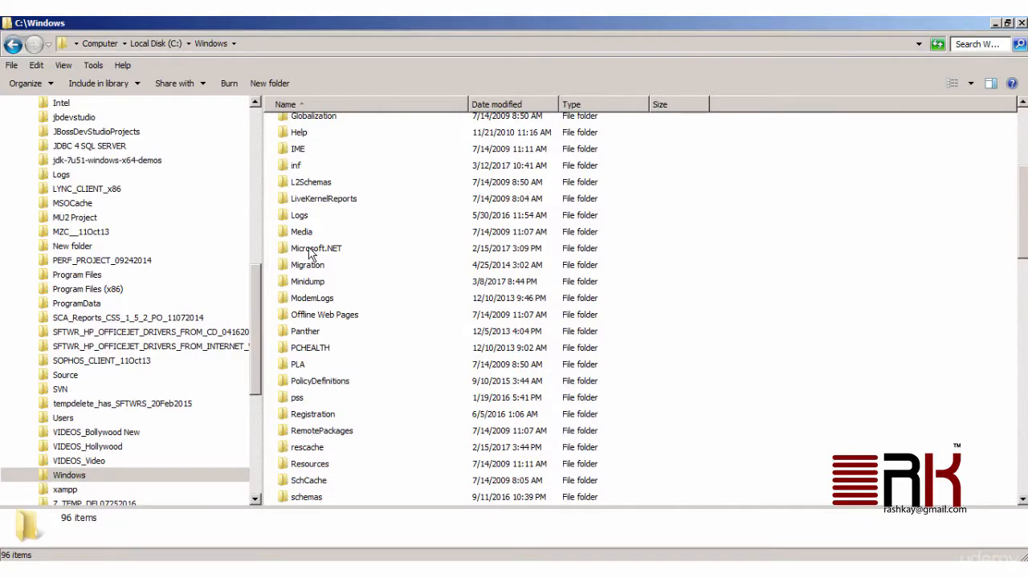
Browse into Microsoft.NET\Framework64 and select the v3.5 framework folder
{"action": "double_click", "coordinate": [316, 248]}
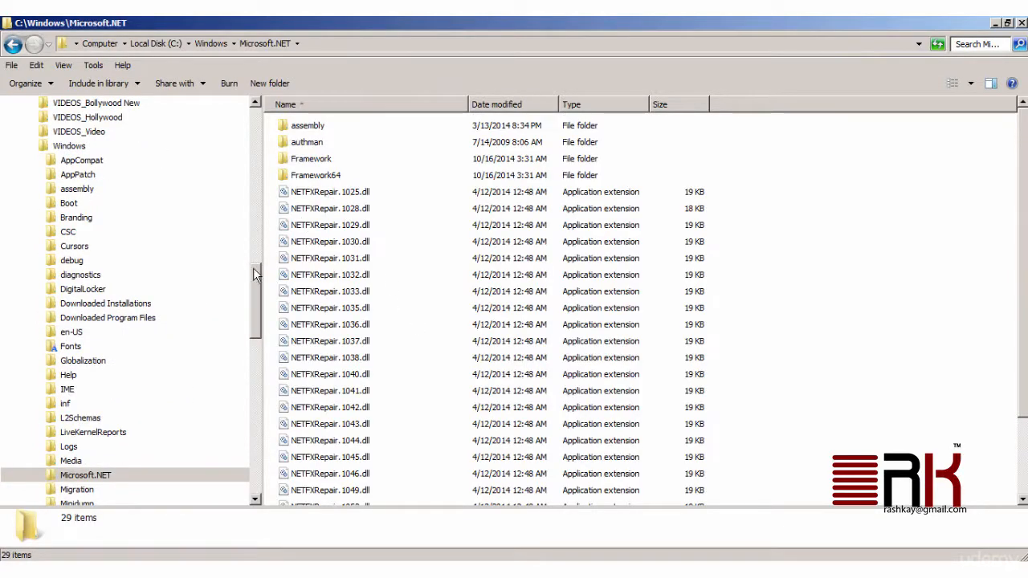
{"action": "left_click", "coordinate": [314, 175]}
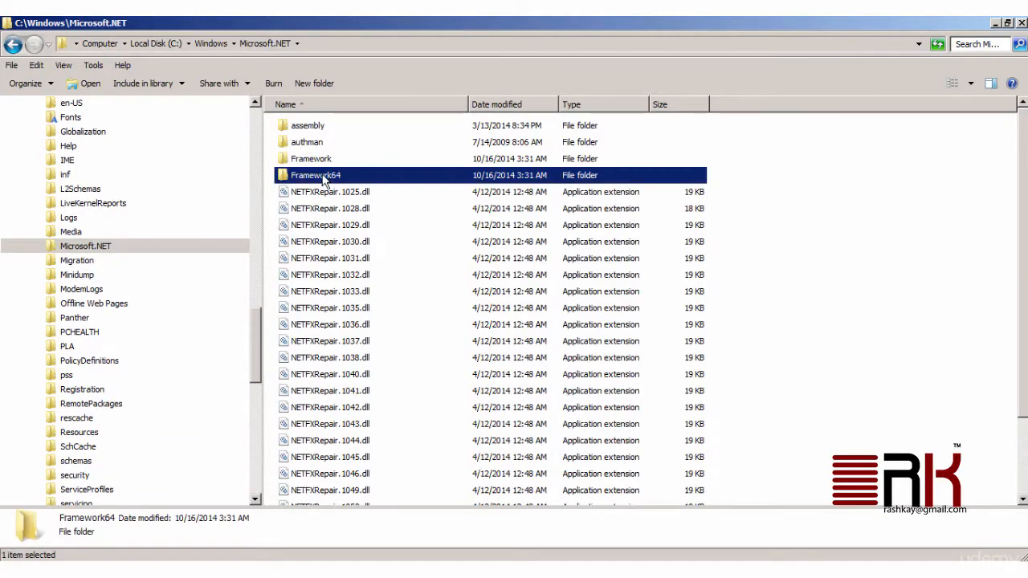
{"action": "double_click", "coordinate": [315, 175]}
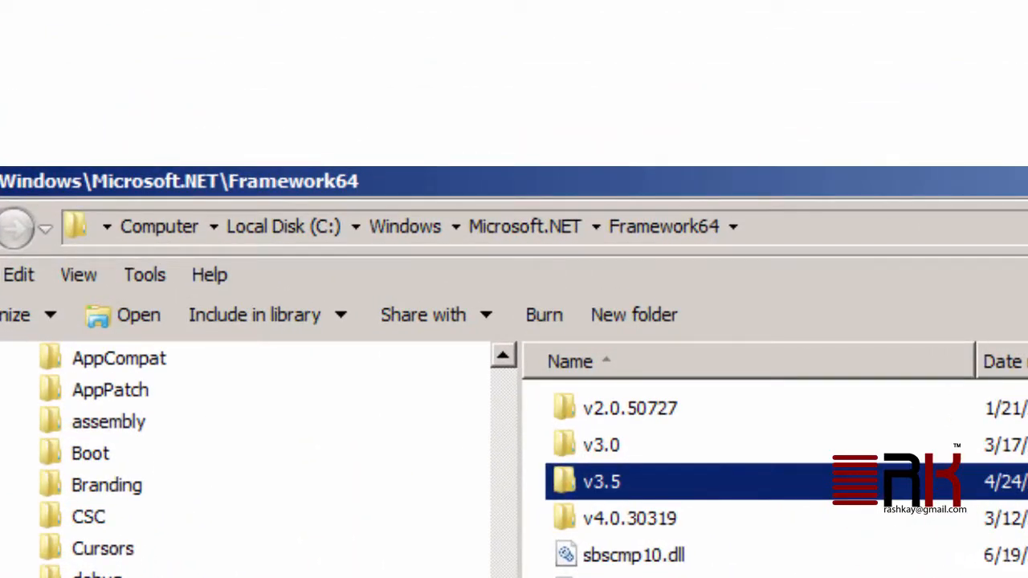
{"action": "left_click", "coordinate": [629, 518]}
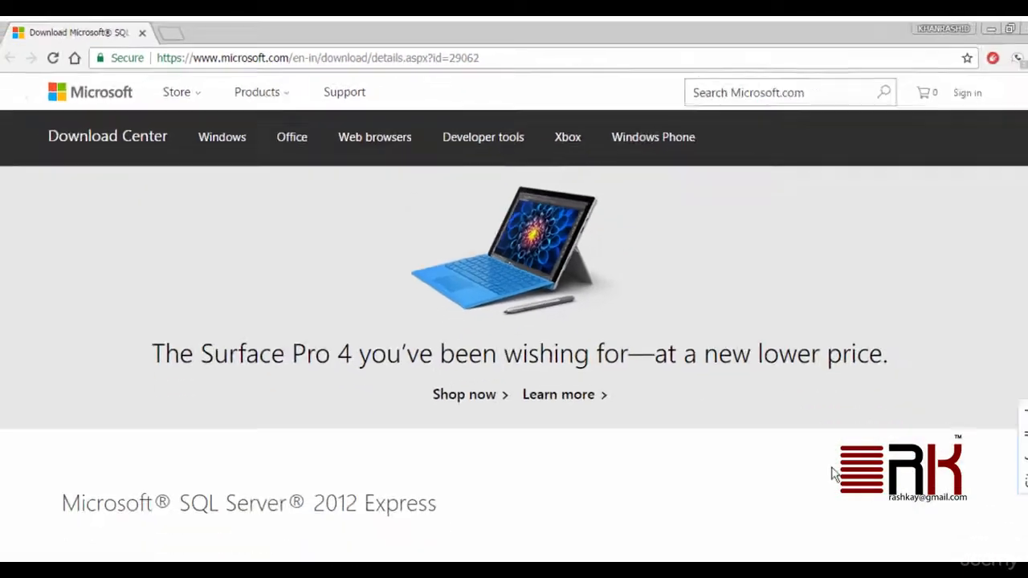
Open the SQL Server 2012 Express download list and highlight the SQLEXPRADV_x64_ENU file name
{"action": "scroll", "scroll_direction": "down", "scroll_amount": 3}
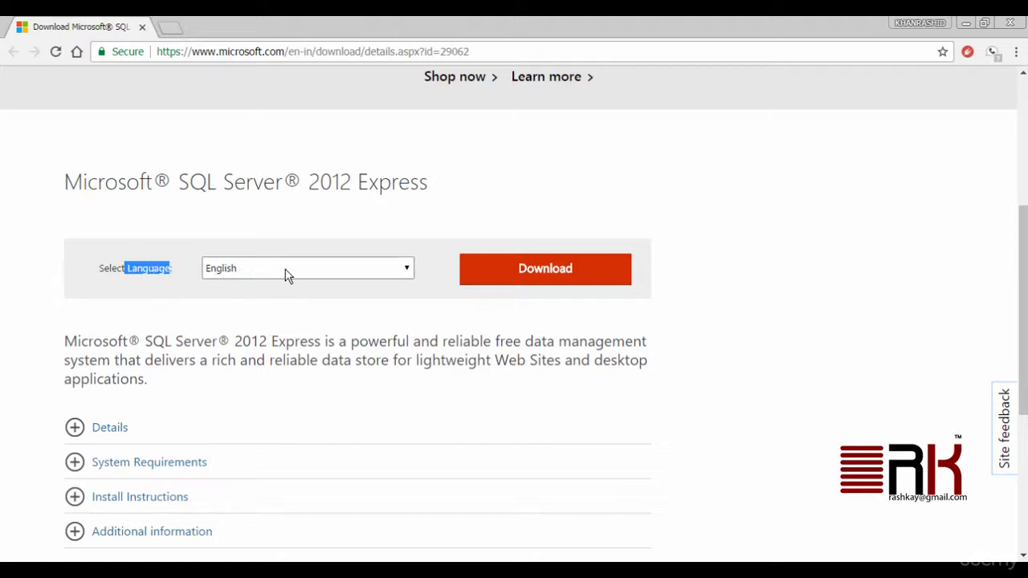
{"action": "mouse_move", "coordinate": [546, 268]}
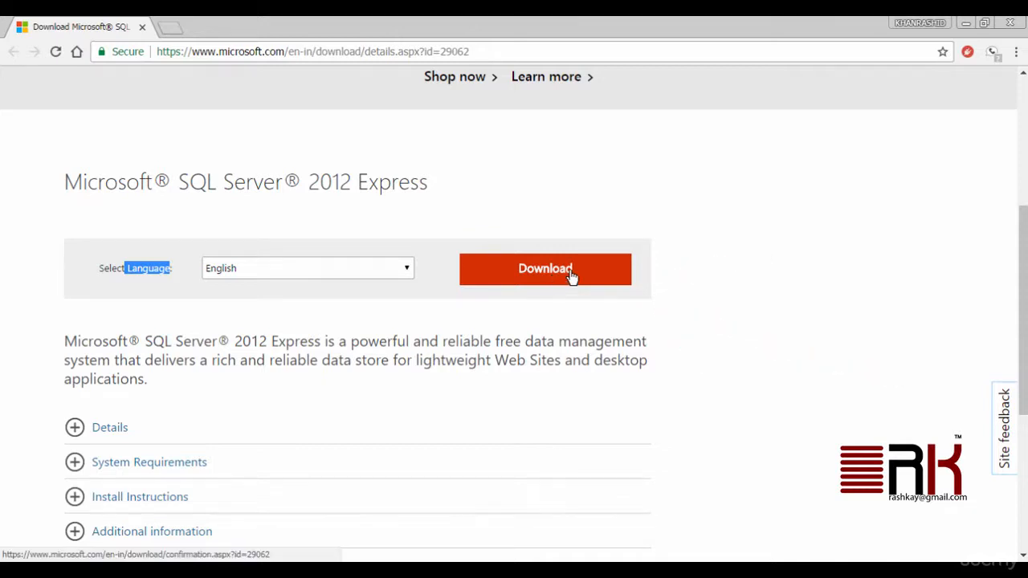
{"action": "left_click", "coordinate": [545, 268]}
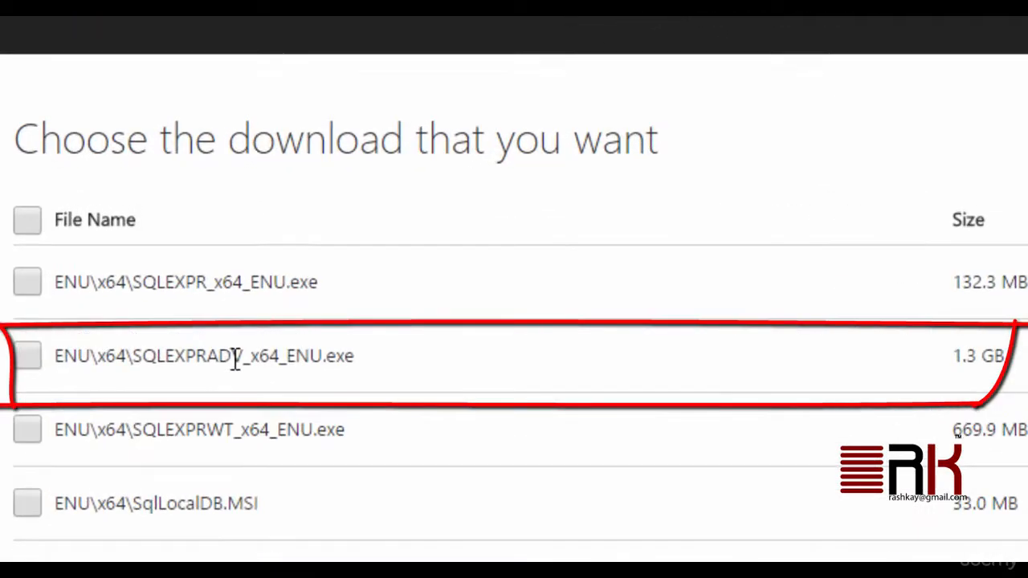
{"action": "double_click", "coordinate": [153, 356]}
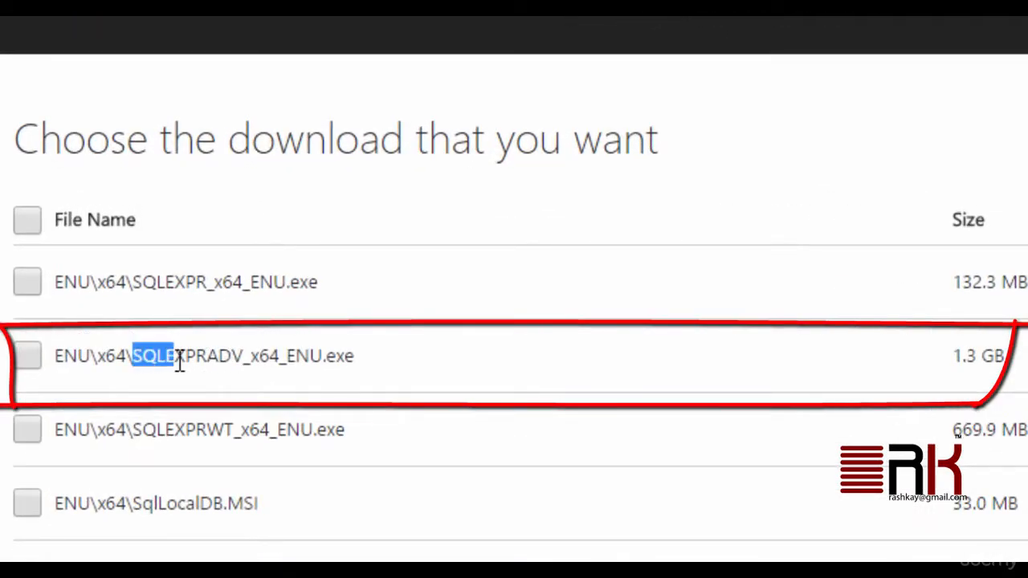
{"action": "left_click_drag", "start_coordinate": [173, 356], "coordinate": [325, 355]}
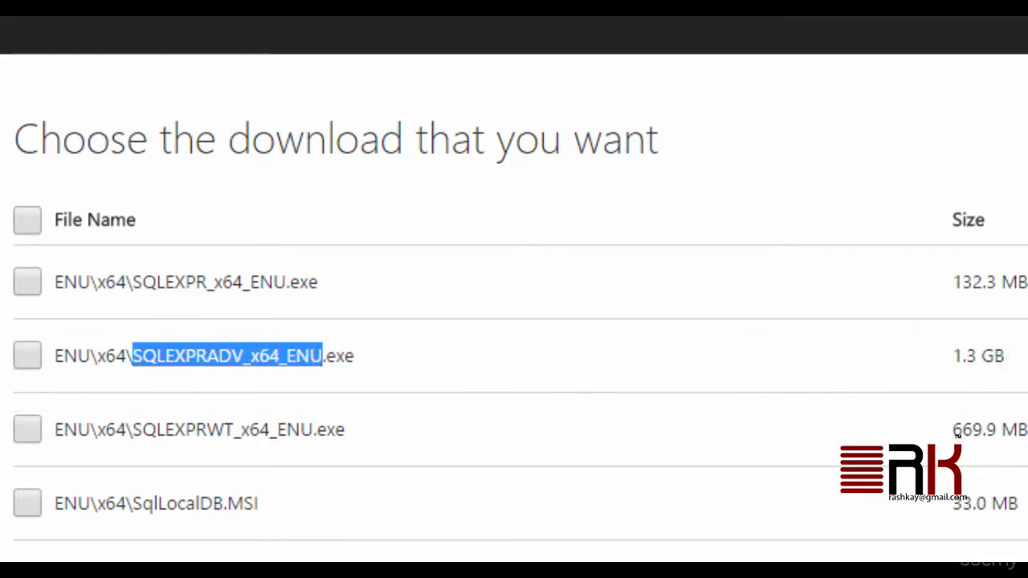
{"action": "left_click", "coordinate": [763, 478]}
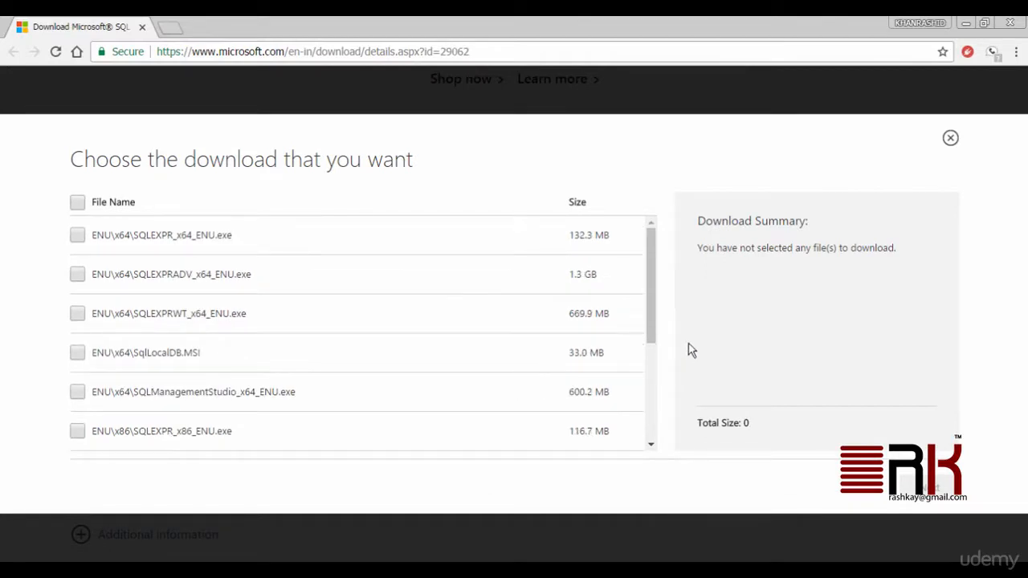
{"action": "mouse_move", "coordinate": [615, 289]}
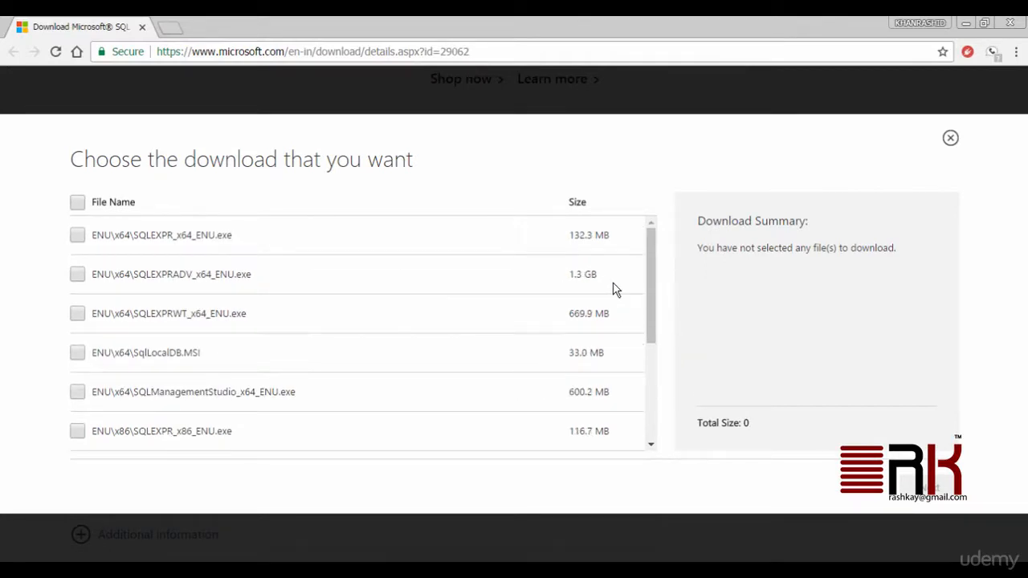
{"action": "mouse_move", "coordinate": [77, 281]}
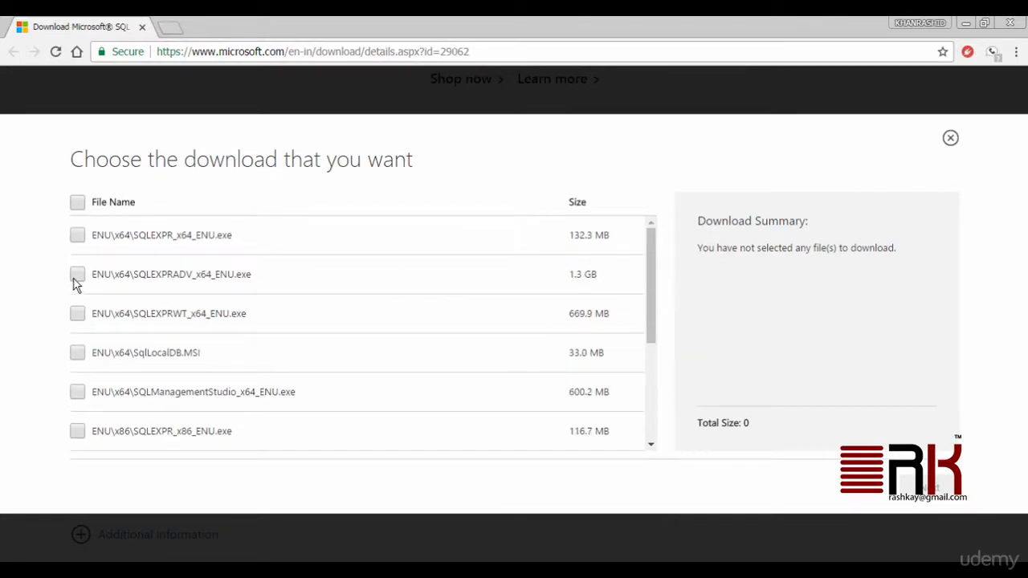
Select the 1.3 GB SQLEXPRADV_x64_ENU.exe installer and proceed to download
{"action": "left_click", "coordinate": [77, 274]}
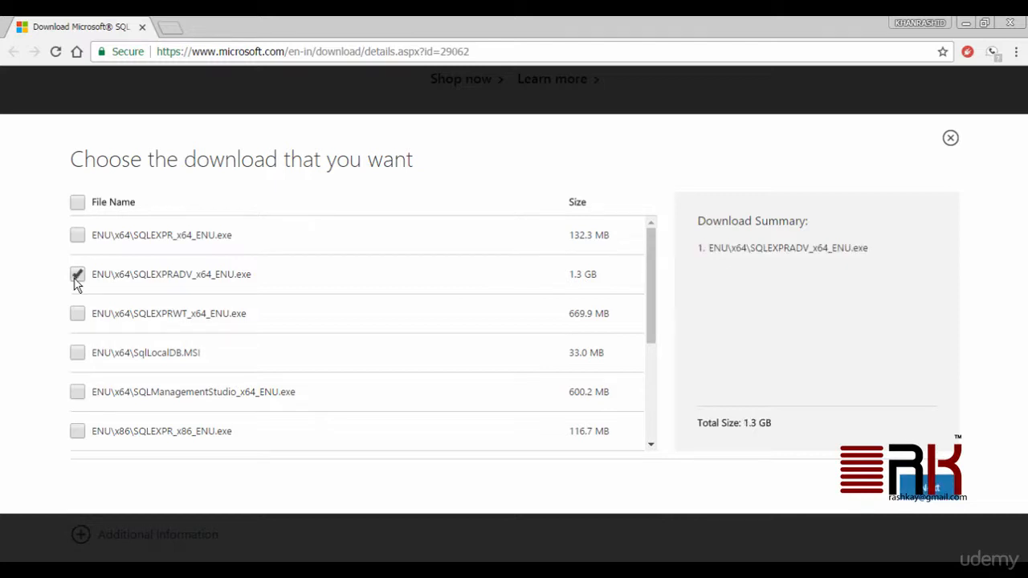
{"action": "left_click", "coordinate": [78, 274]}
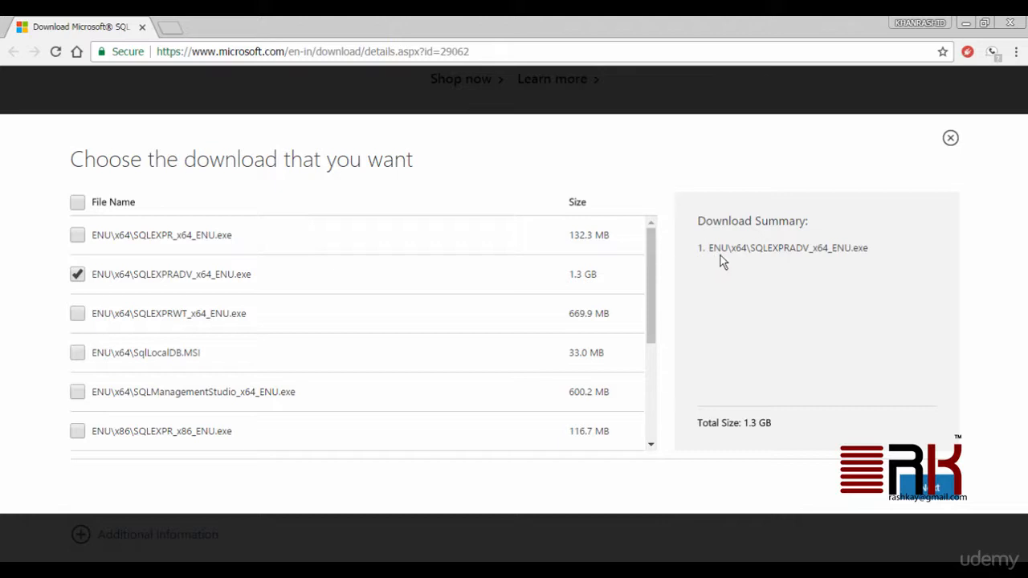
{"action": "mouse_move", "coordinate": [911, 310]}
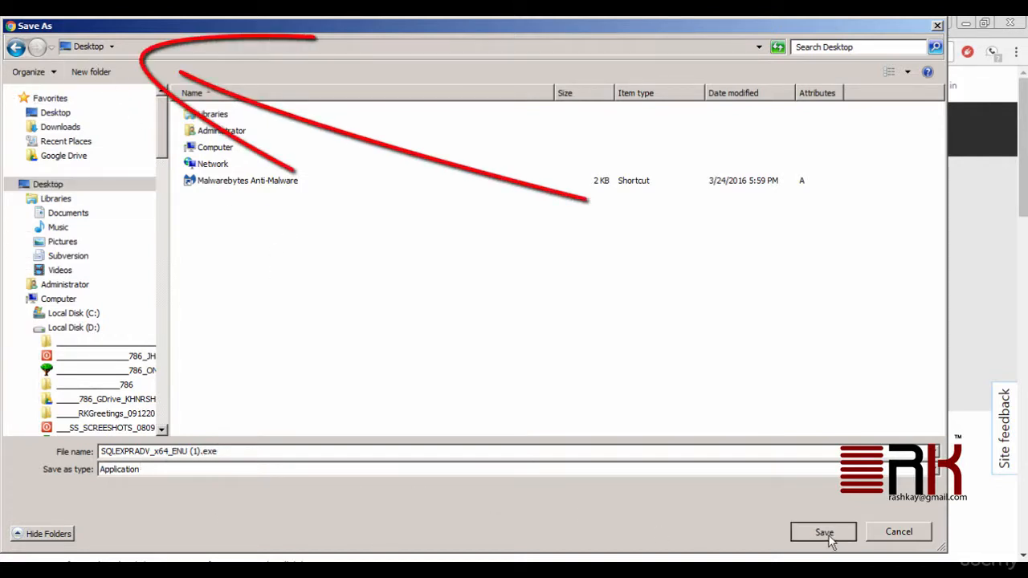
Save the installer to the Desktop and go to msftdbprodsamples.codeplex.com
{"action": "left_click", "coordinate": [823, 532]}
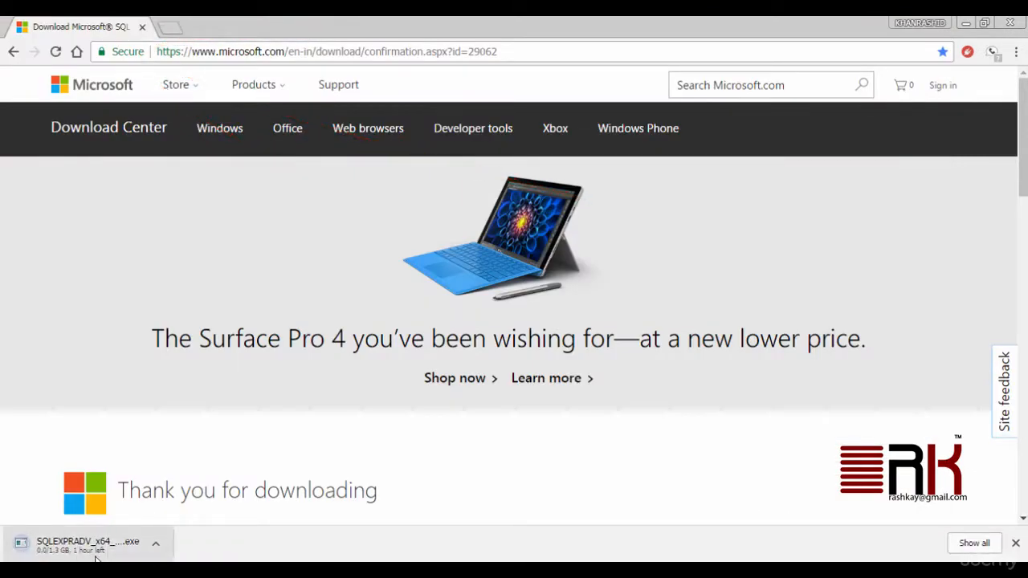
{"action": "mouse_move", "coordinate": [177, 560]}
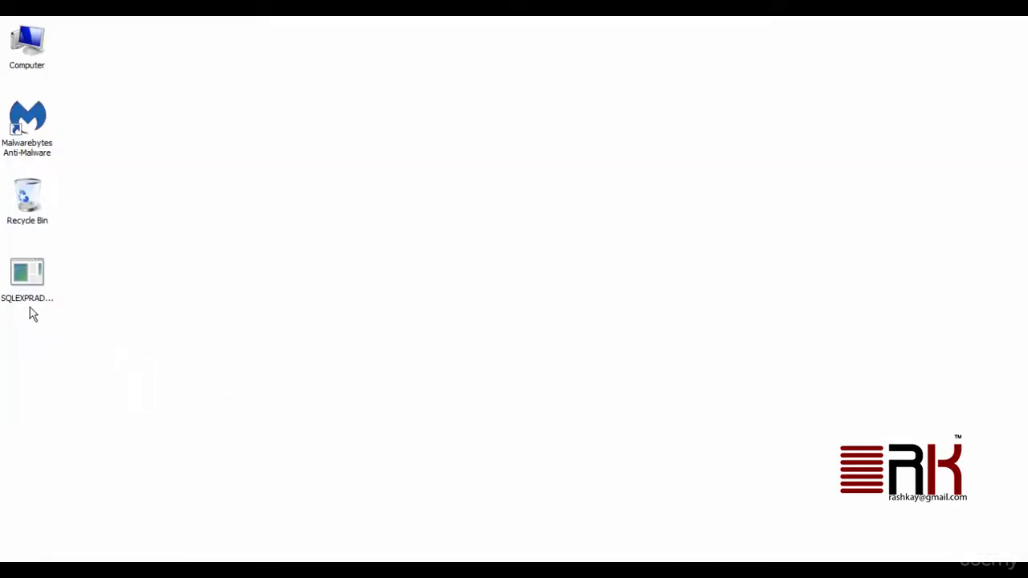
{"action": "left_click", "coordinate": [26, 272]}
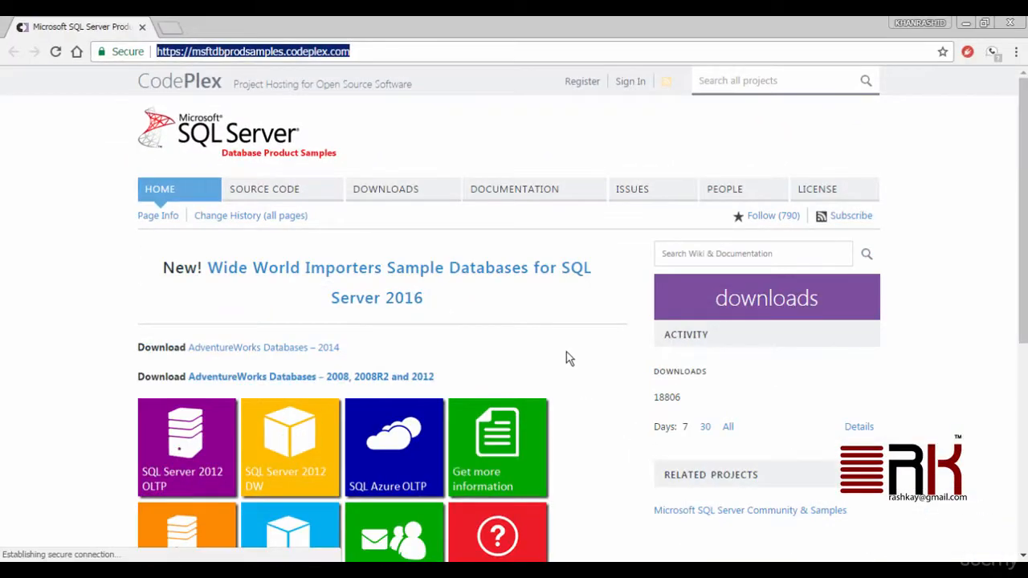
Download AdventureWorks2012_Data.mdf from the SQL Server 2012 OLTP release page
{"action": "scroll", "scroll_direction": "down", "scroll_amount": 3}
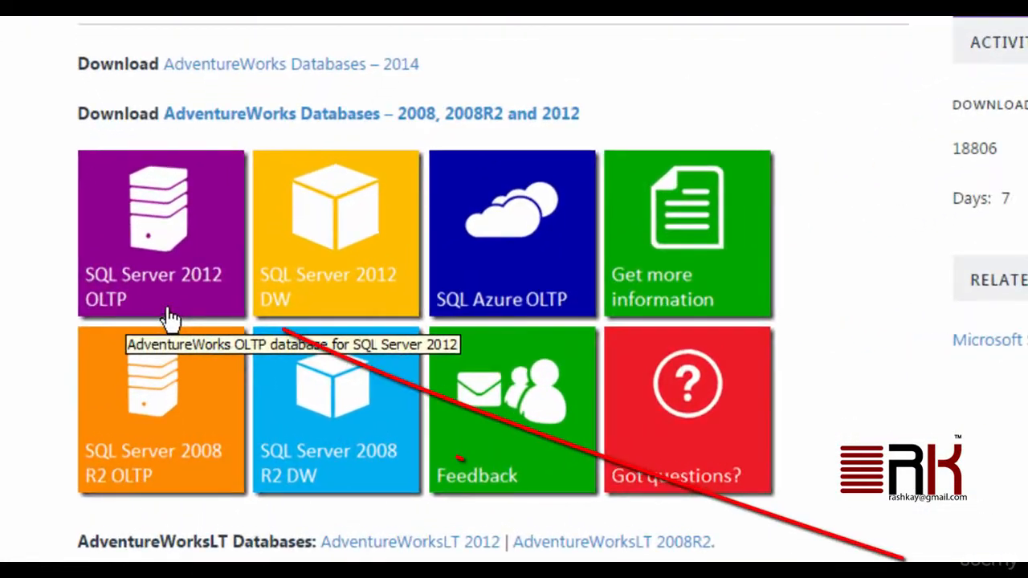
{"action": "left_click", "coordinate": [161, 233]}
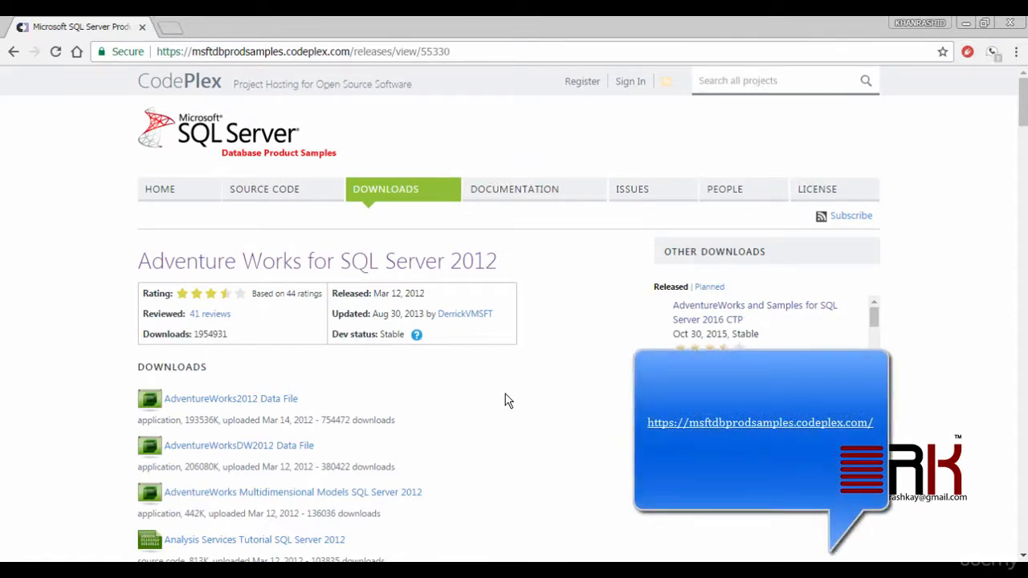
{"action": "scroll", "scroll_direction": "down", "scroll_amount": 3}
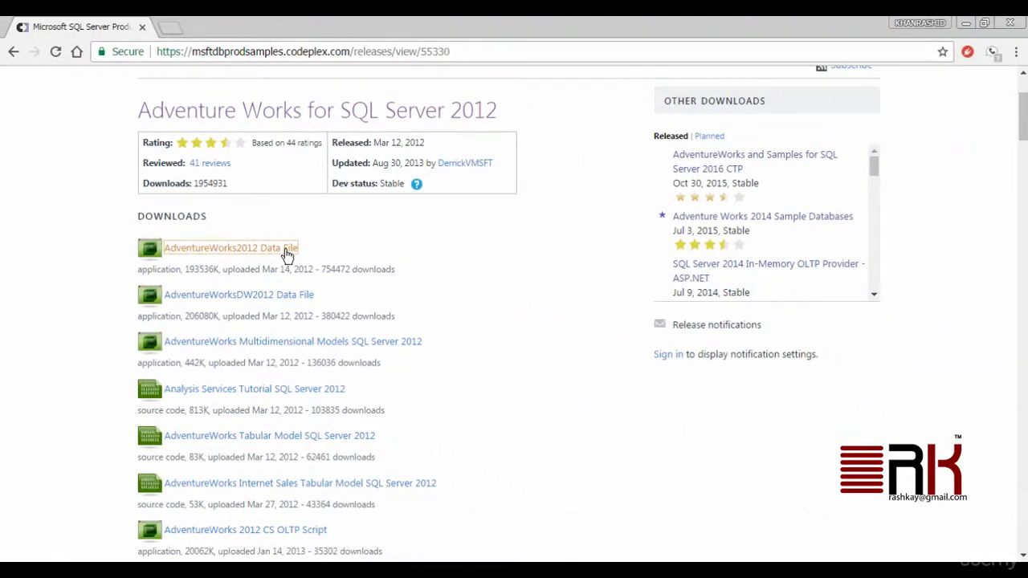
{"action": "left_click", "coordinate": [231, 248]}
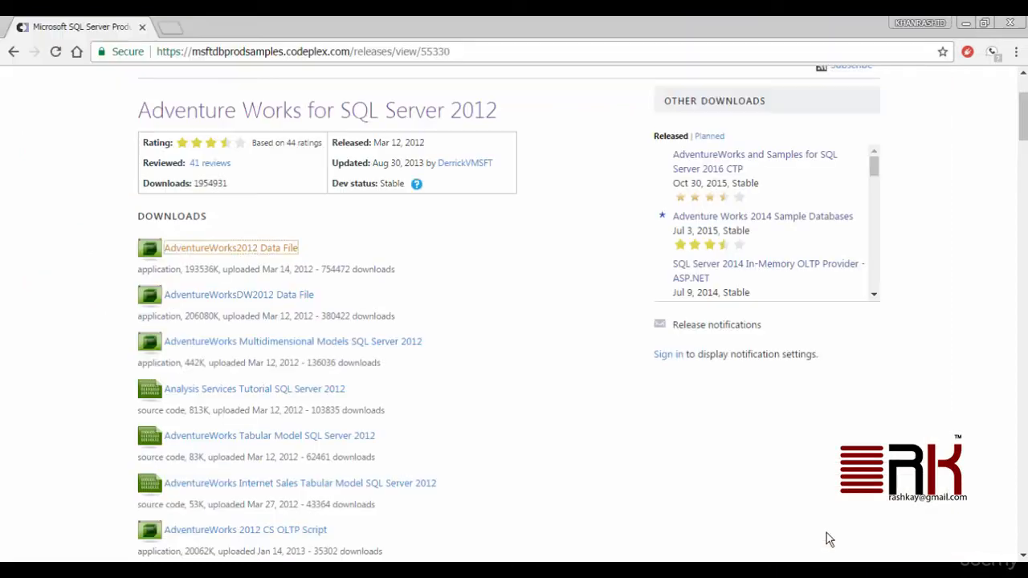
{"action": "left_click", "coordinate": [230, 248]}
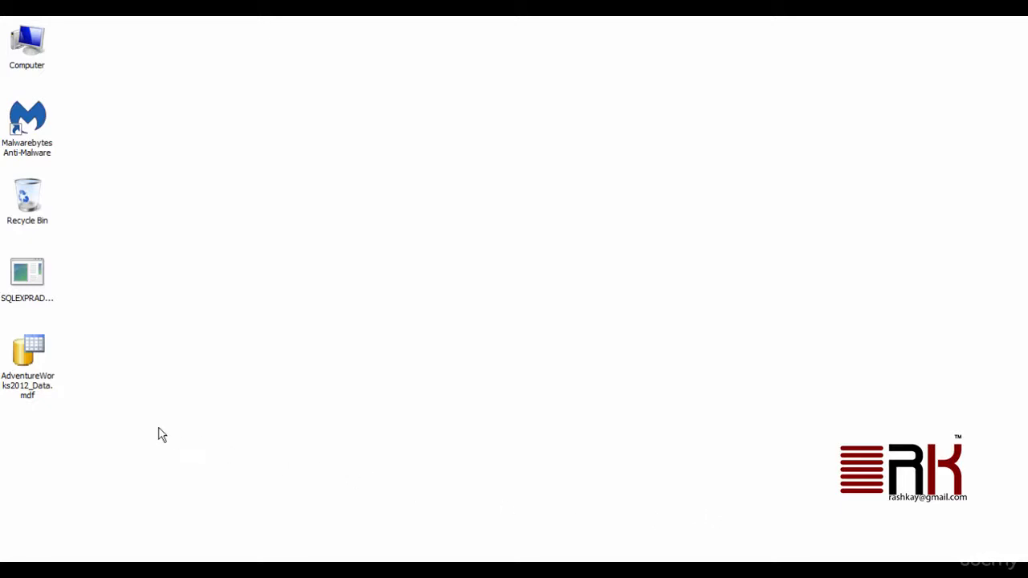
{"action": "left_click", "coordinate": [27, 351]}
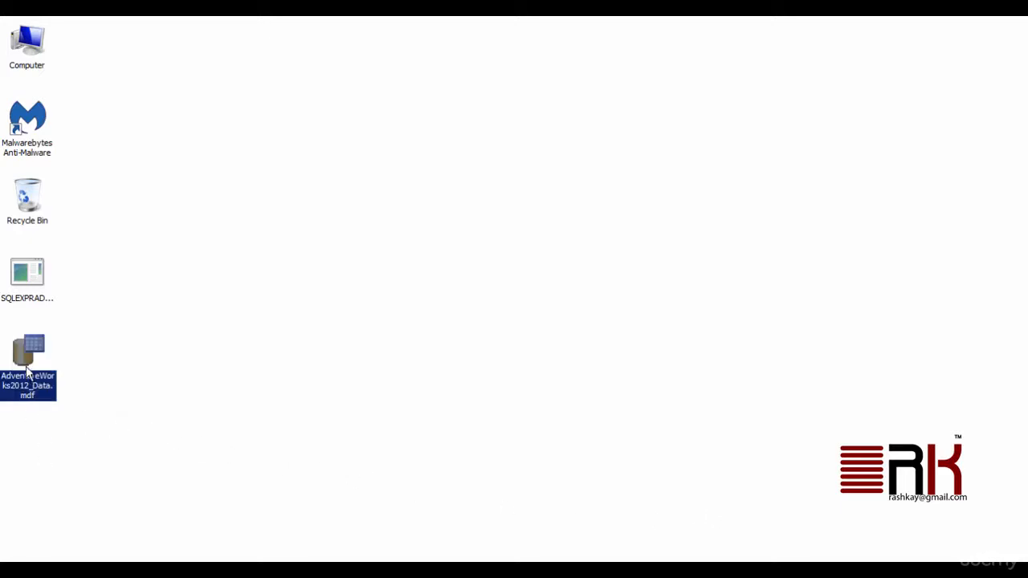
{"action": "mouse_move", "coordinate": [29, 365]}
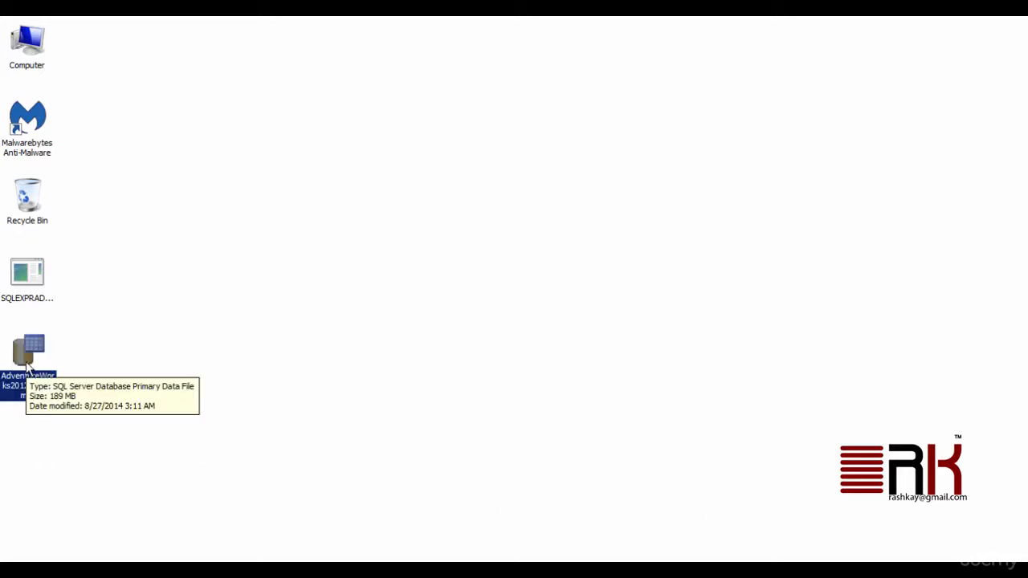
{"action": "mouse_move", "coordinate": [299, 398]}
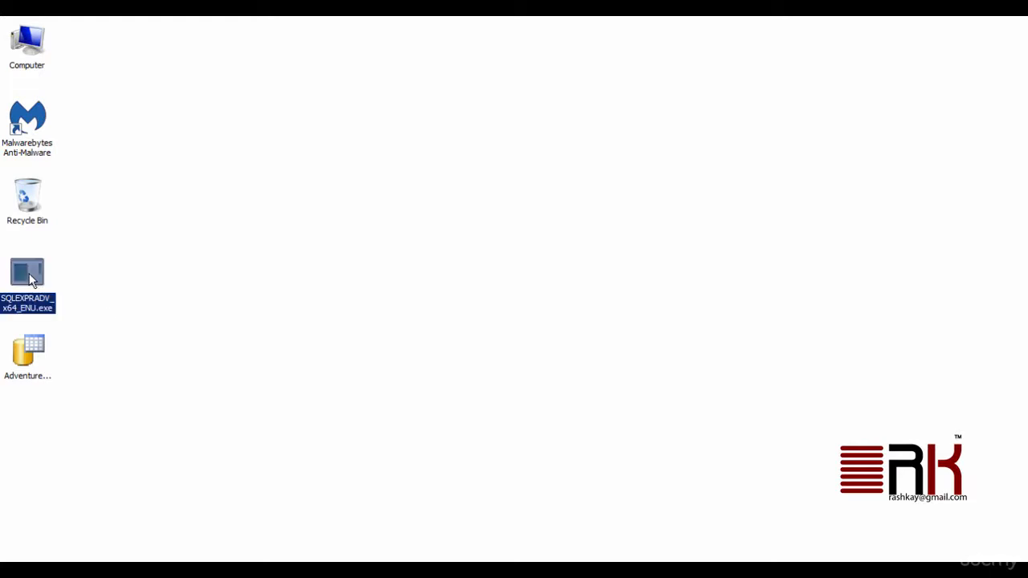
Launch SQLEXPRADV_x64_ENU.exe from the Desktop and allow it past the security warning
{"action": "double_click", "coordinate": [26, 273]}
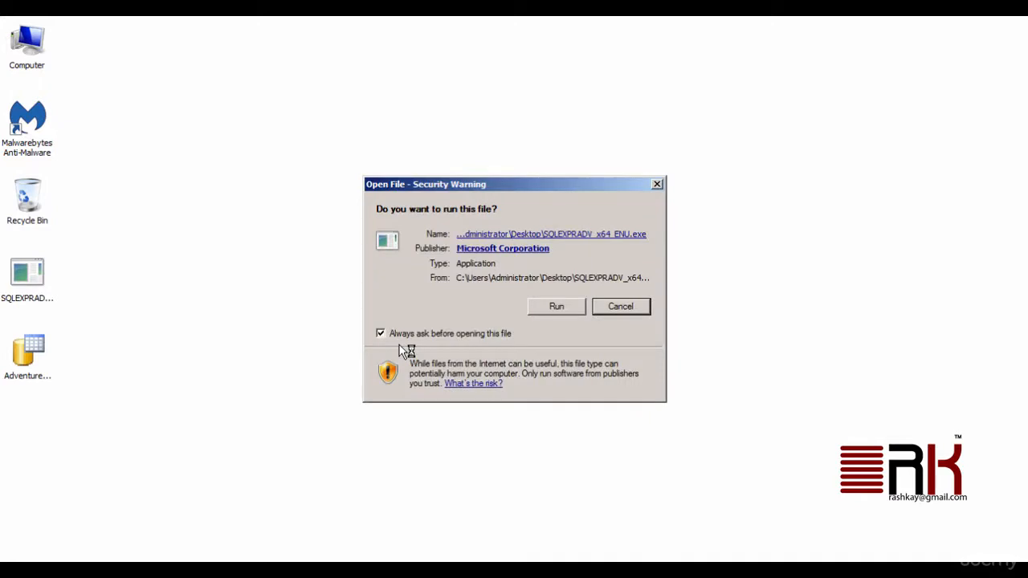
{"action": "mouse_move", "coordinate": [428, 192]}
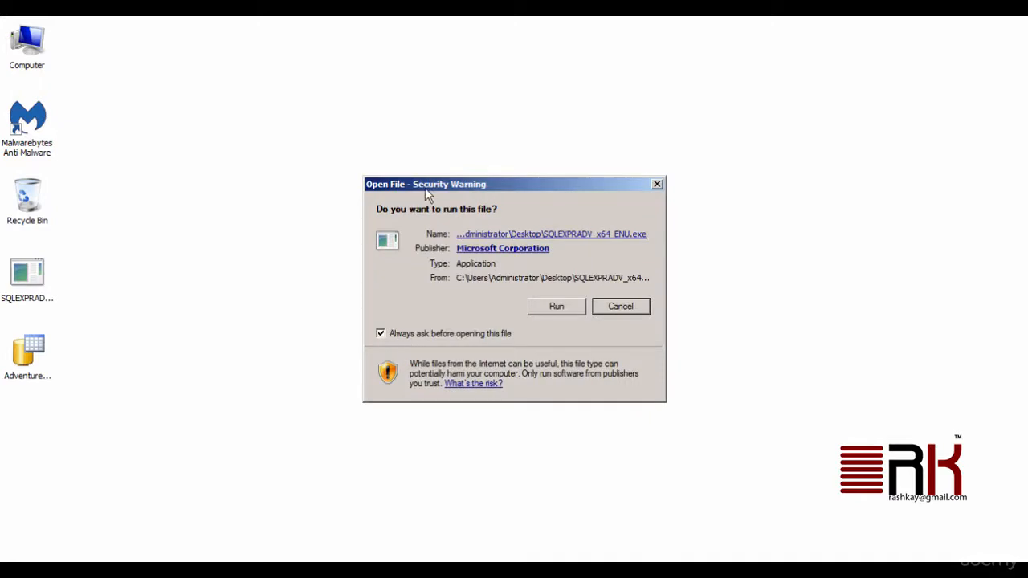
{"action": "mouse_move", "coordinate": [513, 304]}
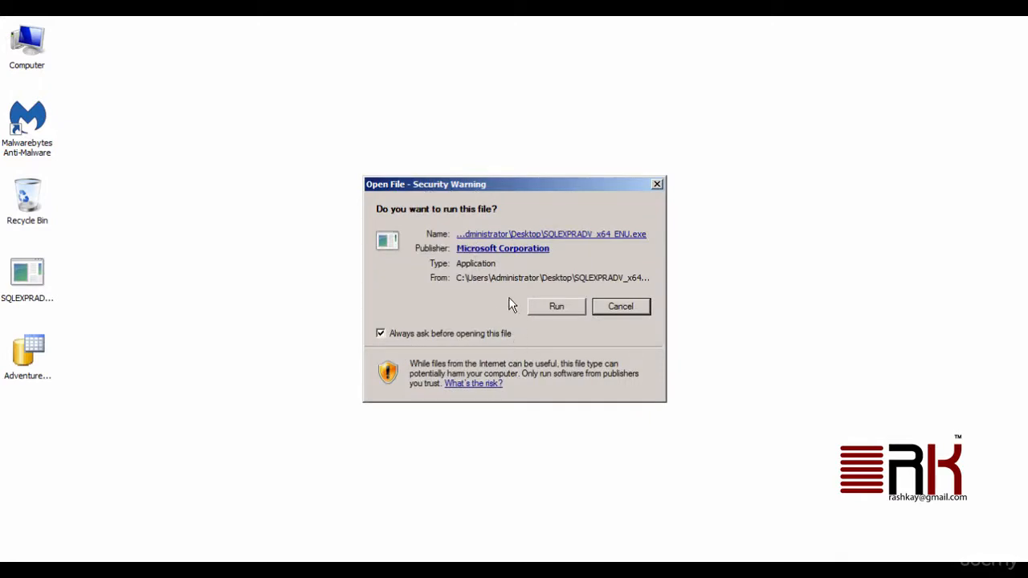
{"action": "mouse_move", "coordinate": [559, 257]}
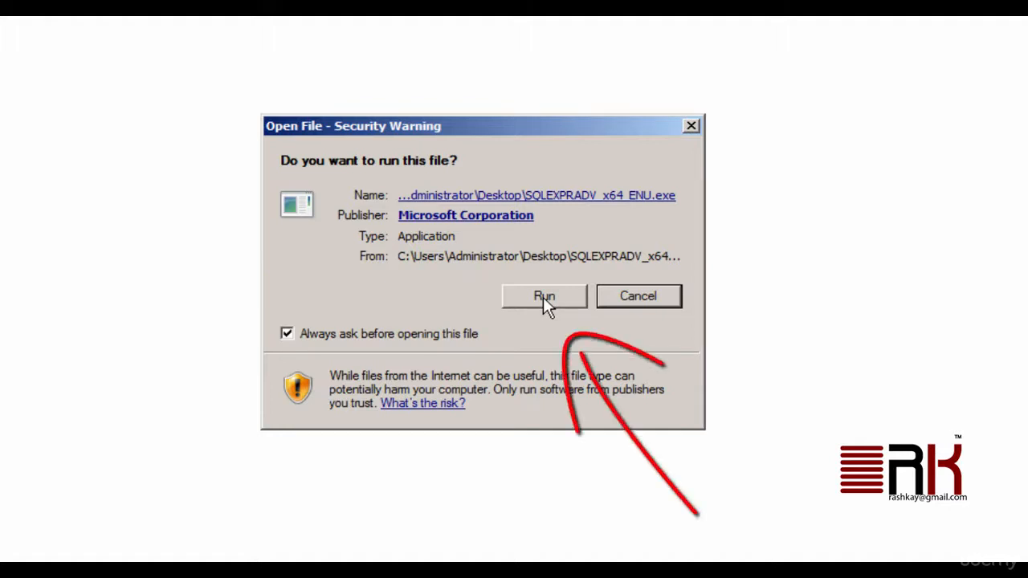
{"action": "left_click", "coordinate": [543, 296]}
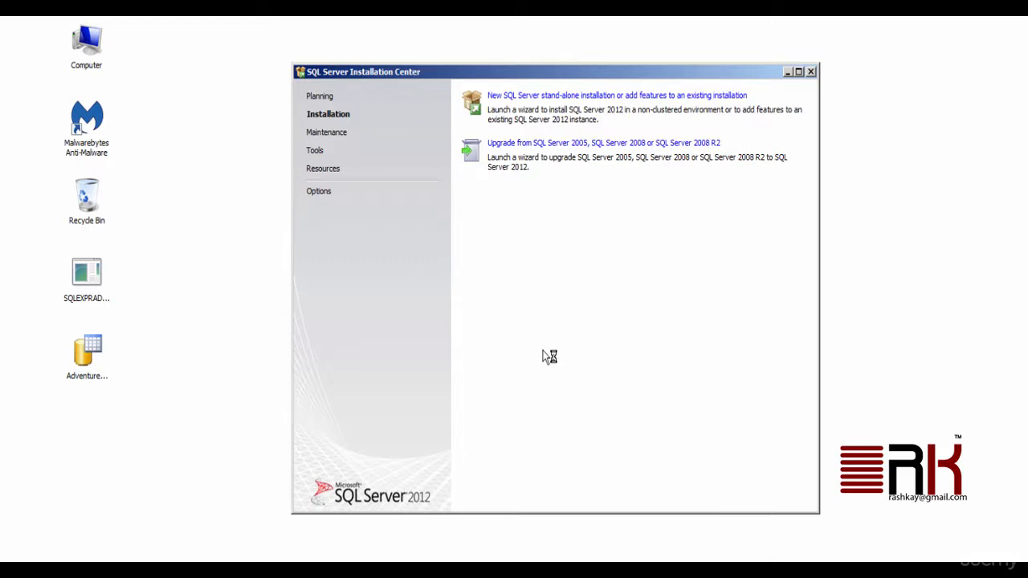
{"action": "mouse_move", "coordinate": [552, 347]}
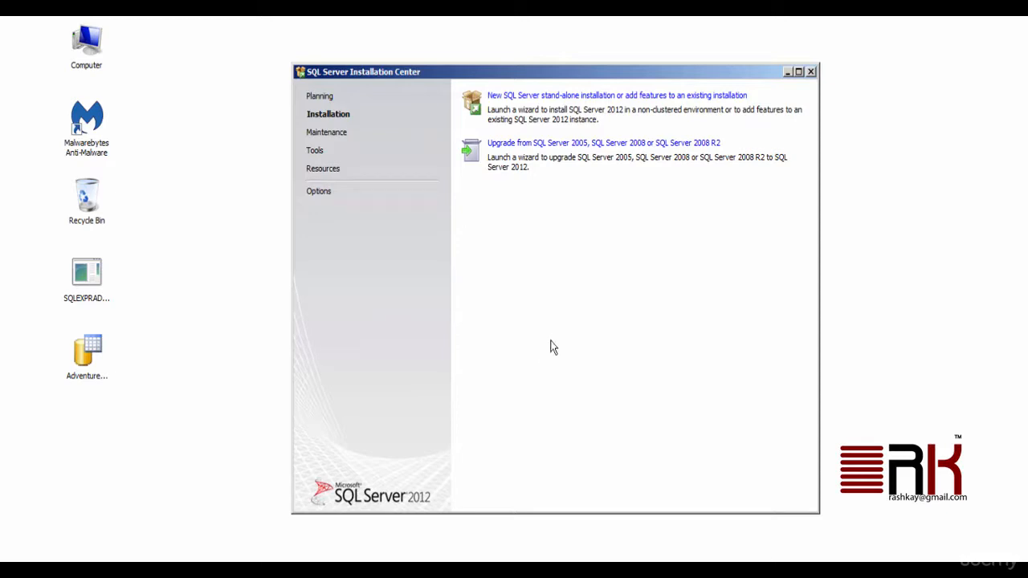
{"action": "mouse_move", "coordinate": [635, 101]}
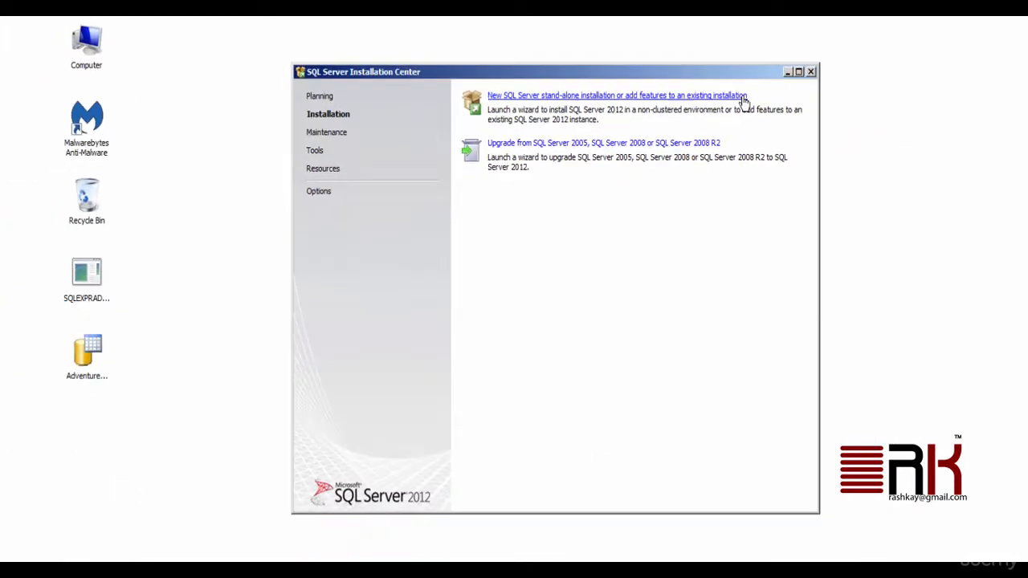
{"action": "mouse_move", "coordinate": [755, 96]}
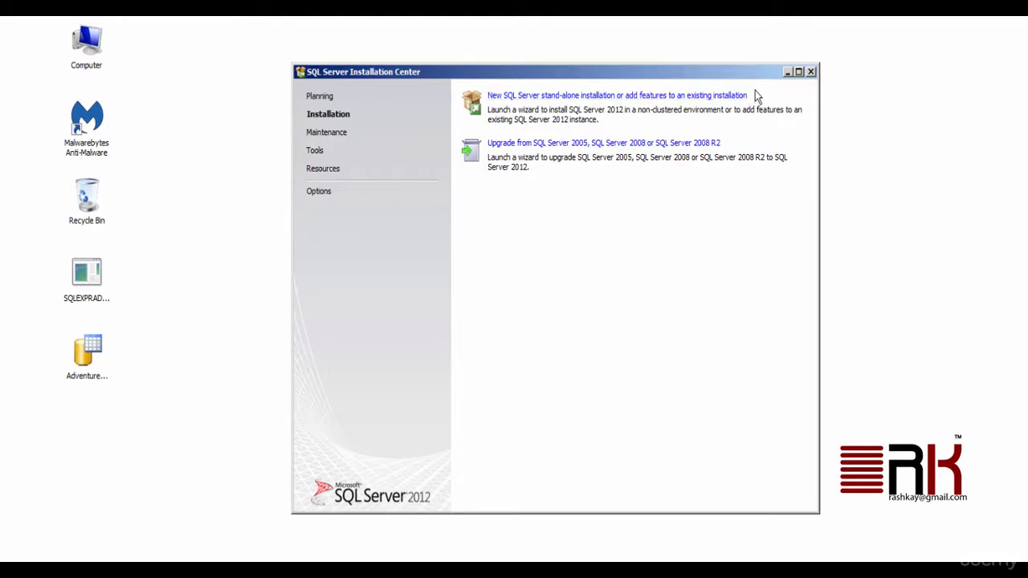
{"action": "mouse_move", "coordinate": [746, 120]}
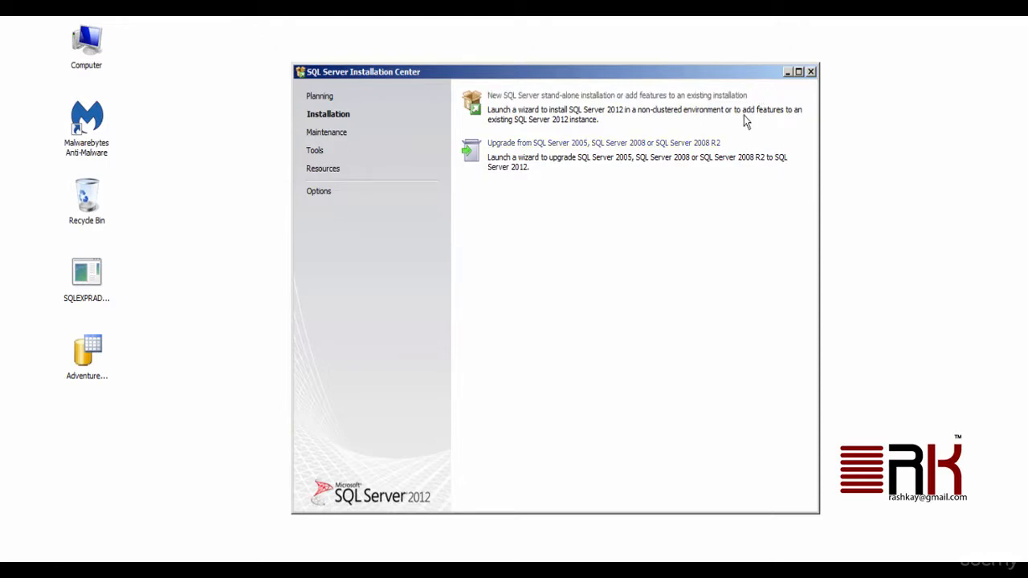
{"action": "mouse_move", "coordinate": [552, 358]}
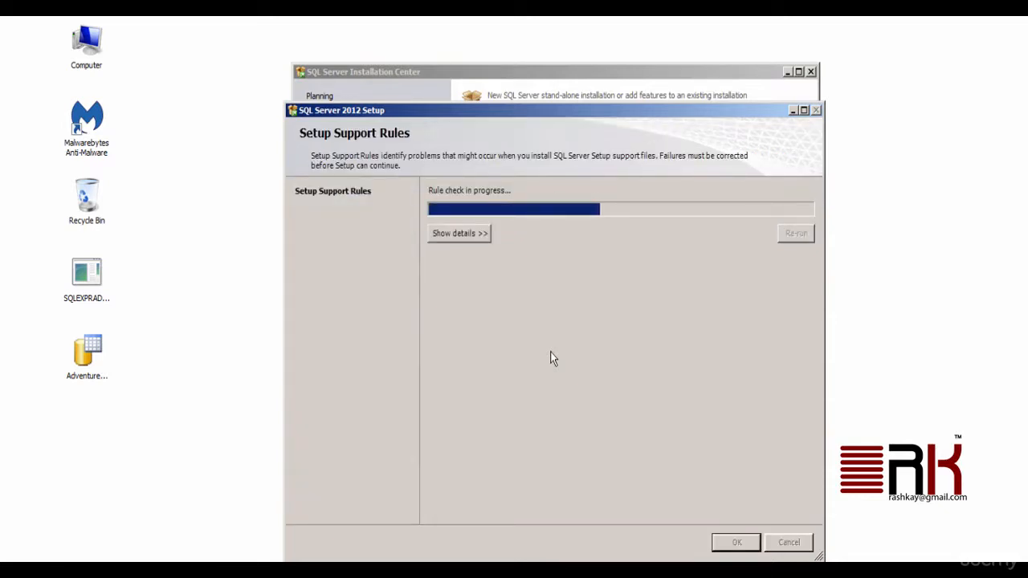
{"action": "mouse_move", "coordinate": [494, 256]}
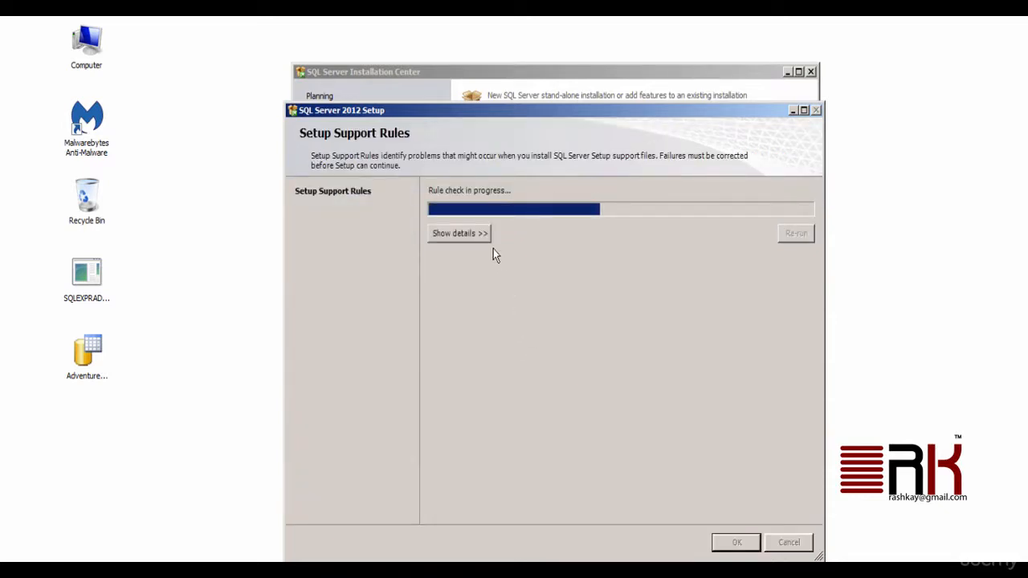
Let the Setup Support Rules check finish, viewing its details
{"action": "left_click", "coordinate": [459, 233]}
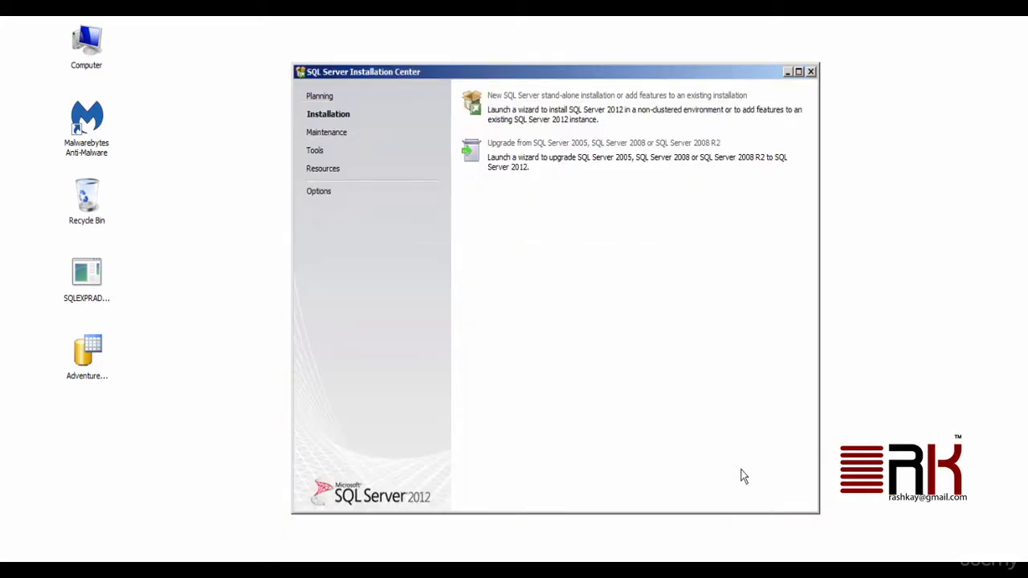
Review the Product Updates page listing the 26 MB SP1 GDR update
{"action": "left_click", "coordinate": [616, 95]}
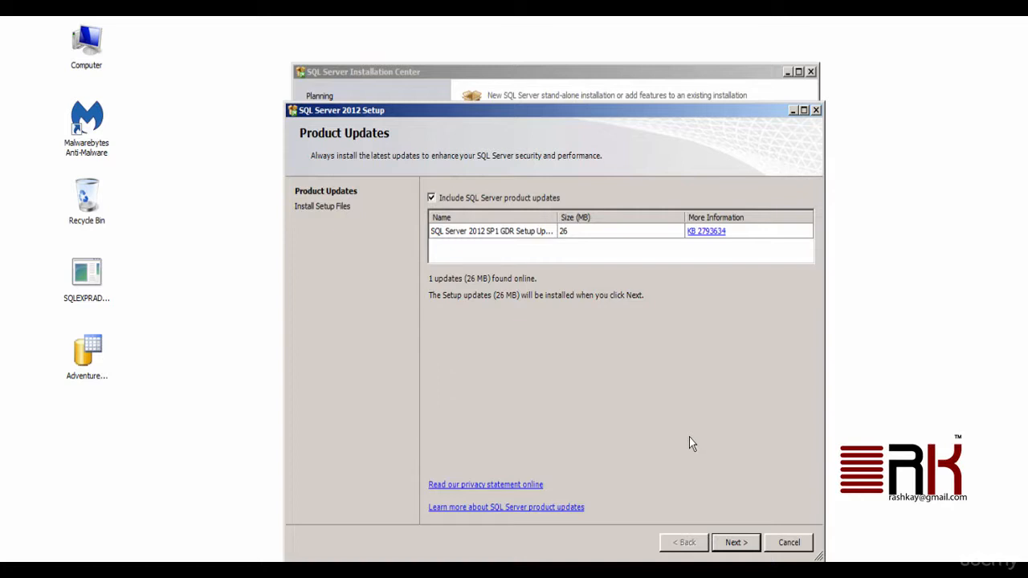
{"action": "mouse_move", "coordinate": [693, 439]}
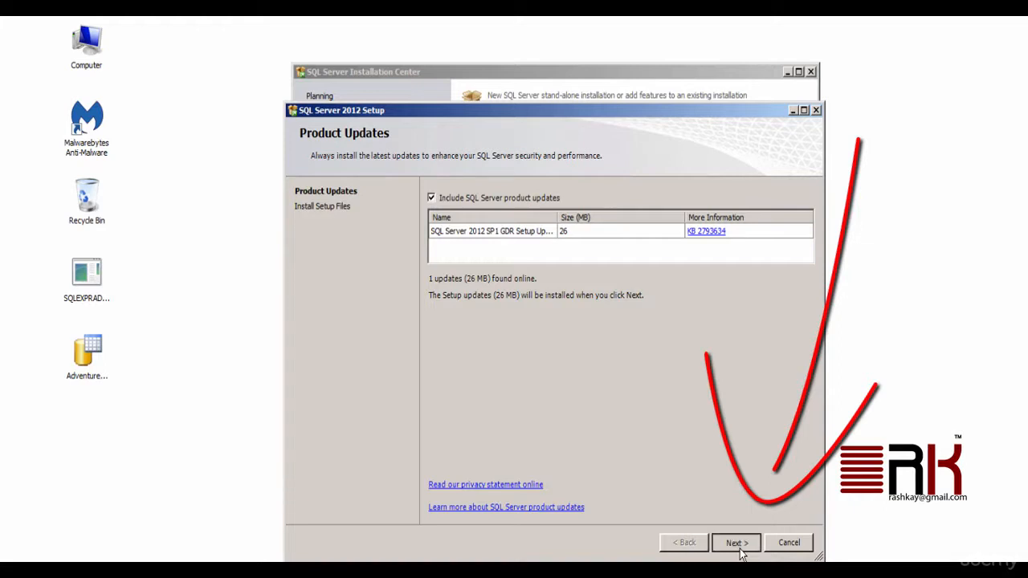
Install the setup files with the update and acknowledge the restart-required notice
{"action": "left_click", "coordinate": [736, 543]}
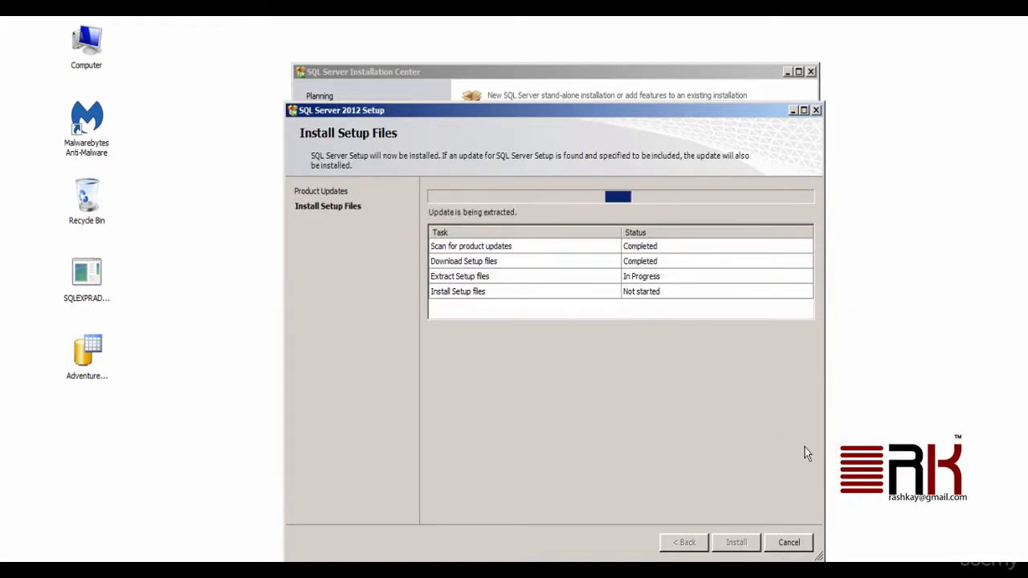
{"action": "mouse_move", "coordinate": [785, 448]}
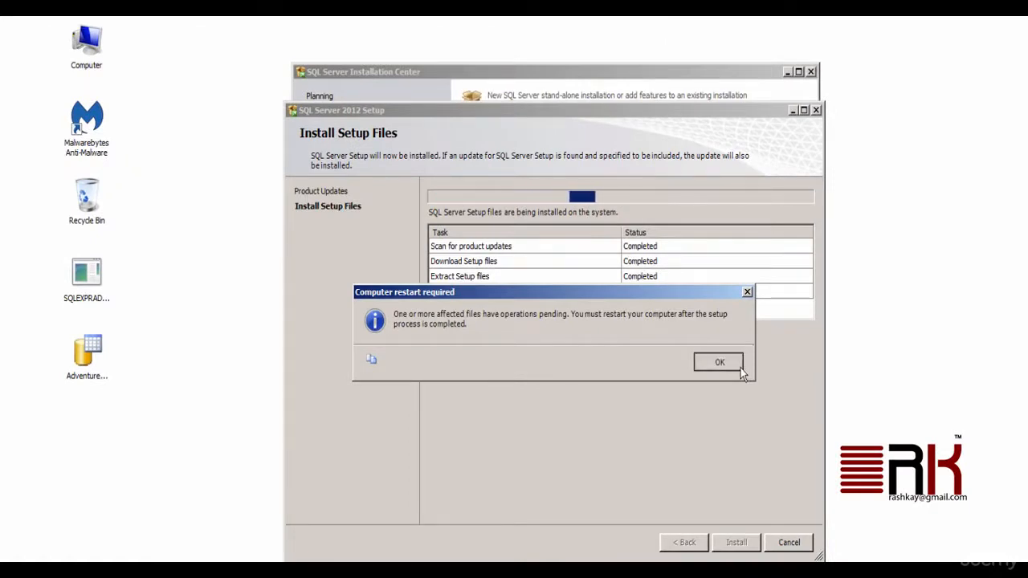
{"action": "left_click", "coordinate": [719, 363]}
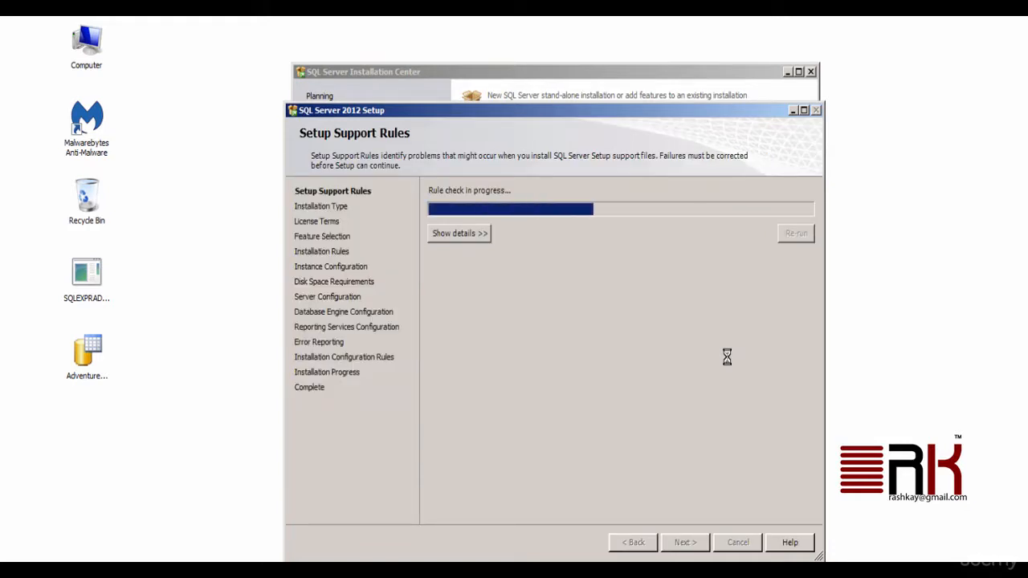
Show detailed setup support rule results, with Fusion ATL and two other rules passed
{"action": "left_click", "coordinate": [459, 233]}
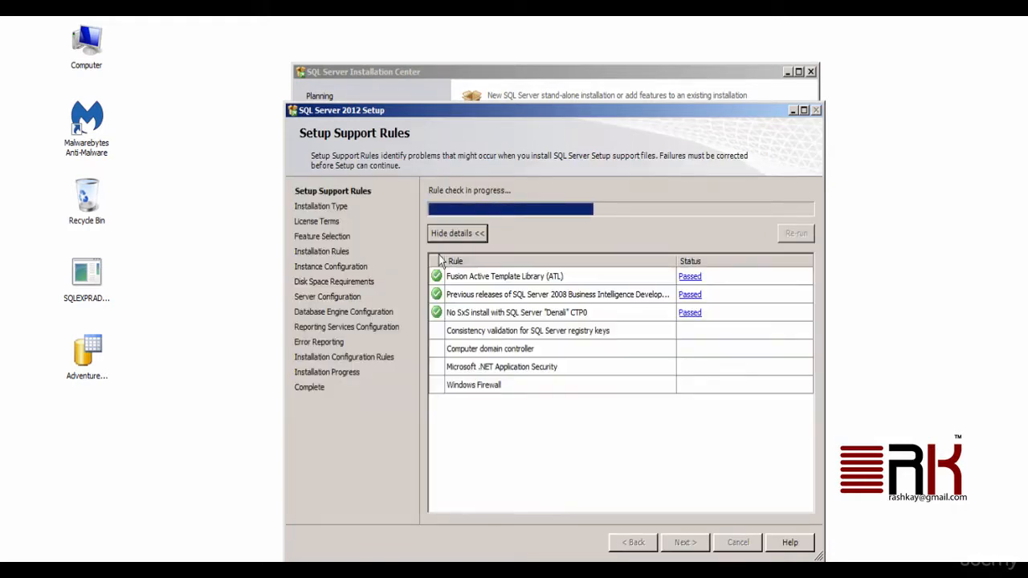
{"action": "mouse_move", "coordinate": [630, 490]}
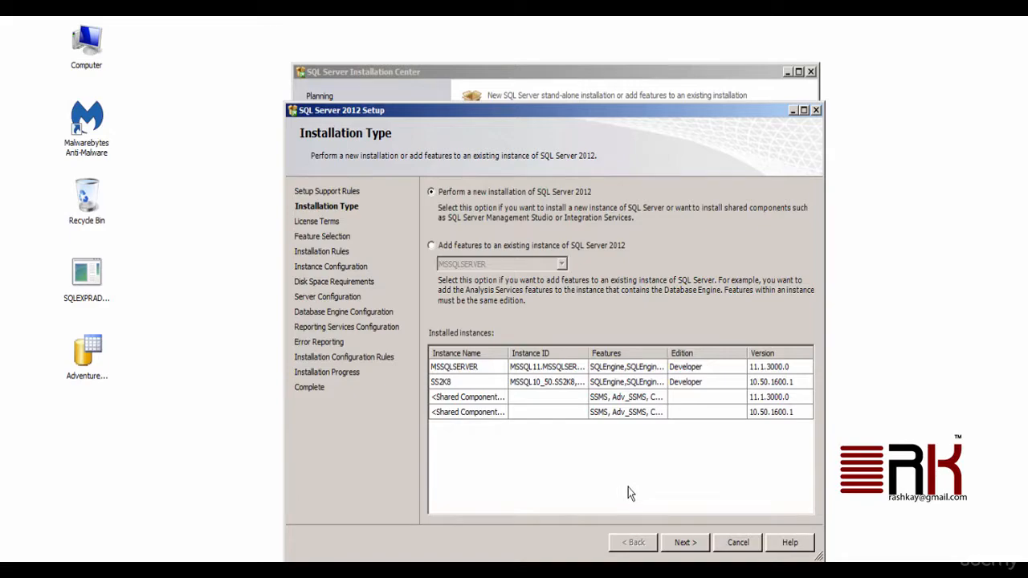
{"action": "mouse_move", "coordinate": [593, 486]}
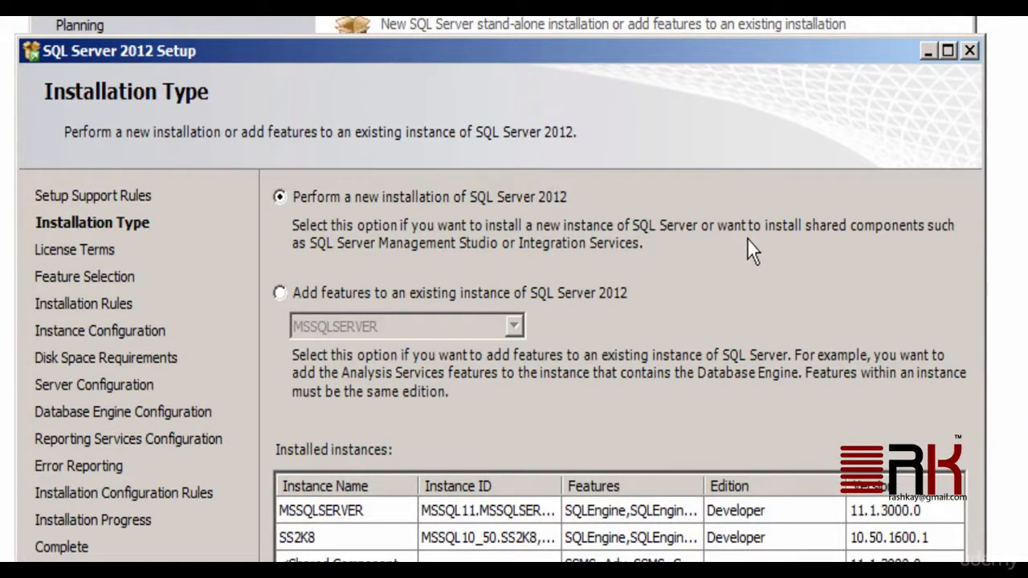
{"action": "mouse_move", "coordinate": [651, 277]}
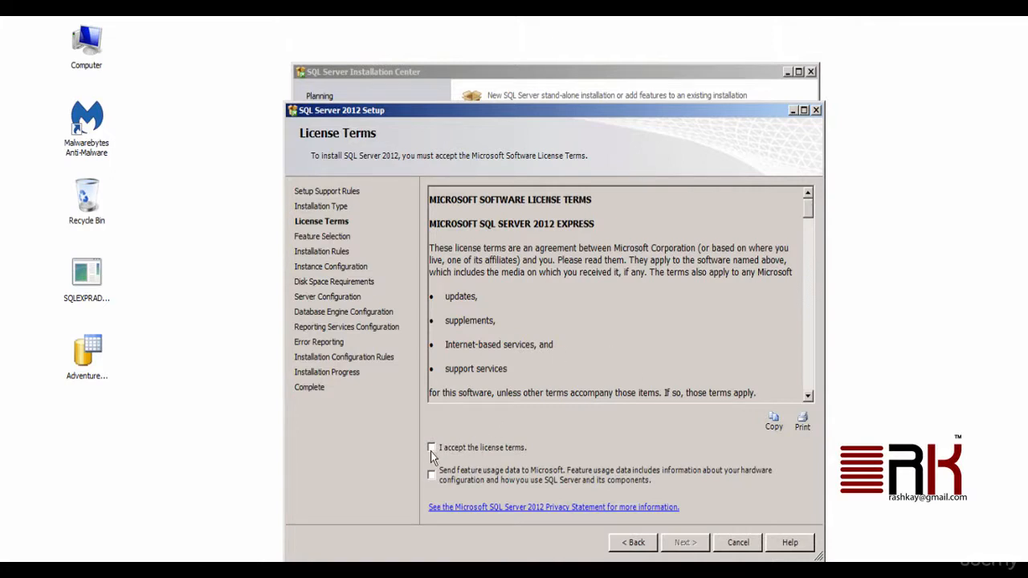
Accept the SQL Server 2012 license terms and proceed to feature selection
{"action": "left_click", "coordinate": [431, 447]}
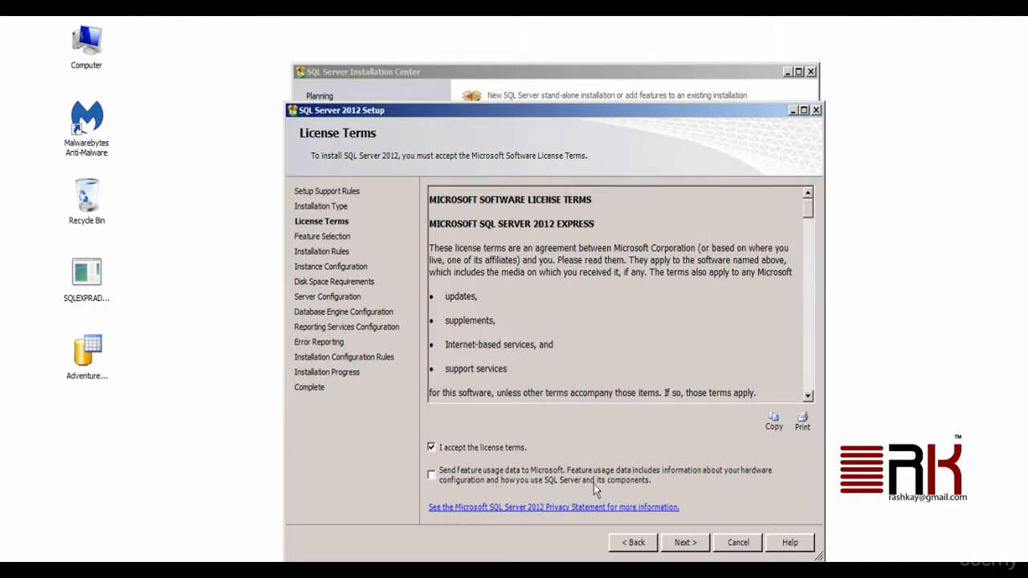
{"action": "mouse_move", "coordinate": [559, 494]}
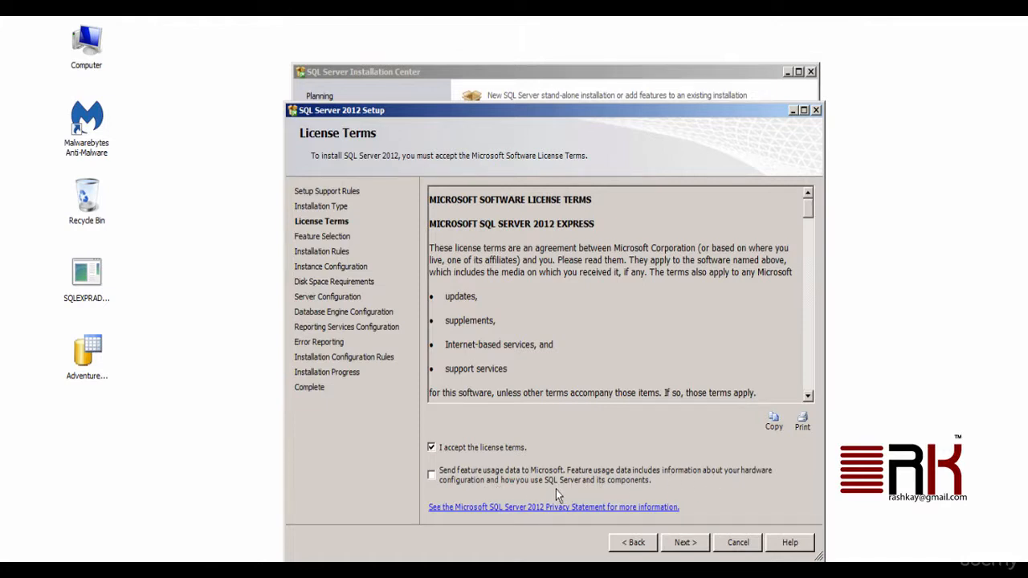
{"action": "mouse_move", "coordinate": [685, 542]}
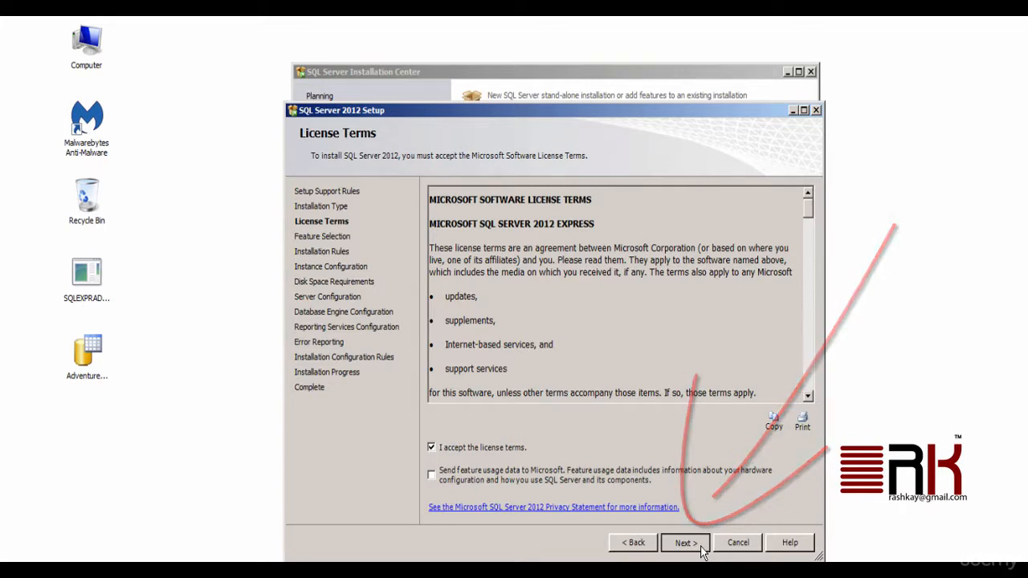
{"action": "left_click", "coordinate": [685, 542]}
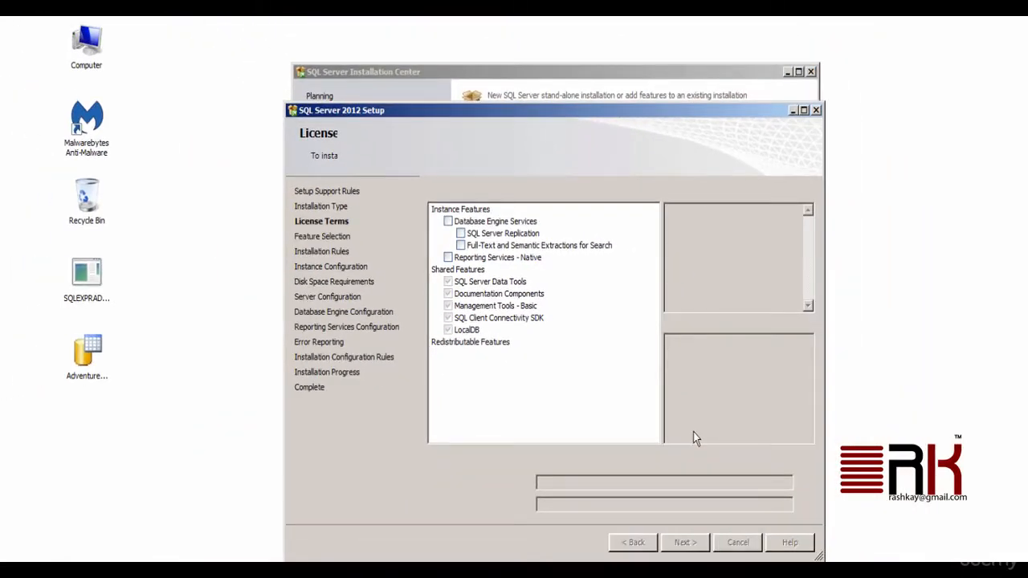
Select every Express instance and shared feature and proceed past Feature Selection
{"action": "left_click", "coordinate": [683, 542]}
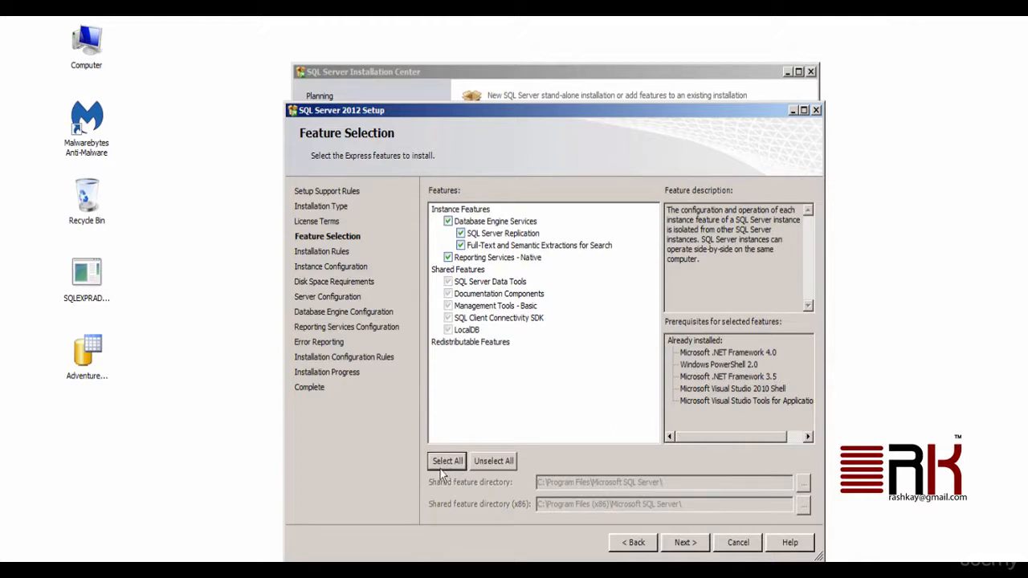
{"action": "mouse_move", "coordinate": [550, 496]}
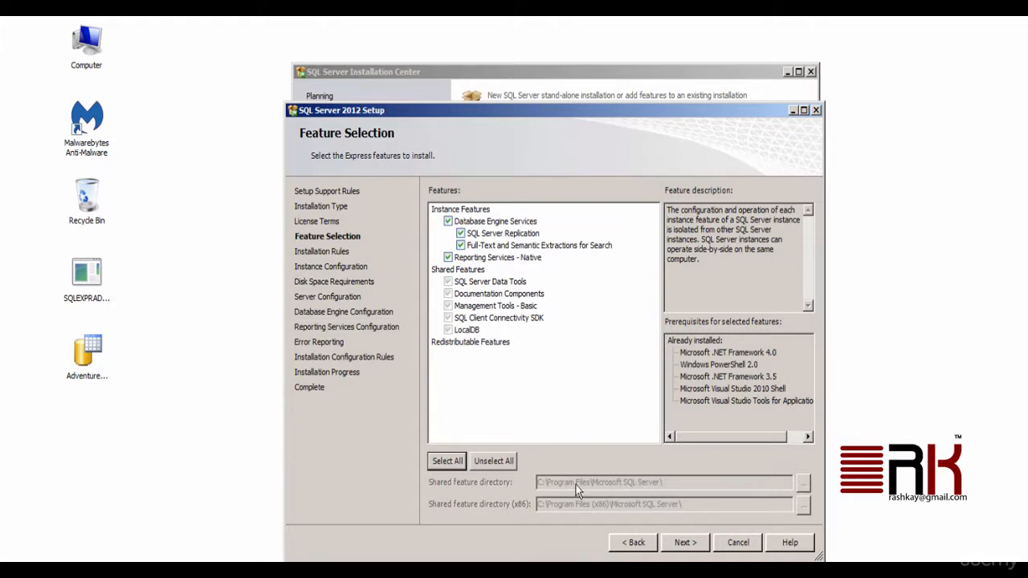
{"action": "mouse_move", "coordinate": [518, 519]}
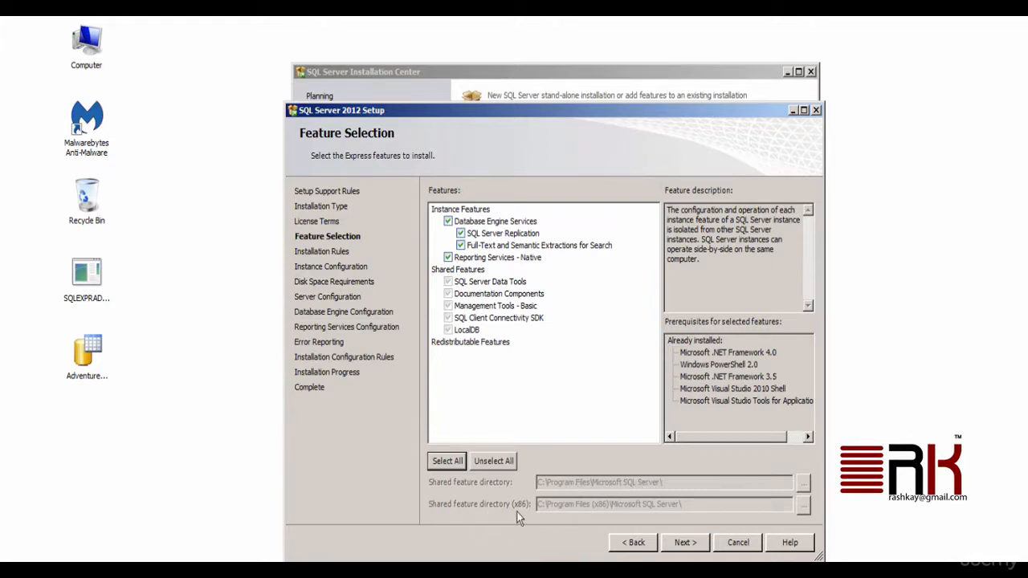
{"action": "mouse_move", "coordinate": [807, 476]}
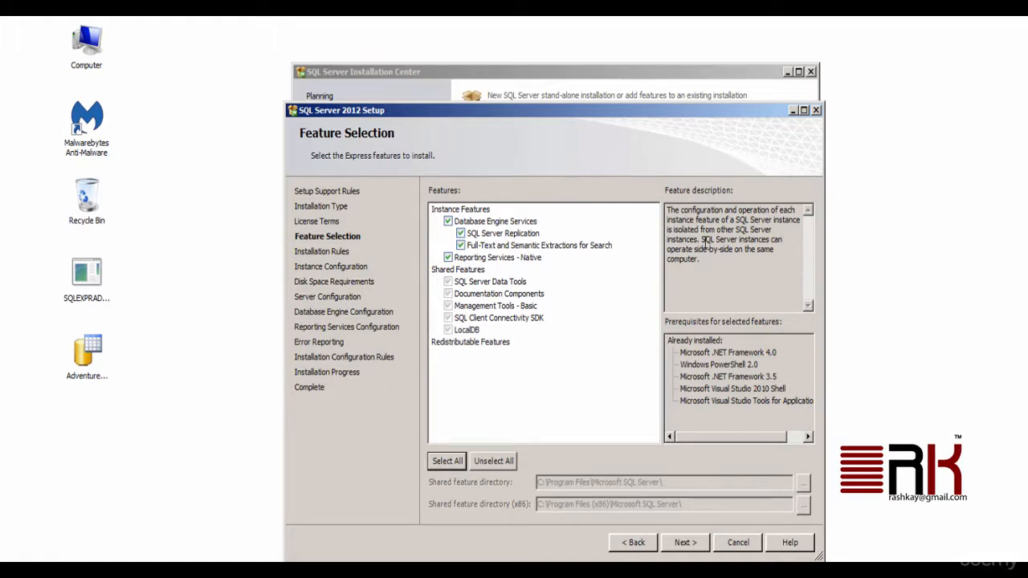
{"action": "left_click_drag", "start_coordinate": [703, 239], "coordinate": [699, 258]}
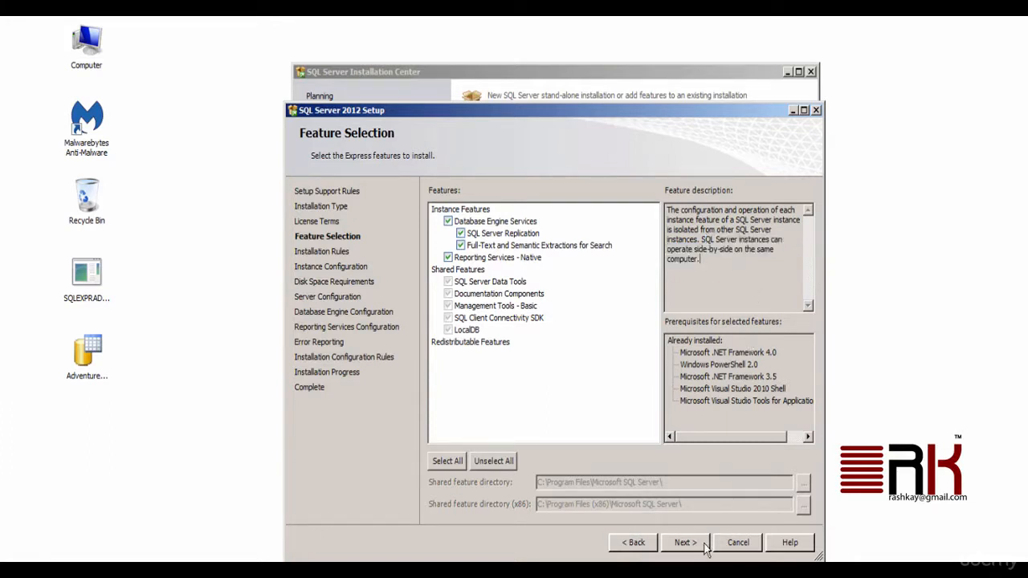
{"action": "left_click", "coordinate": [684, 543]}
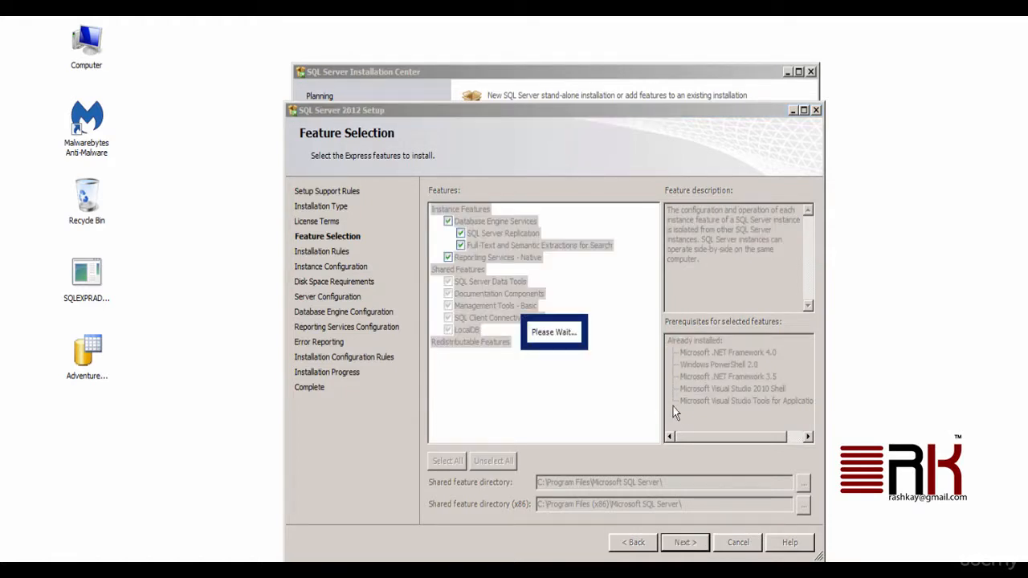
{"action": "mouse_move", "coordinate": [702, 425]}
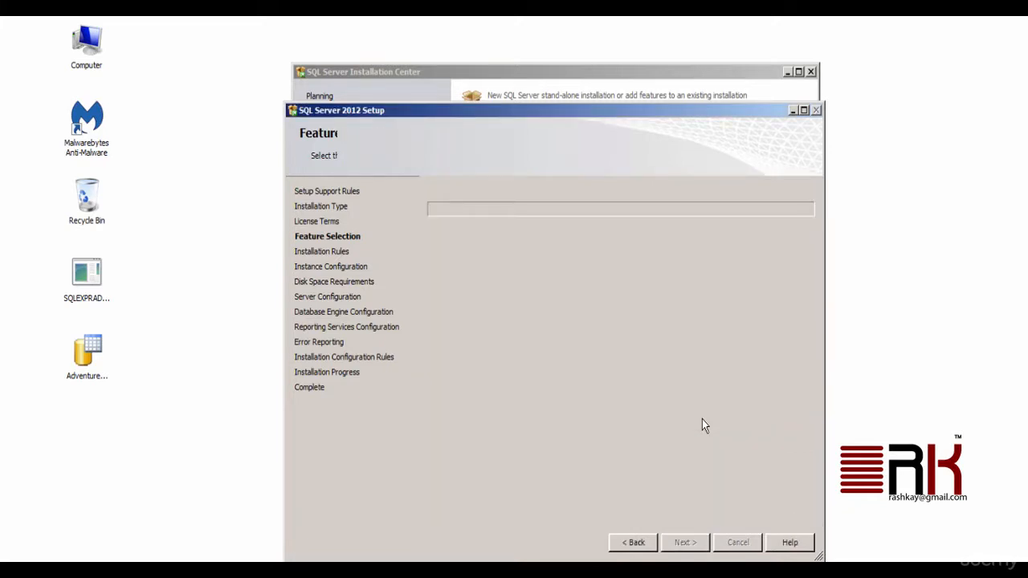
Get past the Installation Rules check to Instance Configuration proposing SQLExpress
{"action": "left_click", "coordinate": [684, 542]}
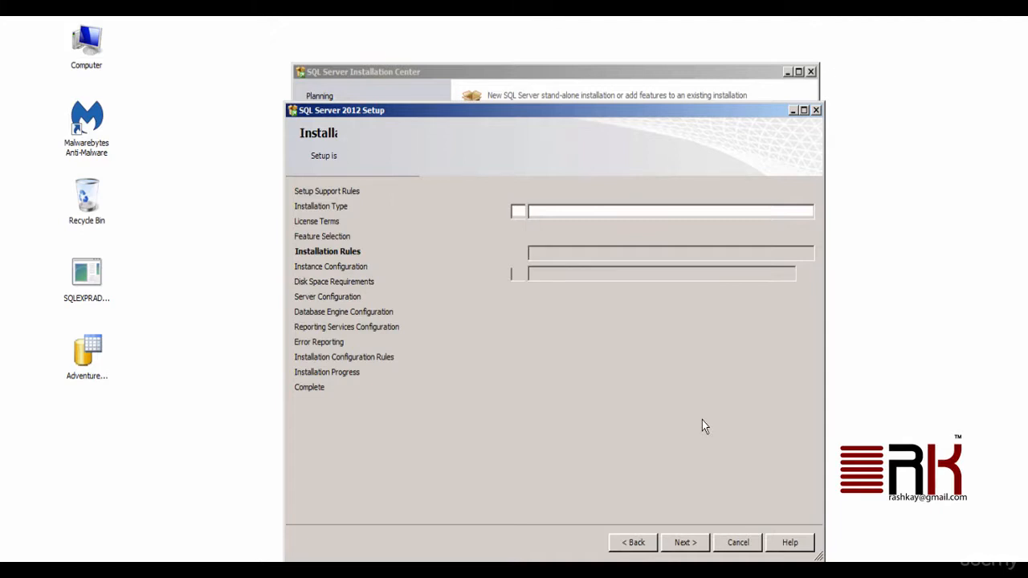
{"action": "left_click", "coordinate": [684, 542]}
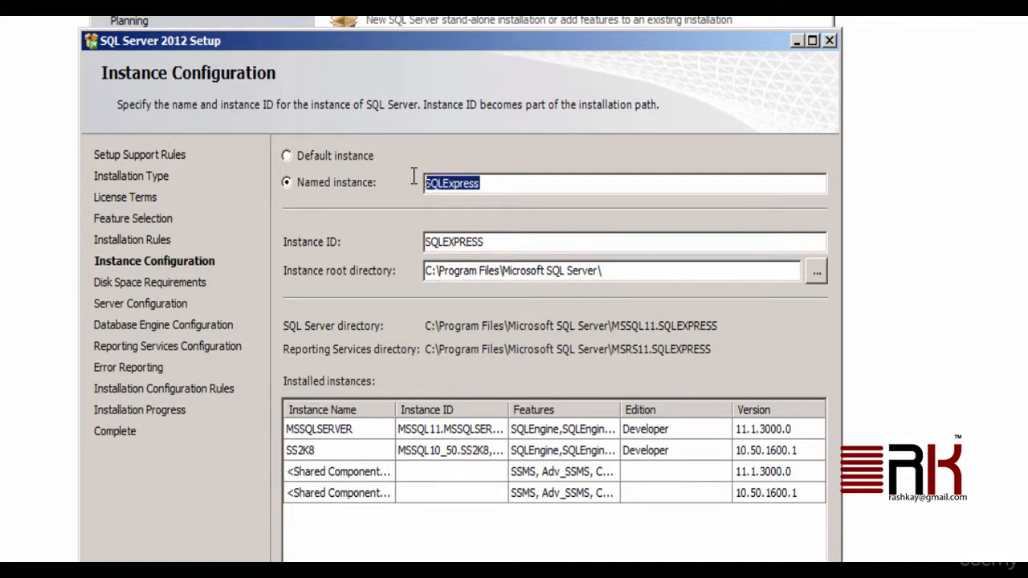
Use a named instance SS2K12EXPRESS with matching instance ID, advancing to Server Configuration
{"action": "left_click", "coordinate": [287, 155]}
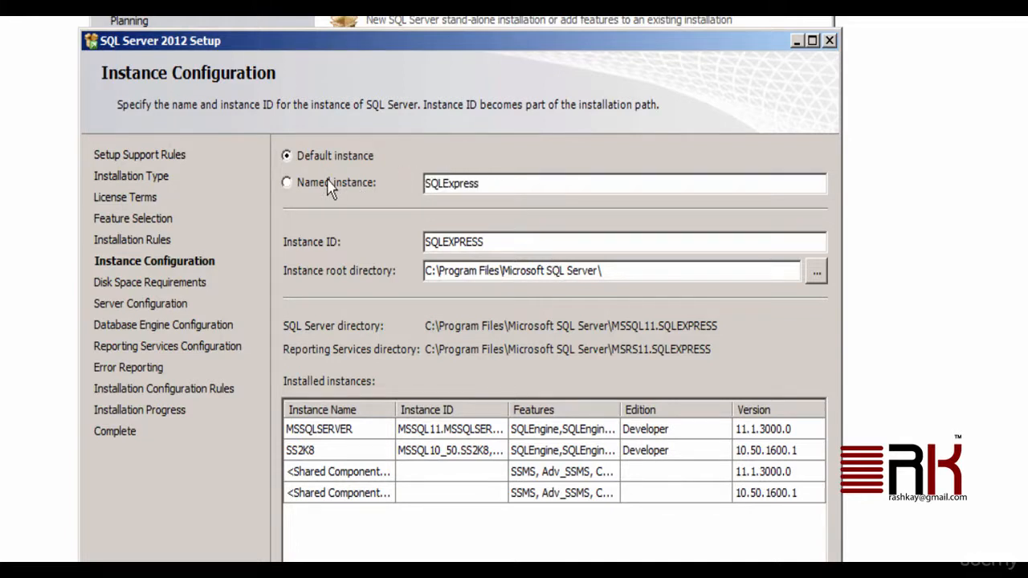
{"action": "mouse_move", "coordinate": [313, 197]}
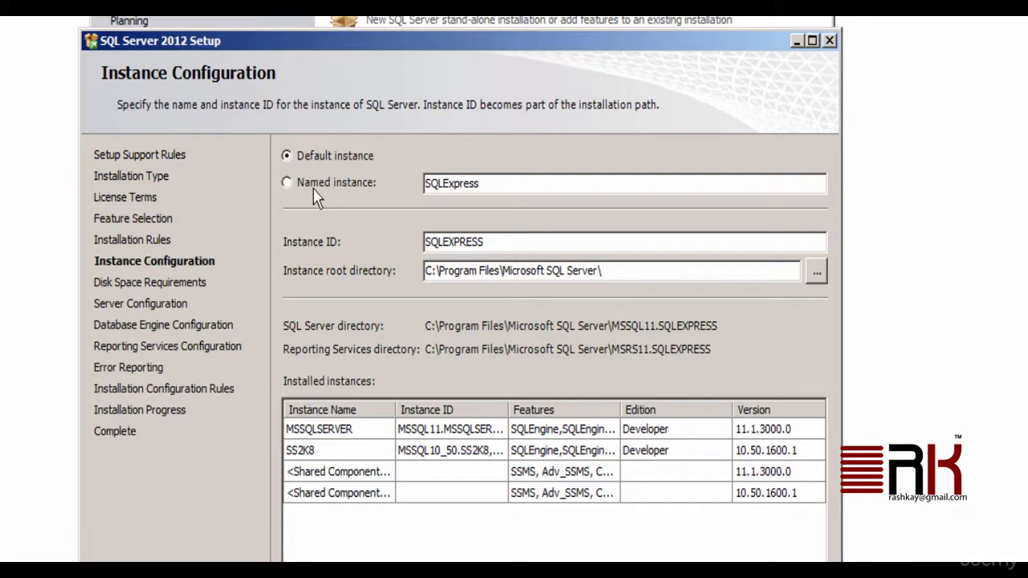
{"action": "mouse_move", "coordinate": [327, 196]}
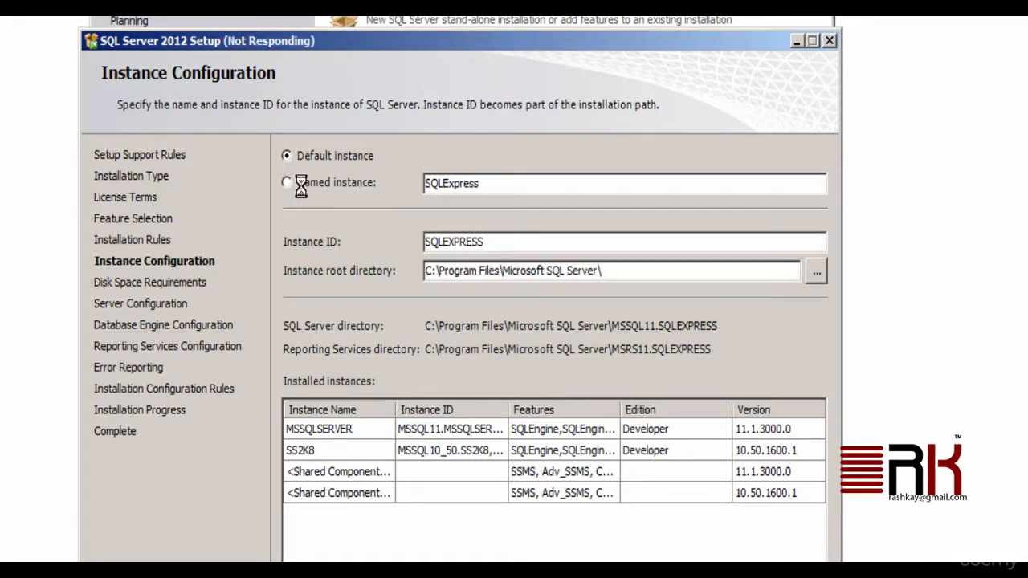
{"action": "left_click", "coordinate": [287, 182]}
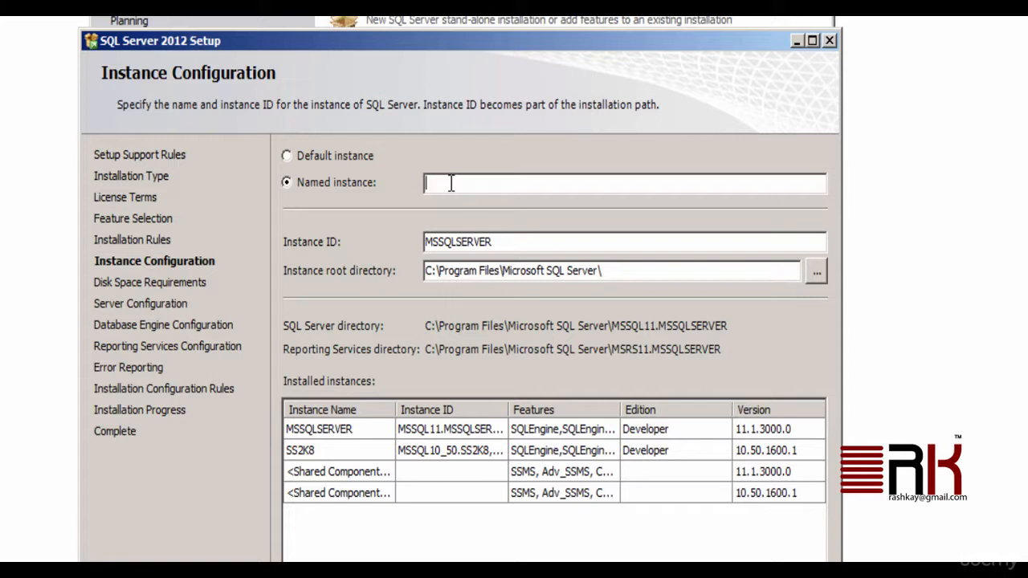
{"action": "type", "text": "SS2K12E"}
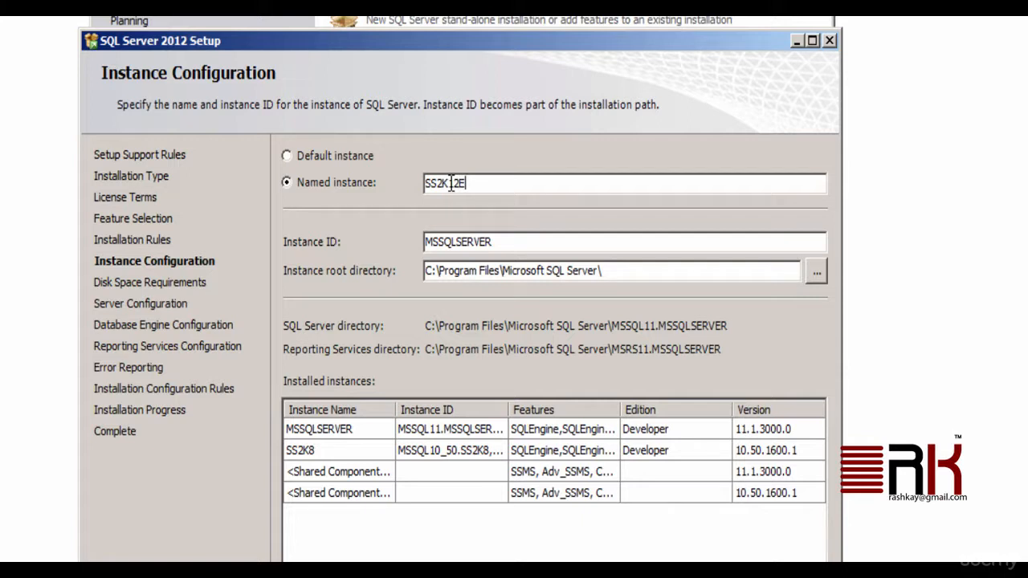
{"action": "type", "text": "XPRESS"}
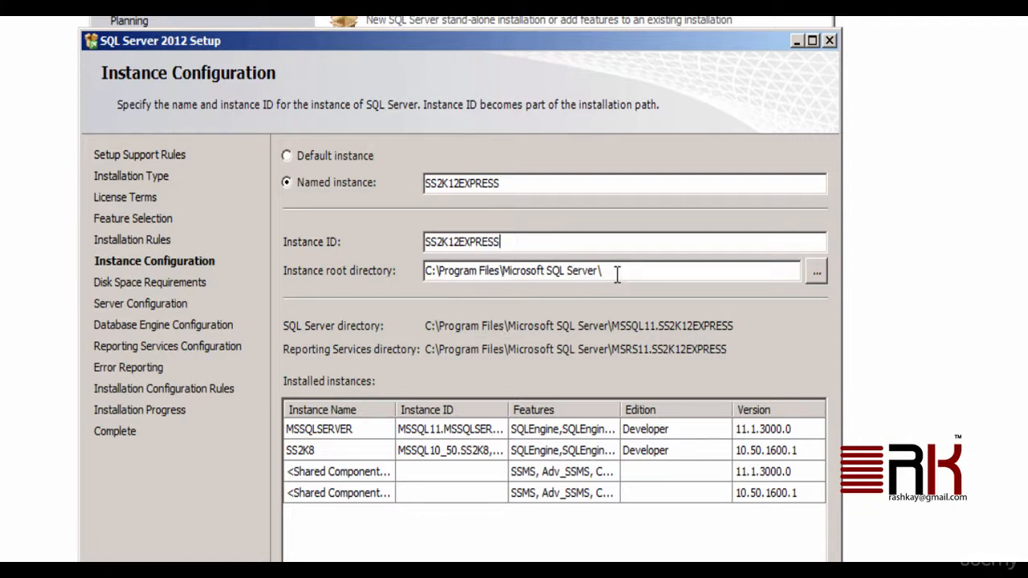
{"action": "mouse_move", "coordinate": [616, 274]}
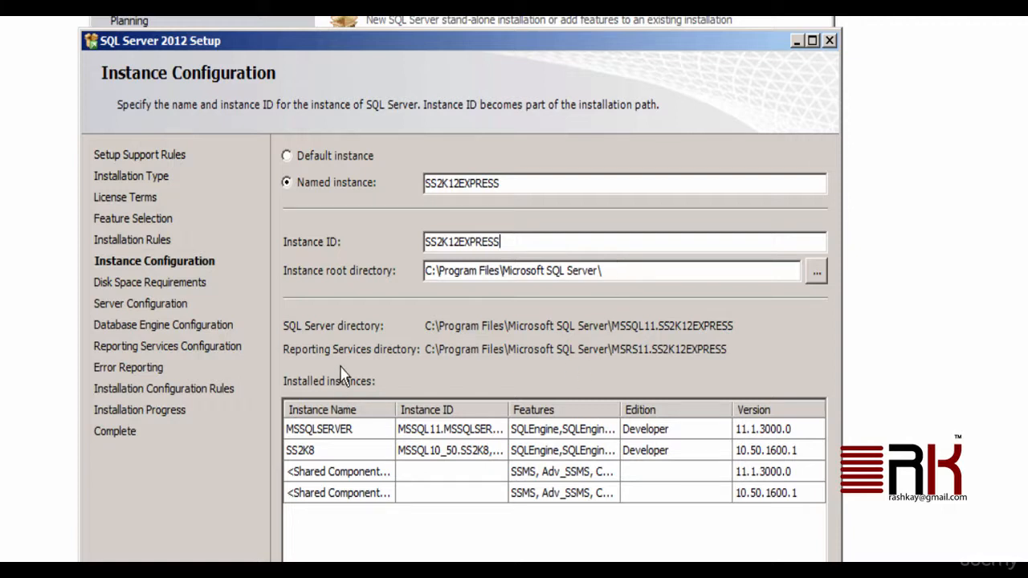
{"action": "mouse_move", "coordinate": [657, 351]}
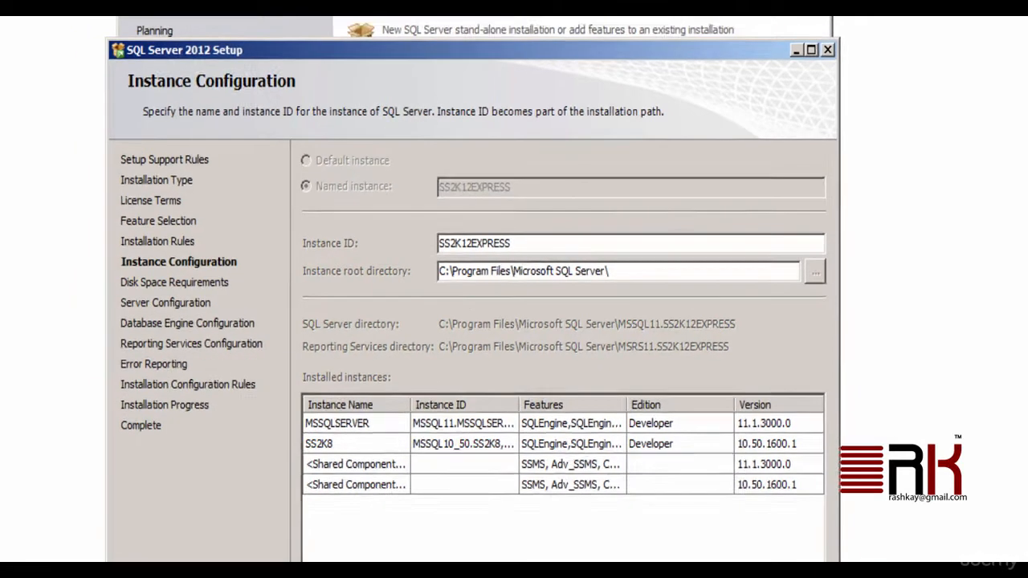
{"action": "left_click", "coordinate": [684, 543]}
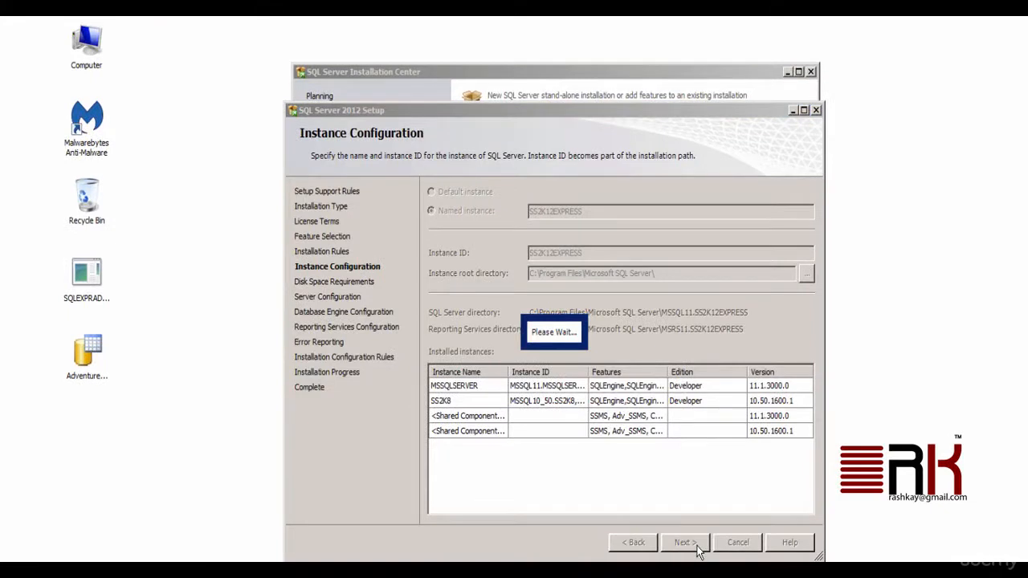
{"action": "mouse_move", "coordinate": [801, 507]}
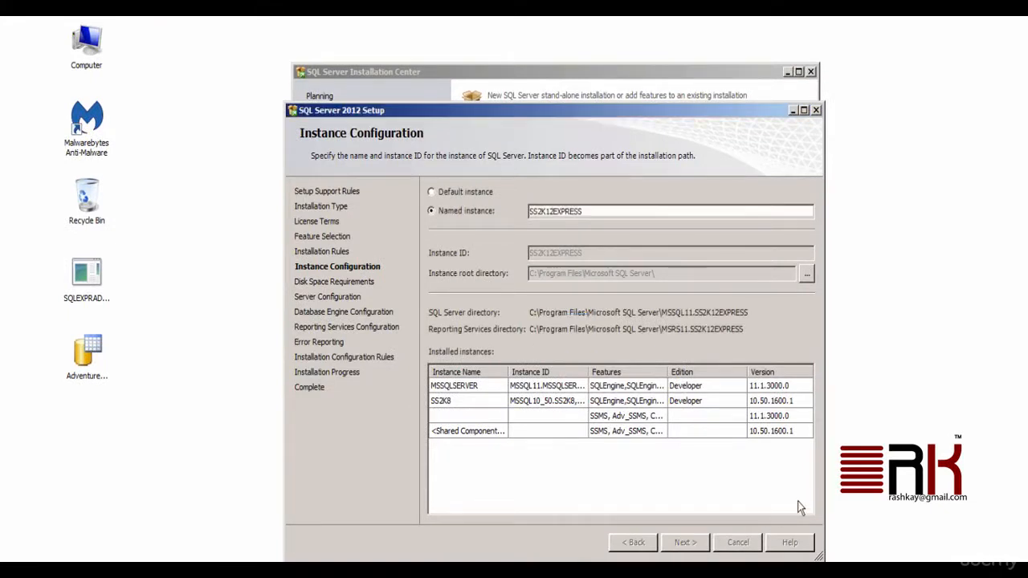
{"action": "left_click", "coordinate": [683, 542]}
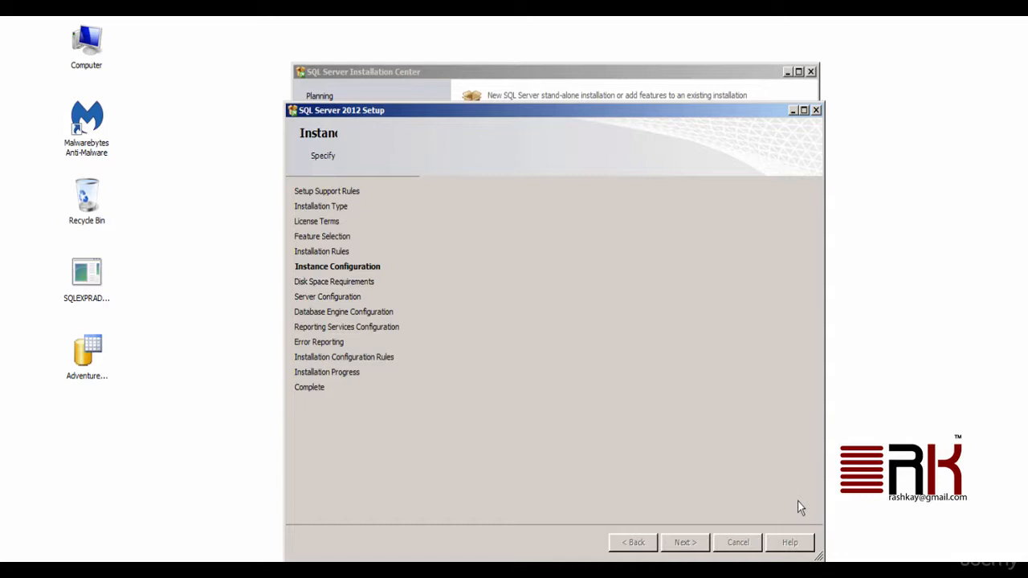
{"action": "left_click", "coordinate": [684, 542]}
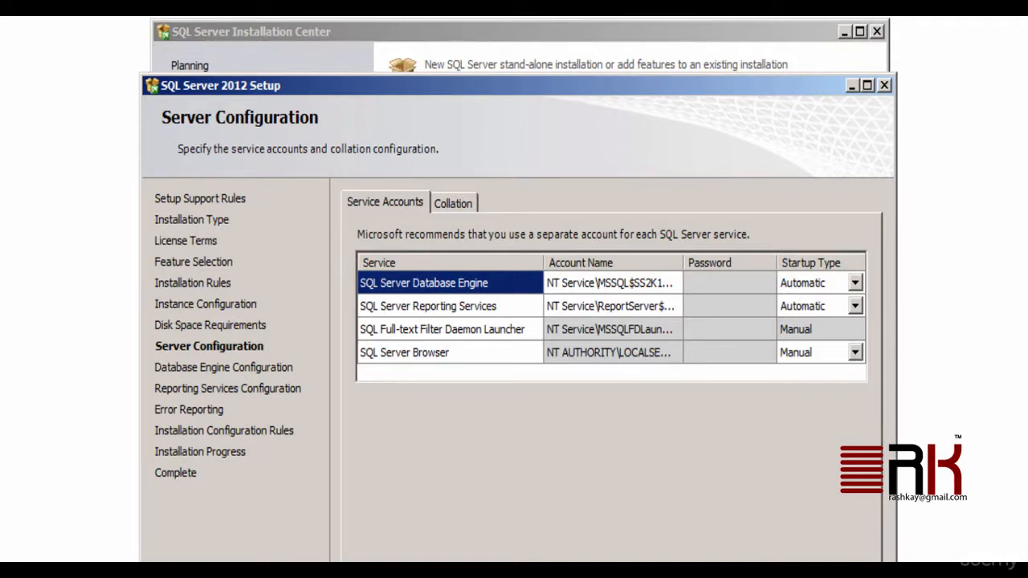
{"action": "mouse_move", "coordinate": [789, 546]}
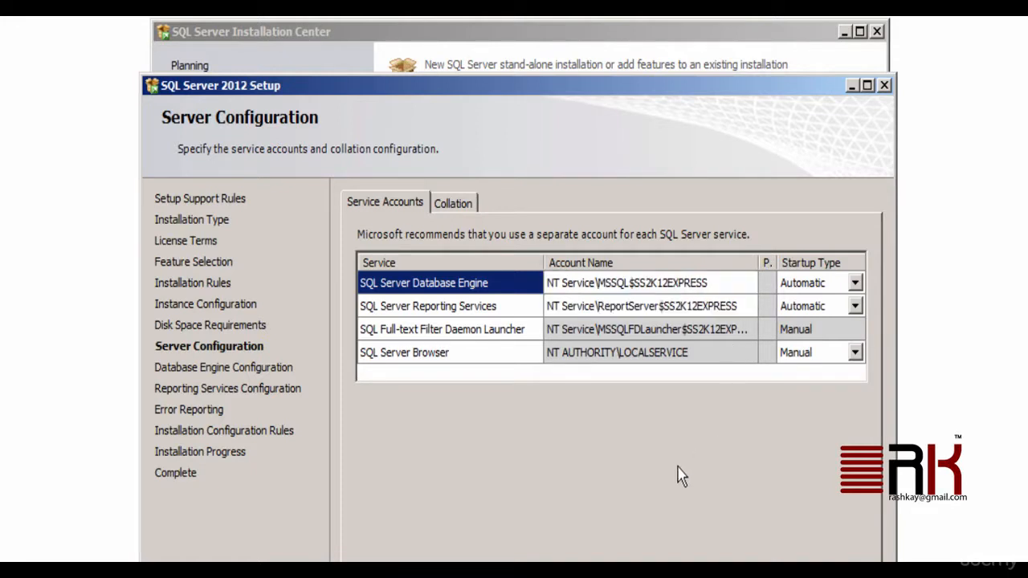
{"action": "mouse_move", "coordinate": [470, 327]}
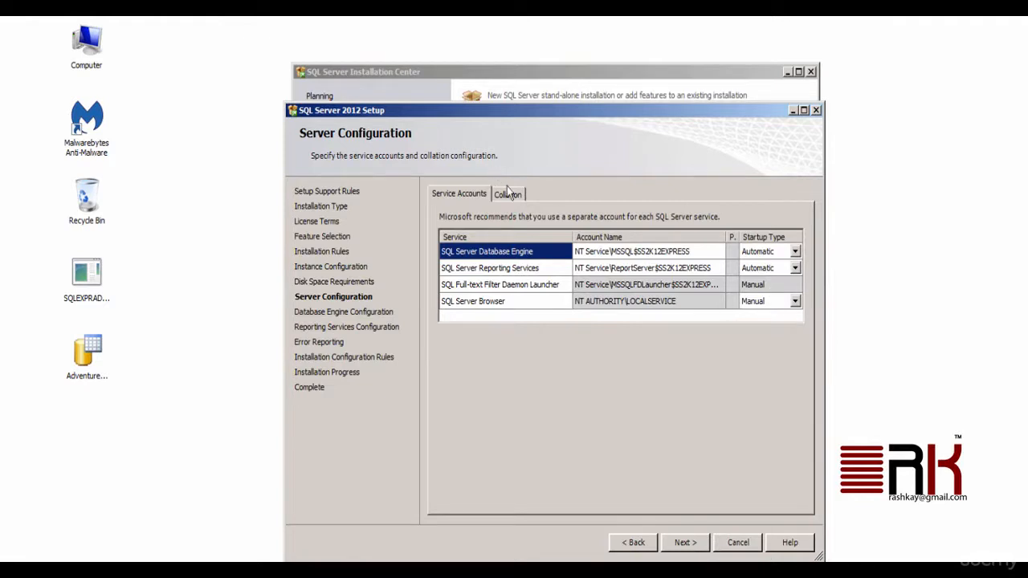
{"action": "mouse_move", "coordinate": [627, 460]}
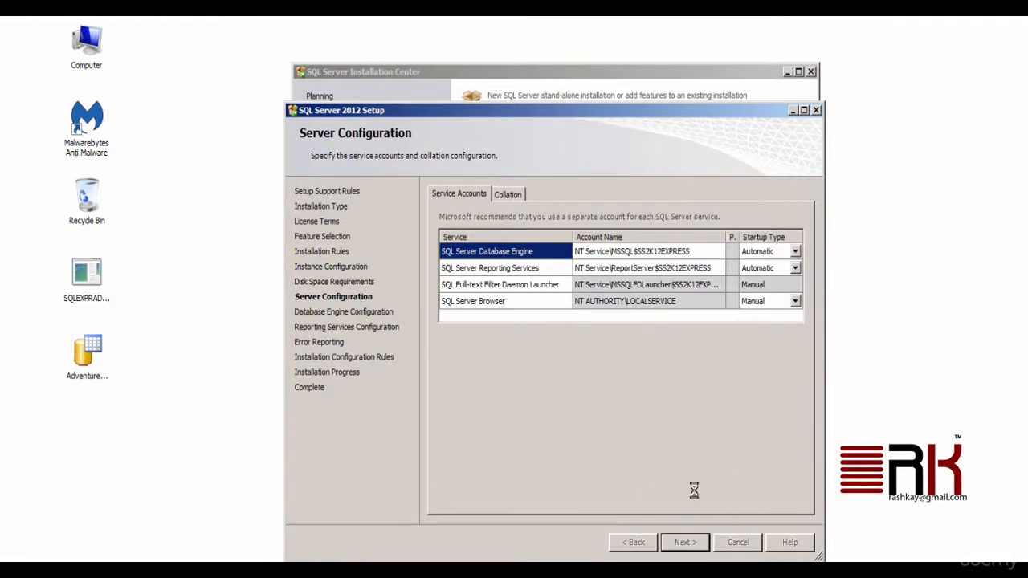
Keep the default service accounts and advance to Database Engine Configuration
{"action": "left_click", "coordinate": [684, 542]}
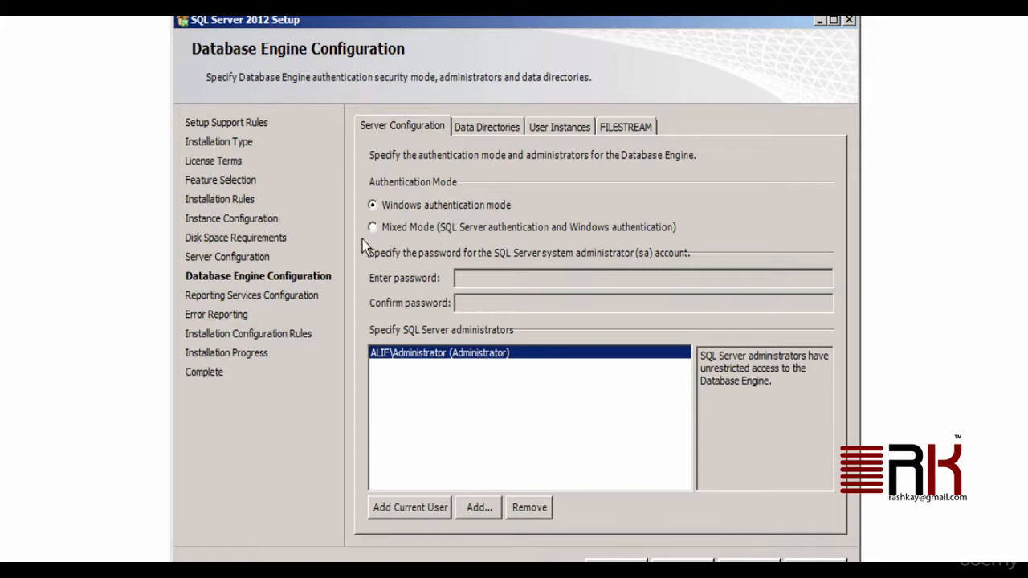
Choose Mixed Mode authentication with a short sa password, which triggers a validation error
{"action": "left_click", "coordinate": [372, 227]}
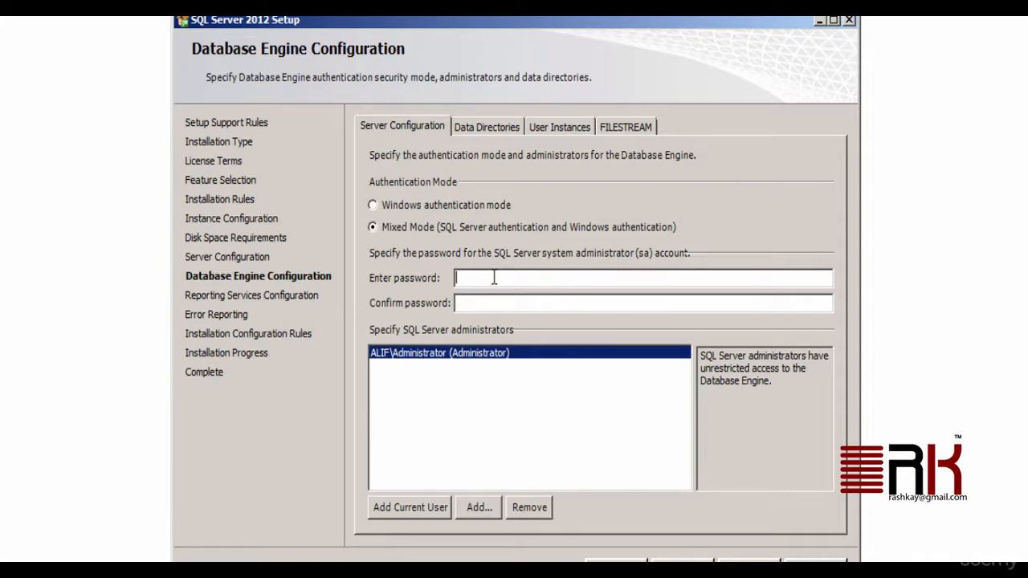
{"action": "type", "text": "••"}
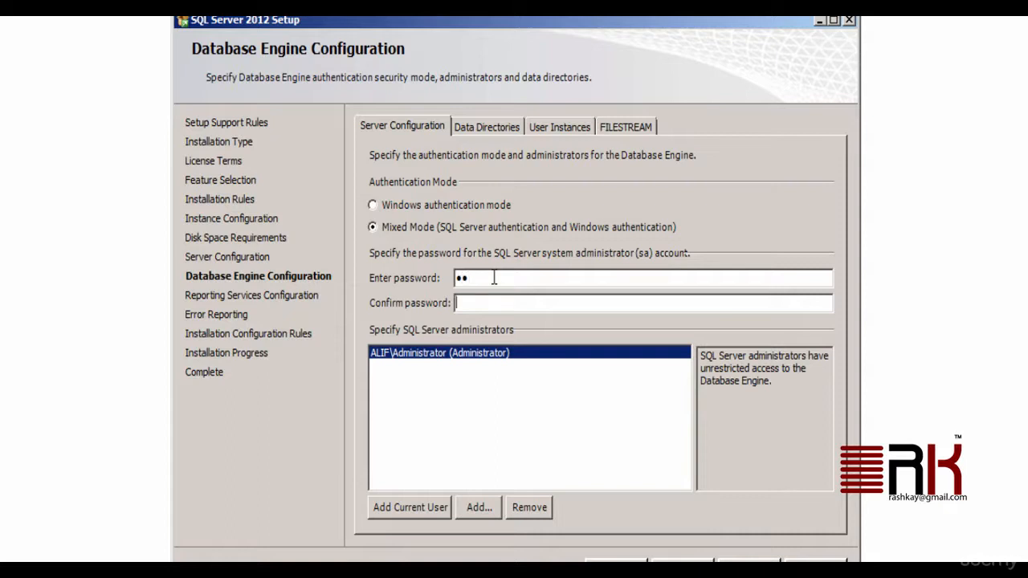
{"action": "type", "text": "••"}
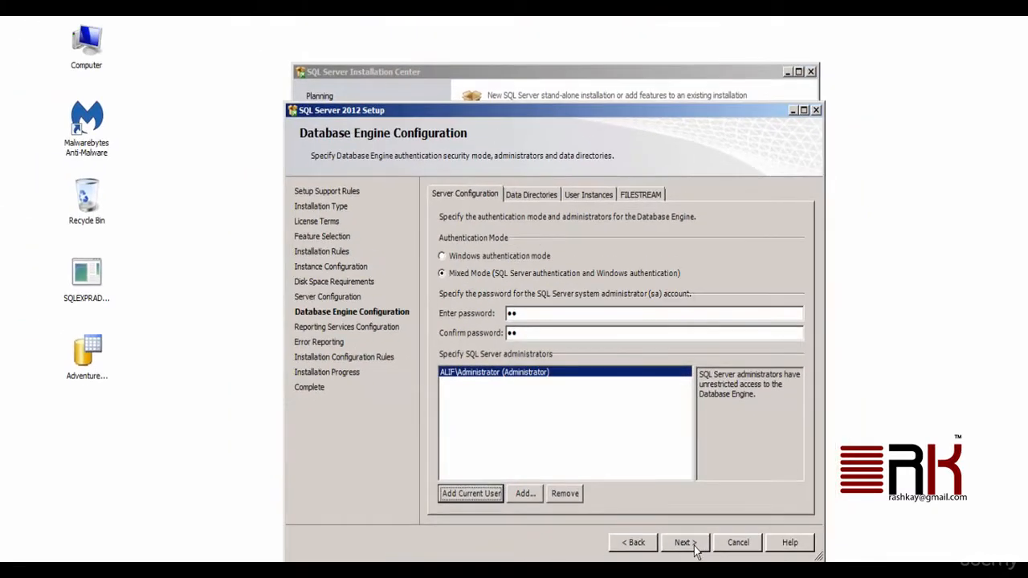
{"action": "left_click", "coordinate": [683, 542]}
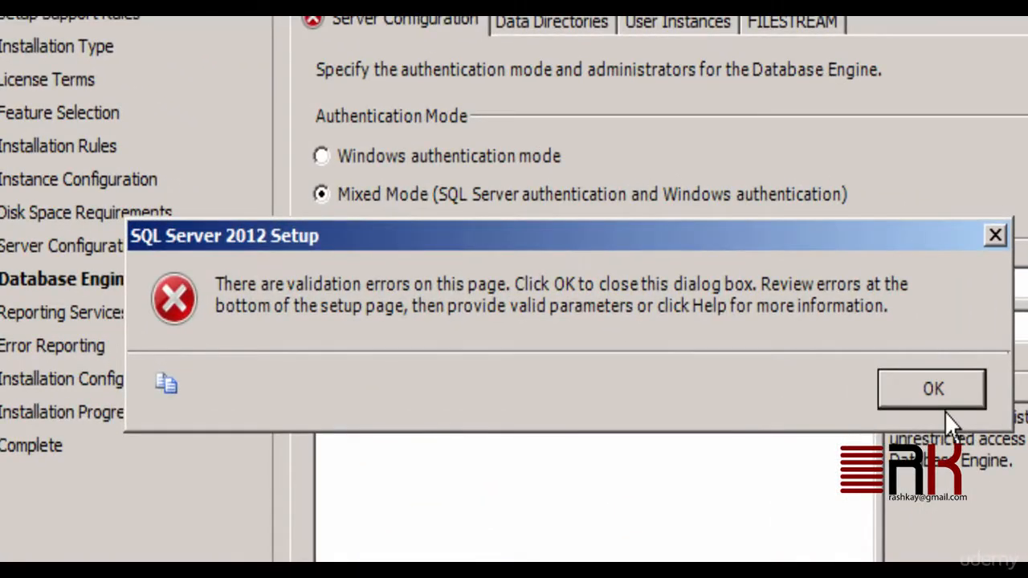
Dismiss the error and enter a longer sa password in both password fields
{"action": "left_click", "coordinate": [932, 389]}
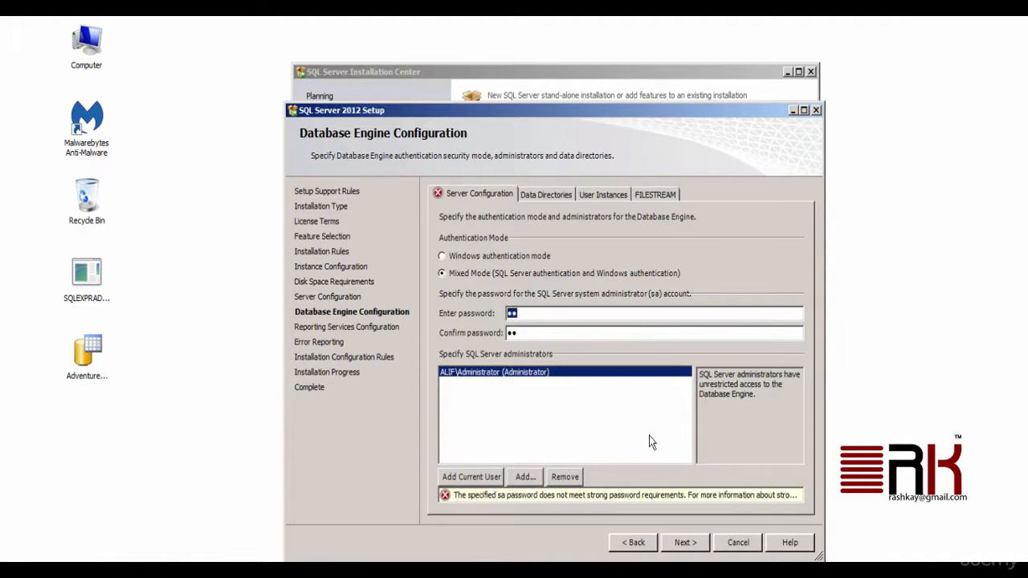
{"action": "type", "text": "•"}
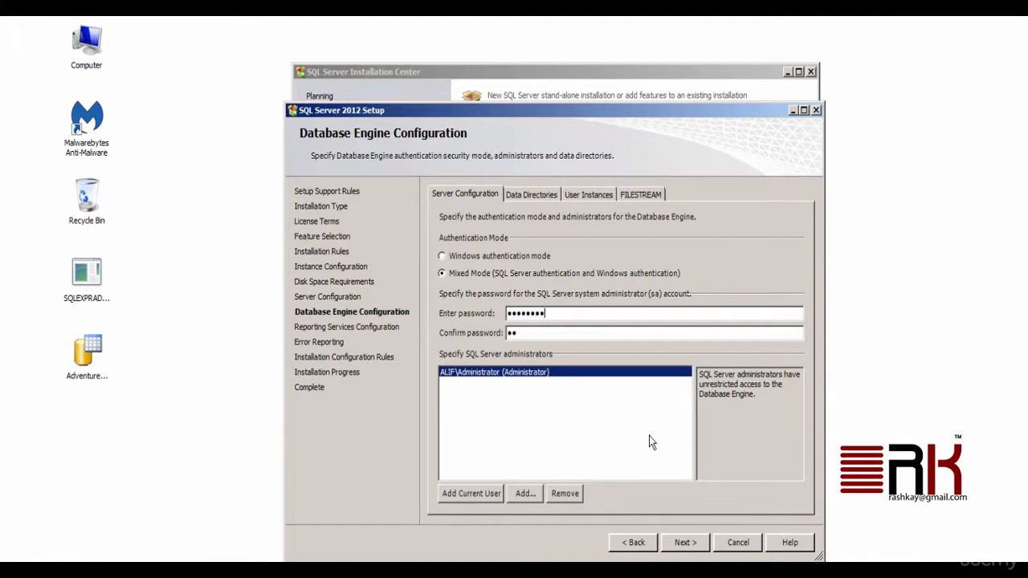
{"action": "type", "text": "•"}
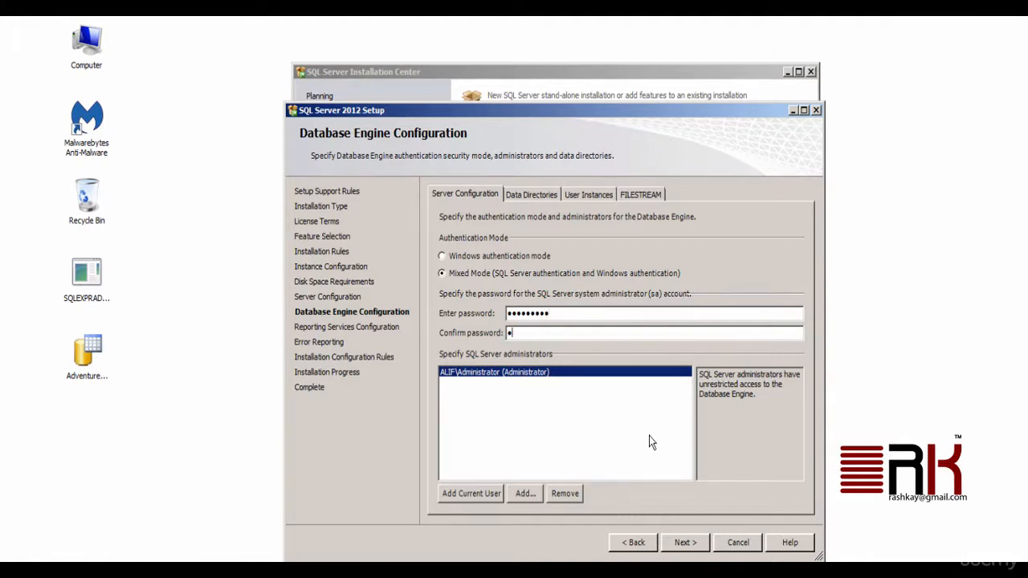
{"action": "type", "text": "•••••"}
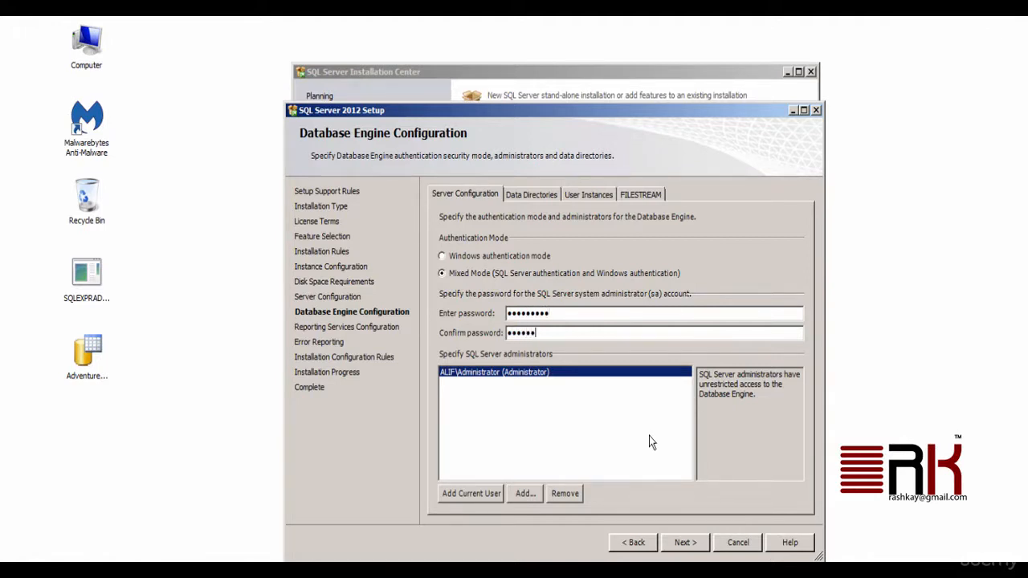
{"action": "type", "text": "••"}
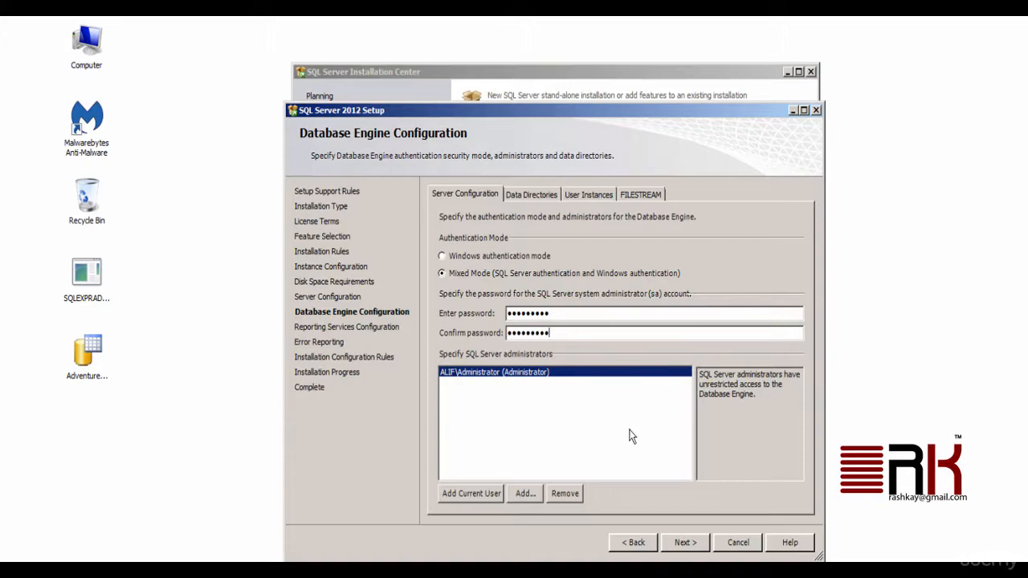
{"action": "left_click", "coordinate": [531, 194]}
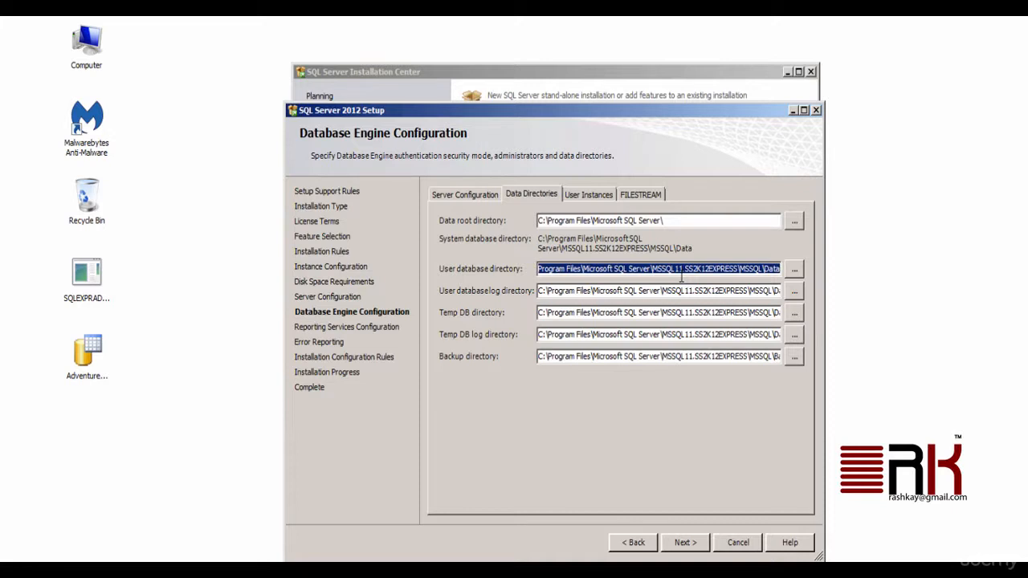
{"action": "mouse_move", "coordinate": [454, 198]}
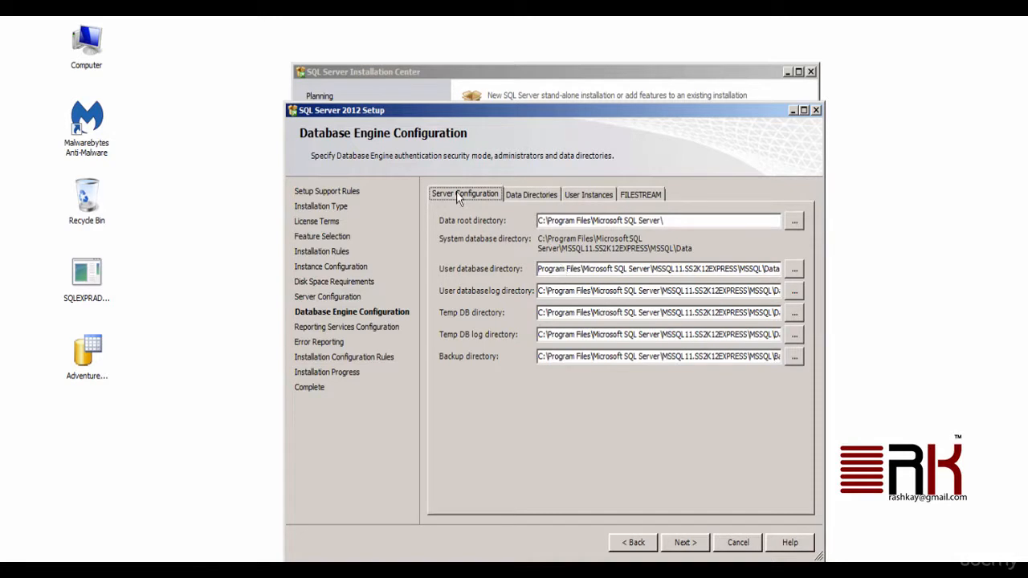
Return to Server Configuration with the stronger password and advance to Error Reporting
{"action": "left_click", "coordinate": [465, 195]}
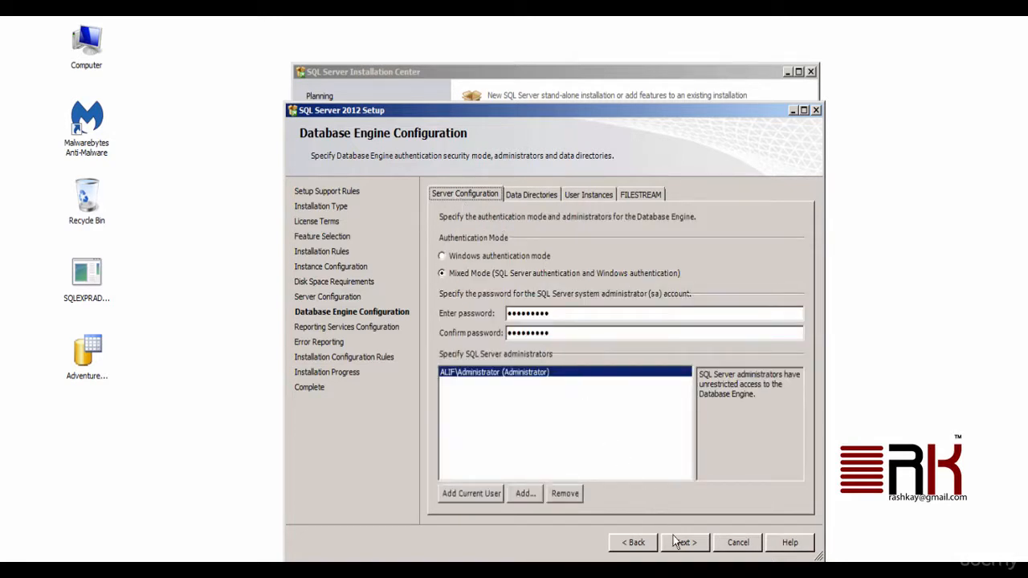
{"action": "left_click", "coordinate": [684, 542]}
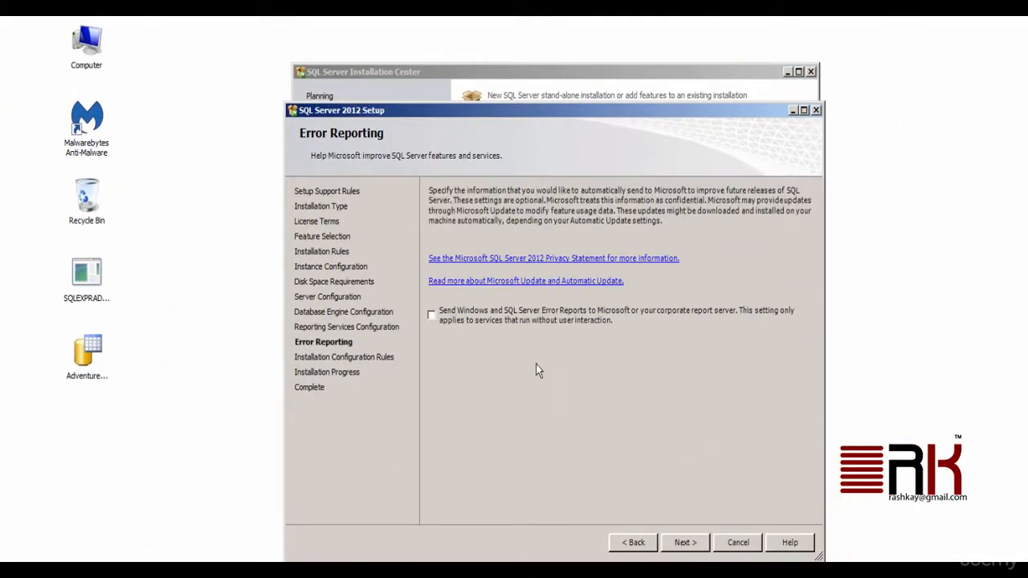
{"action": "mouse_move", "coordinate": [546, 345]}
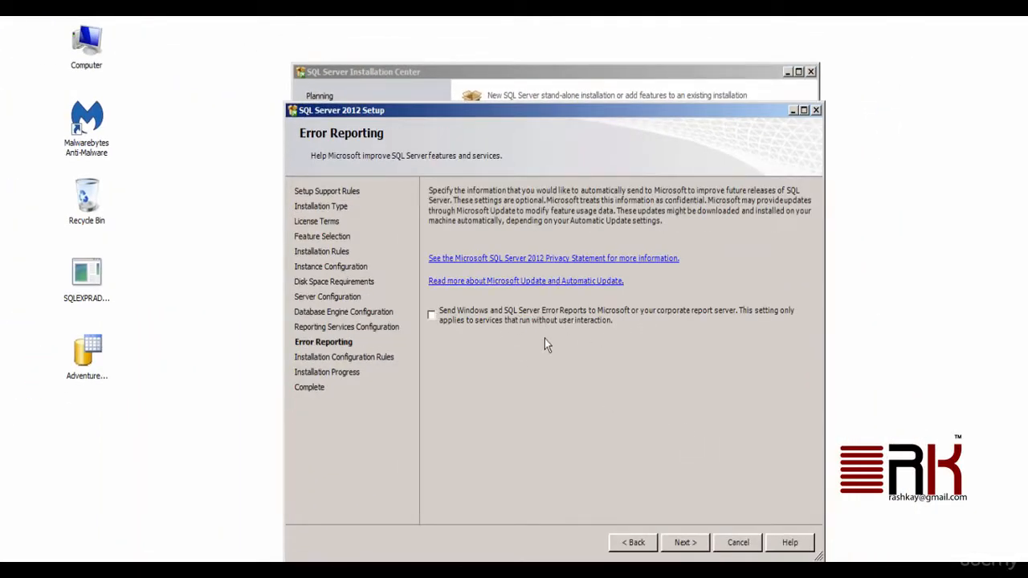
{"action": "mouse_move", "coordinate": [574, 335]}
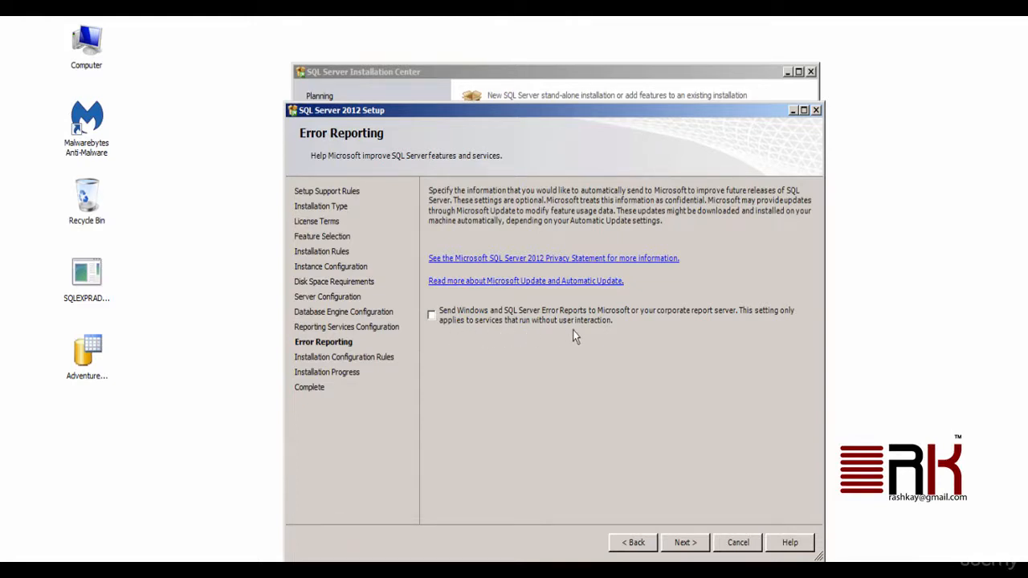
{"action": "mouse_move", "coordinate": [582, 336]}
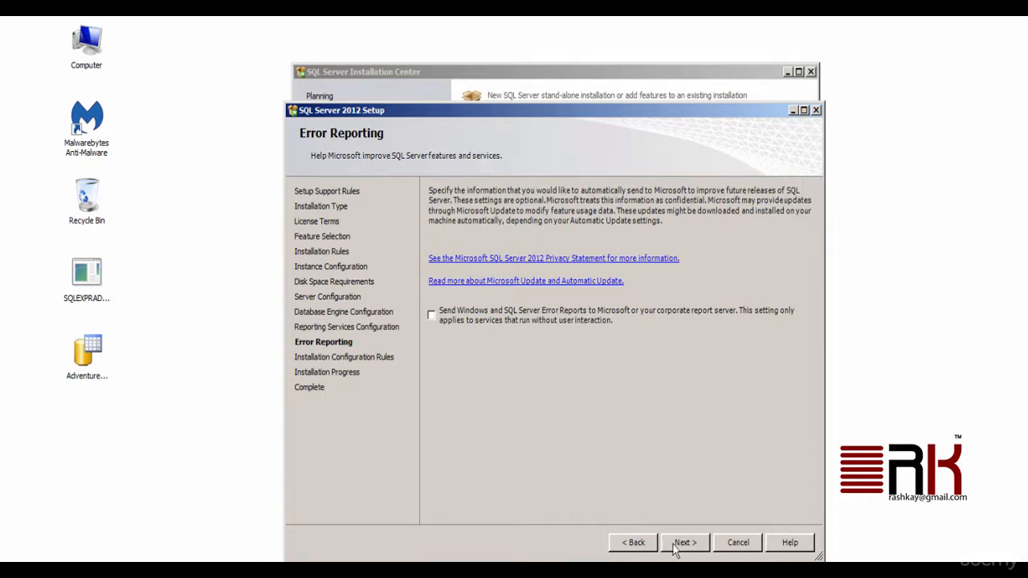
Advance through Reporting Services Configuration and Error Reporting to run the installation
{"action": "left_click", "coordinate": [685, 542]}
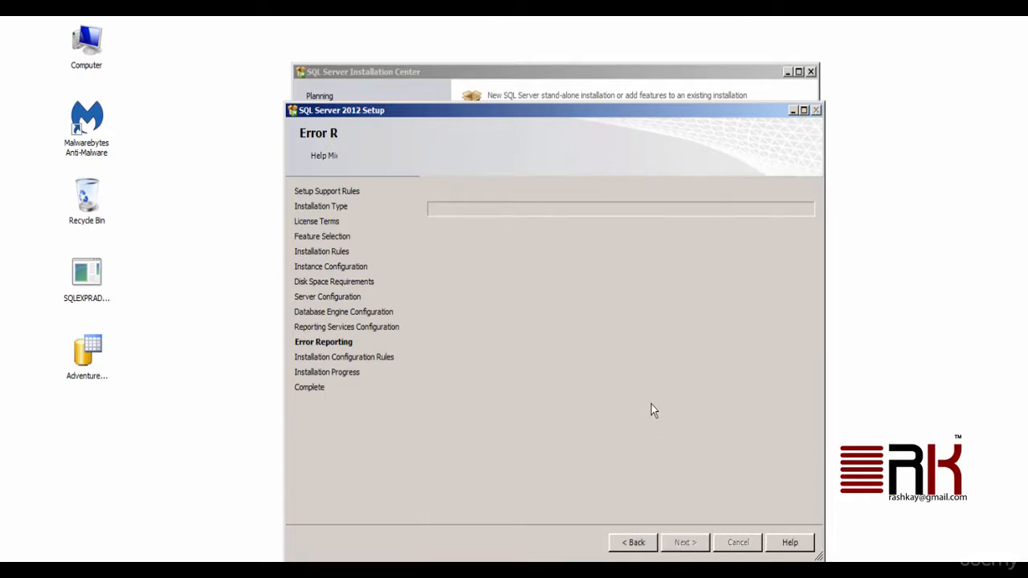
{"action": "left_click", "coordinate": [684, 542]}
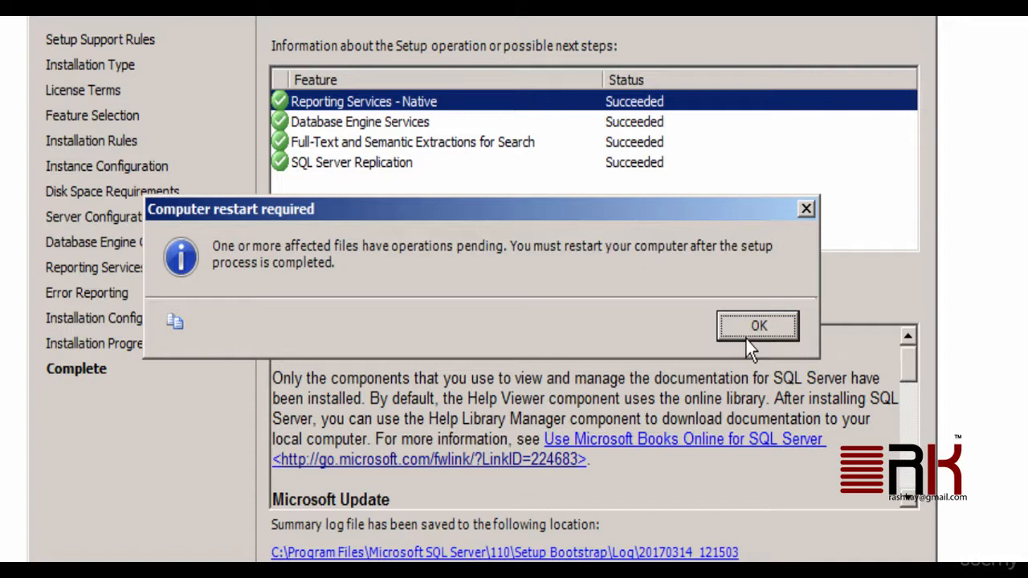
Acknowledge the computer restart notice and close the completed SQL Server 2012 setup wizard
{"action": "left_click", "coordinate": [758, 326]}
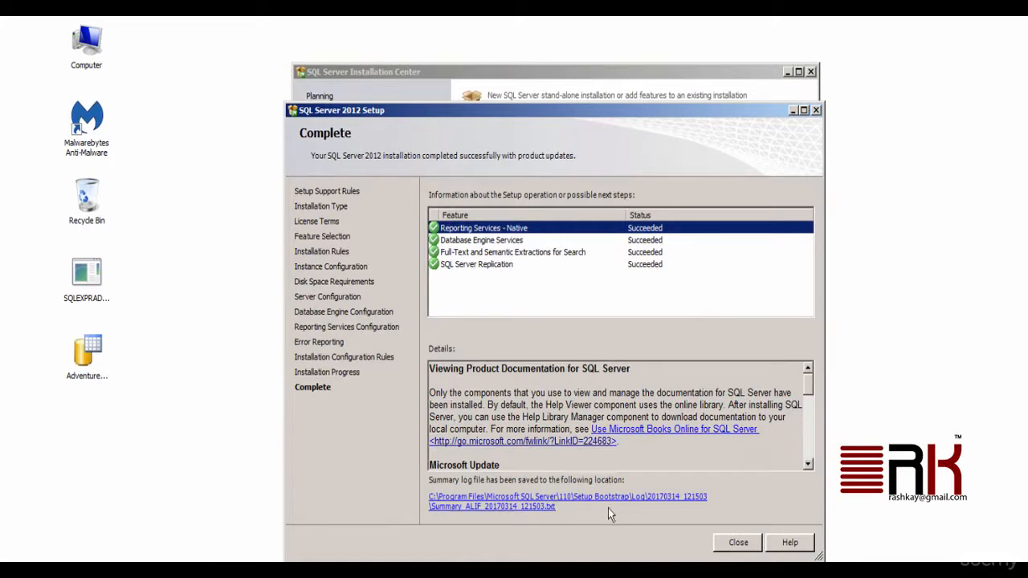
{"action": "mouse_move", "coordinate": [582, 520]}
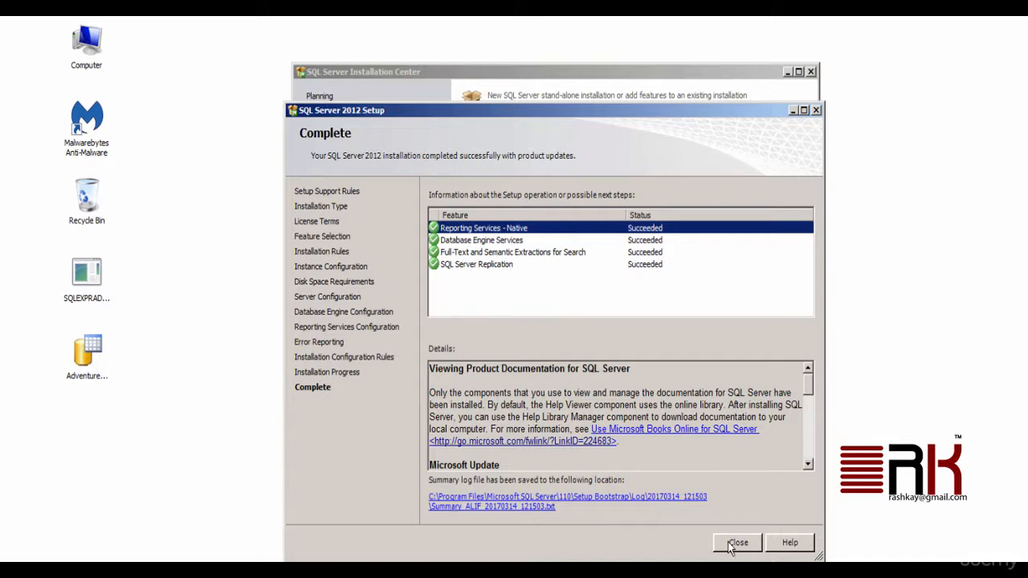
{"action": "left_click", "coordinate": [736, 543]}
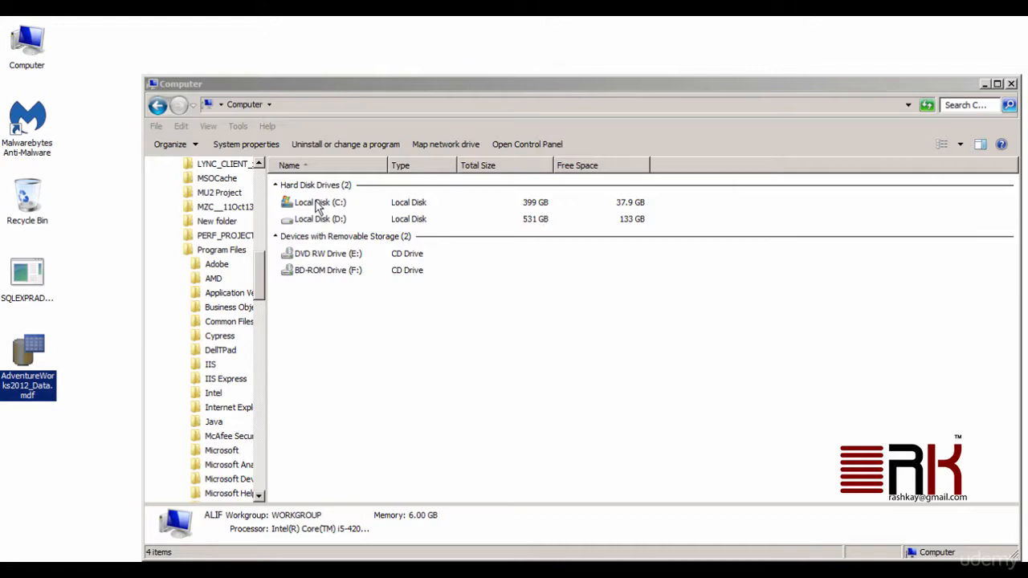
Navigate Explorer to C:\Program Files\Microsoft SQL Server\MSSQL11.SS2K12EXPRESS\MSSQL\DATA
{"action": "double_click", "coordinate": [320, 202]}
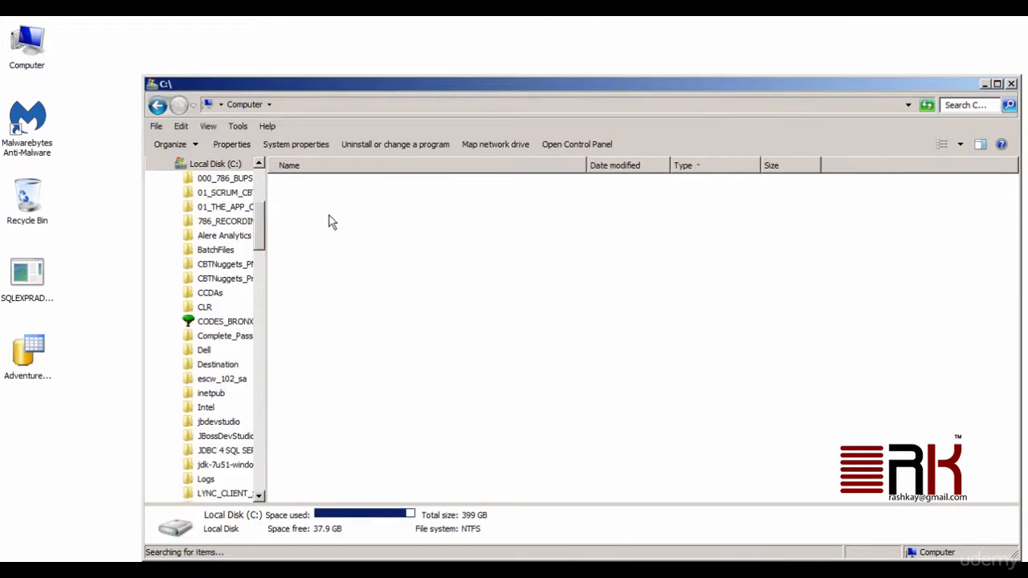
{"action": "left_click", "coordinate": [319, 361]}
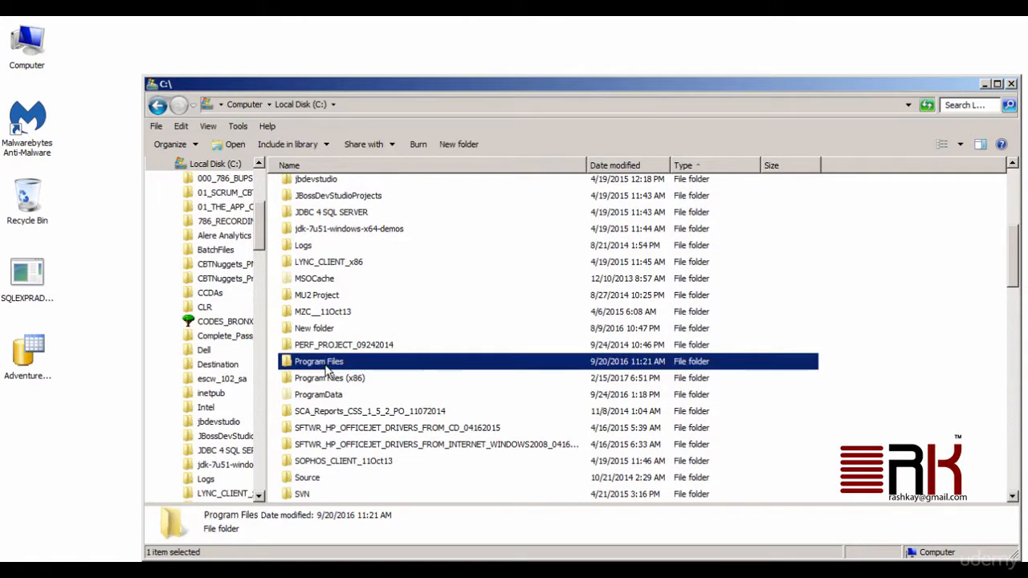
{"action": "double_click", "coordinate": [319, 361]}
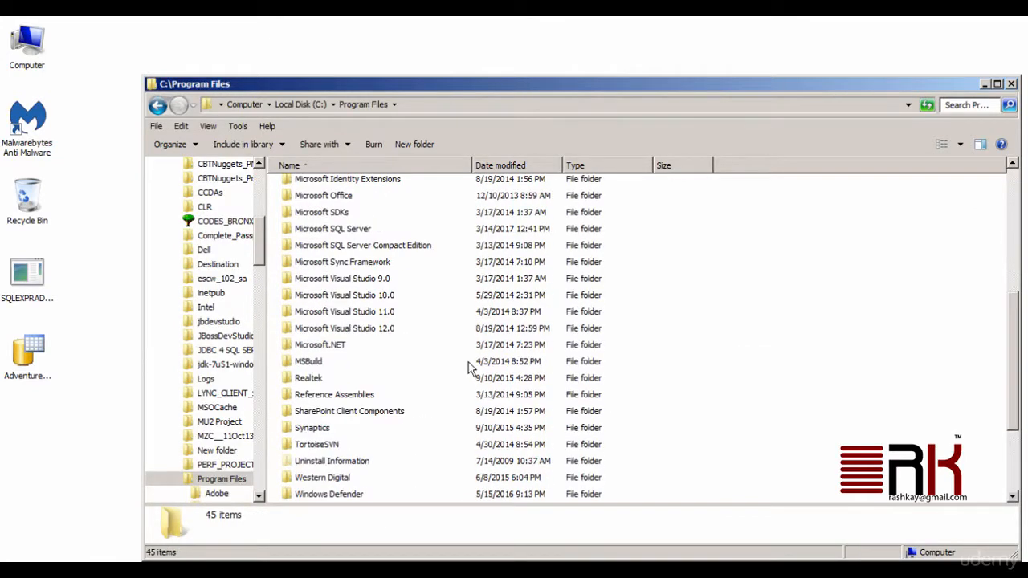
{"action": "scroll", "scroll_direction": "up", "scroll_amount": 3}
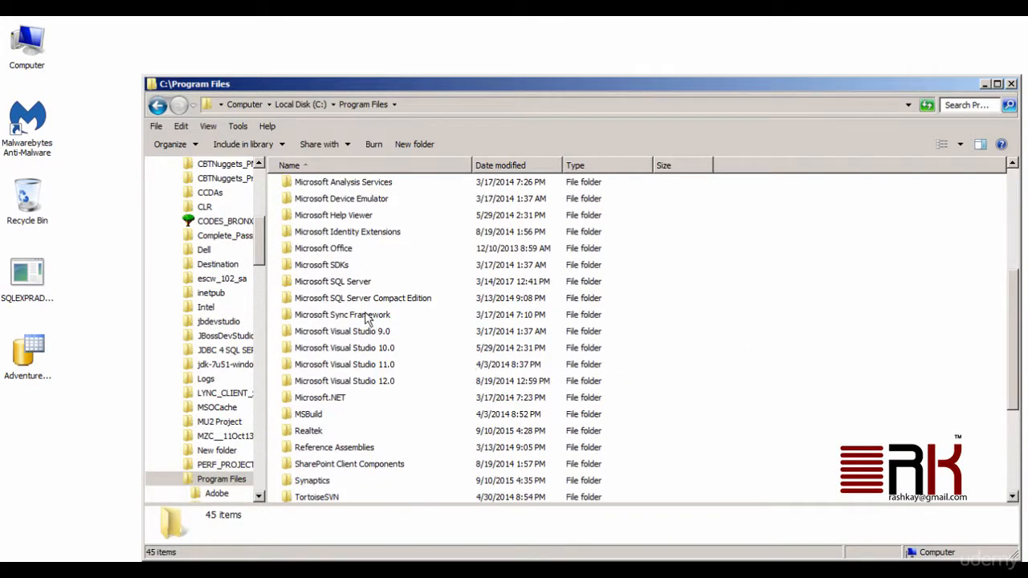
{"action": "left_click", "coordinate": [332, 281]}
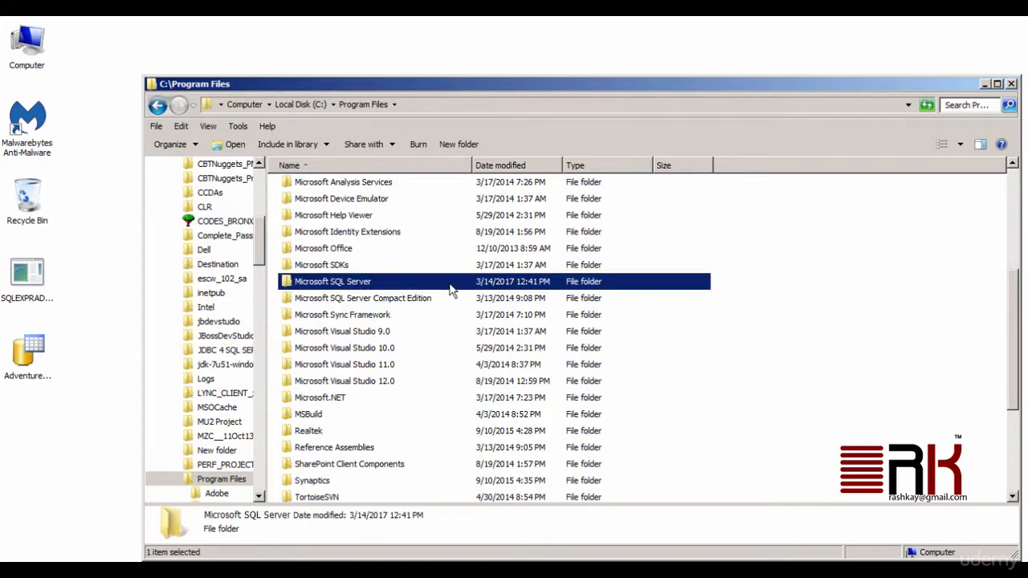
{"action": "double_click", "coordinate": [333, 281]}
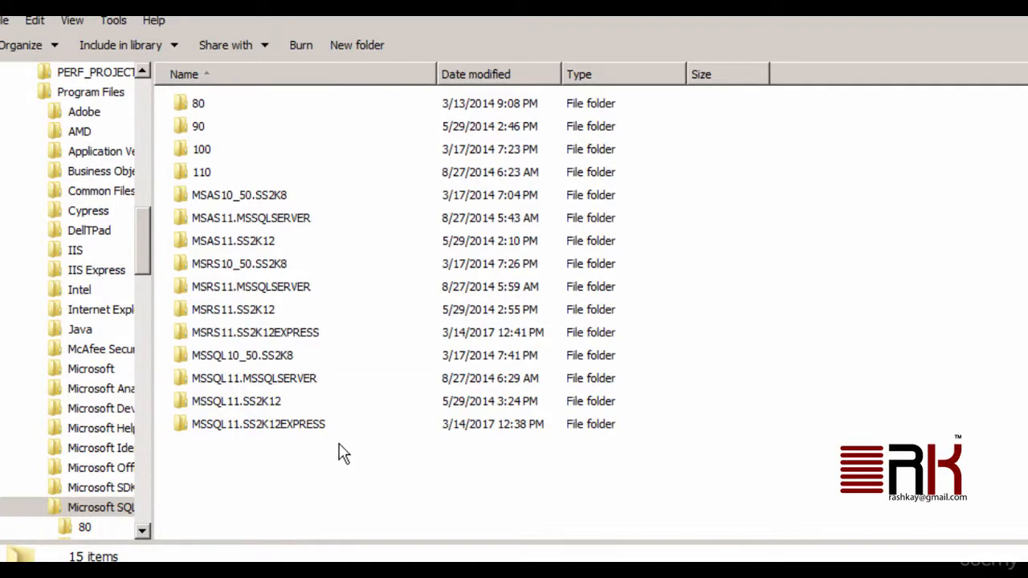
{"action": "mouse_move", "coordinate": [229, 275]}
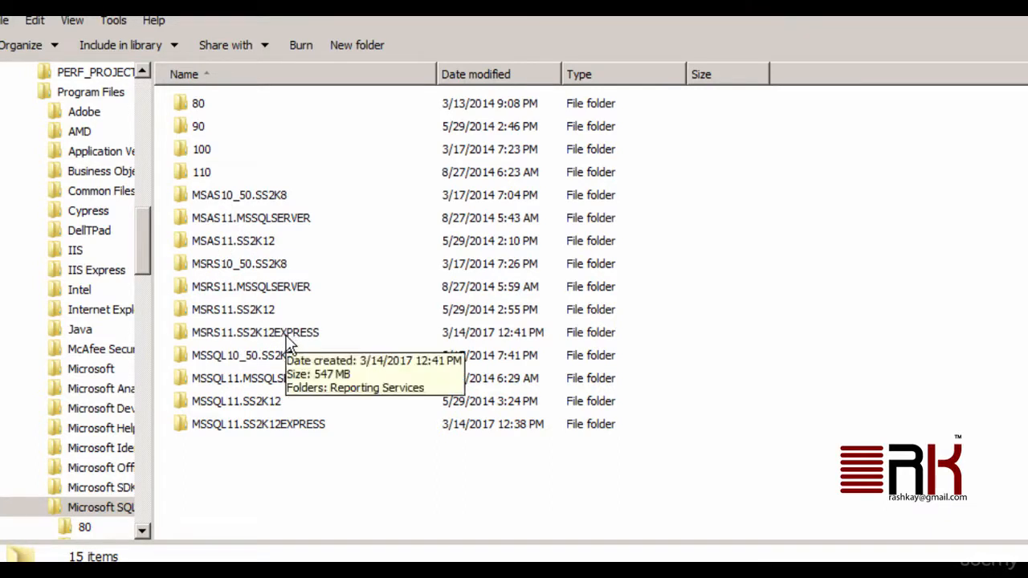
{"action": "left_click", "coordinate": [256, 332]}
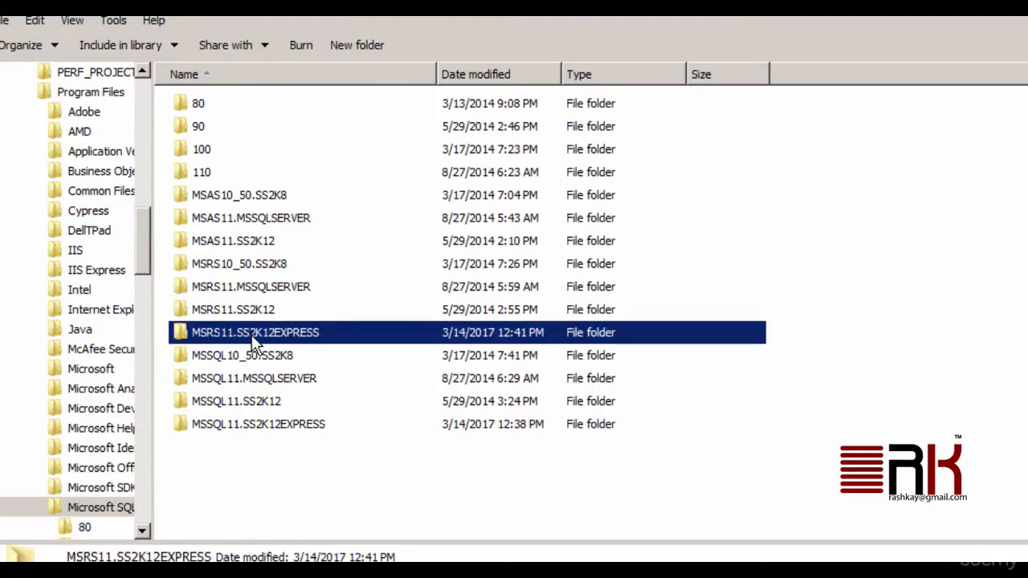
{"action": "mouse_move", "coordinate": [289, 434]}
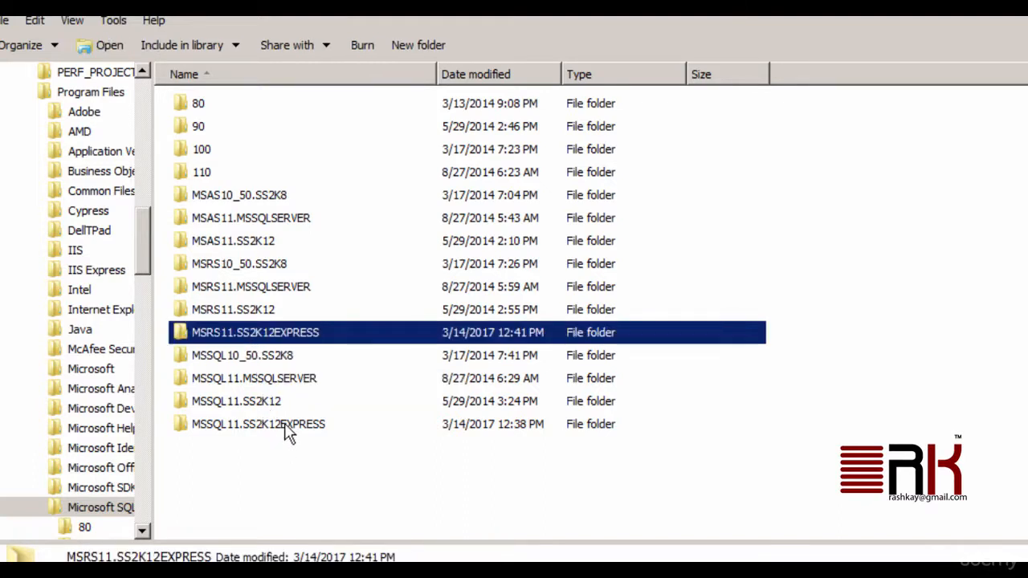
{"action": "left_click", "coordinate": [258, 424]}
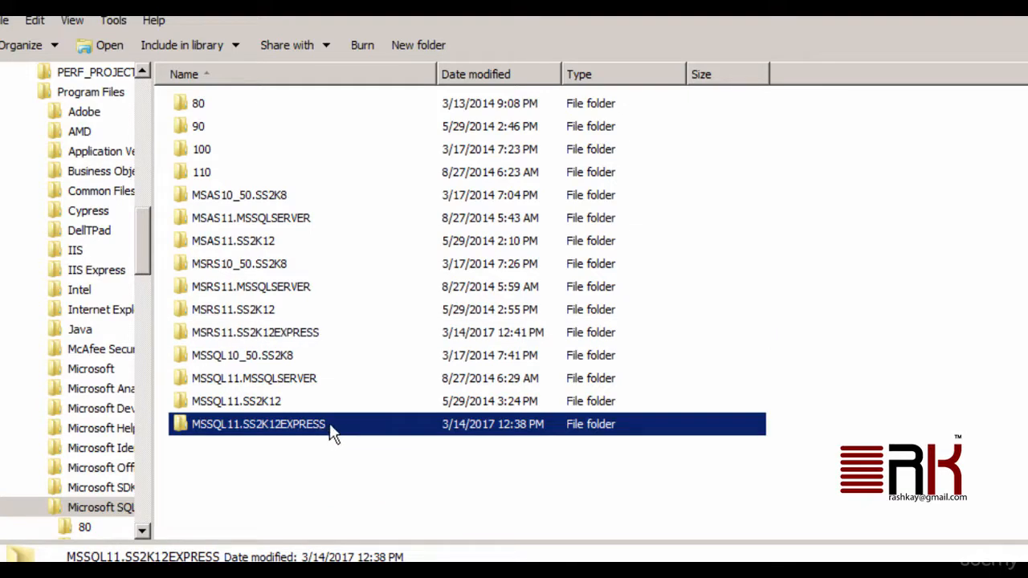
{"action": "double_click", "coordinate": [258, 424]}
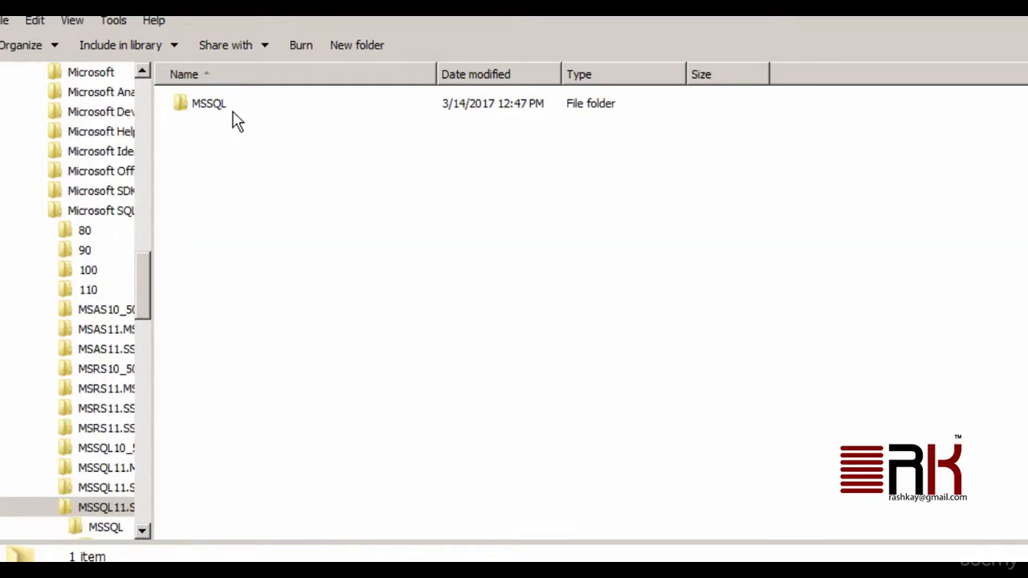
{"action": "double_click", "coordinate": [209, 103]}
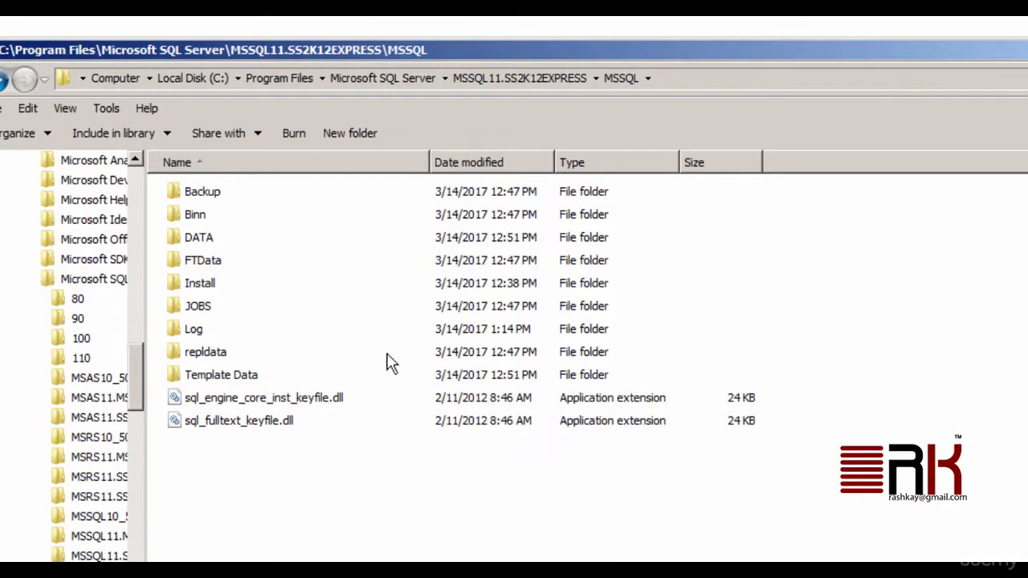
{"action": "double_click", "coordinate": [198, 237]}
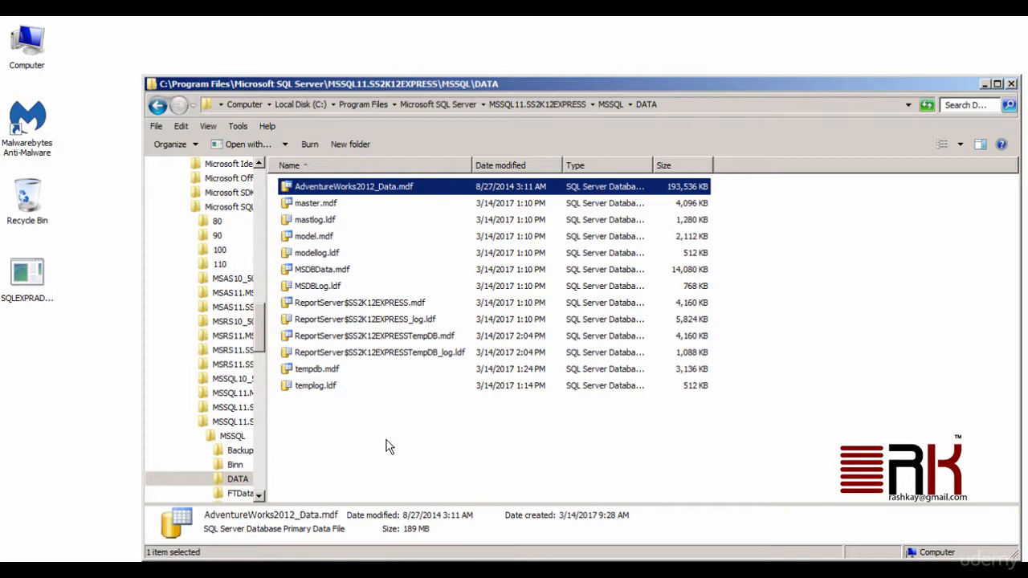
{"action": "mouse_move", "coordinate": [386, 445]}
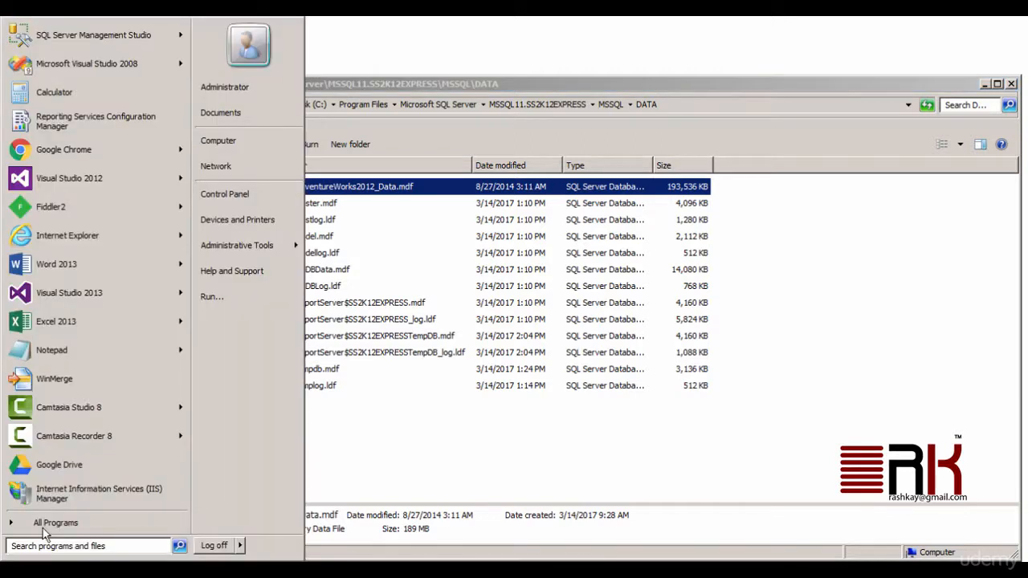
Launch SQL Server Management Studio from All Programs in the Start menu
{"action": "left_click", "coordinate": [55, 523]}
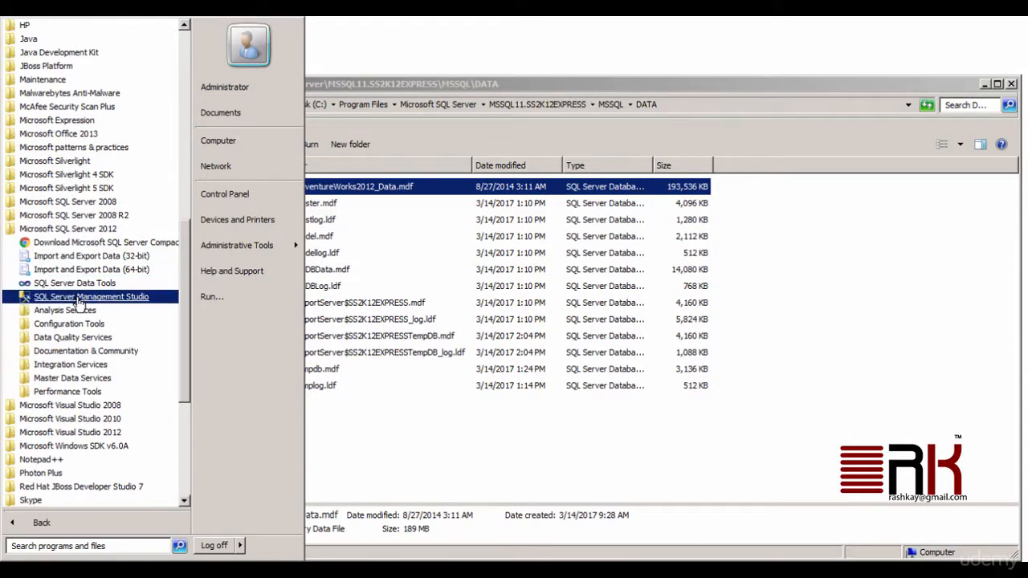
{"action": "mouse_move", "coordinate": [144, 306]}
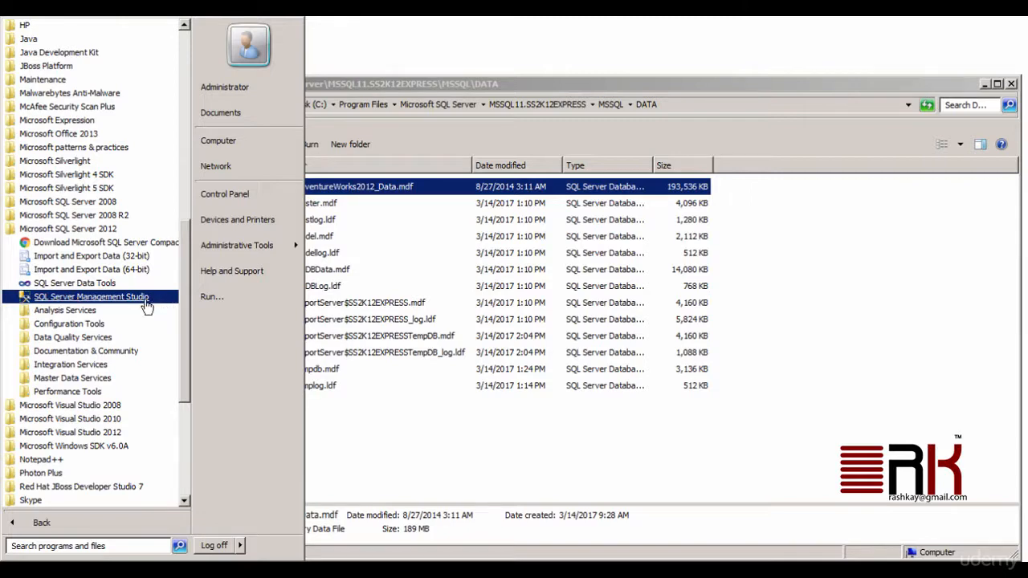
{"action": "left_click", "coordinate": [703, 422]}
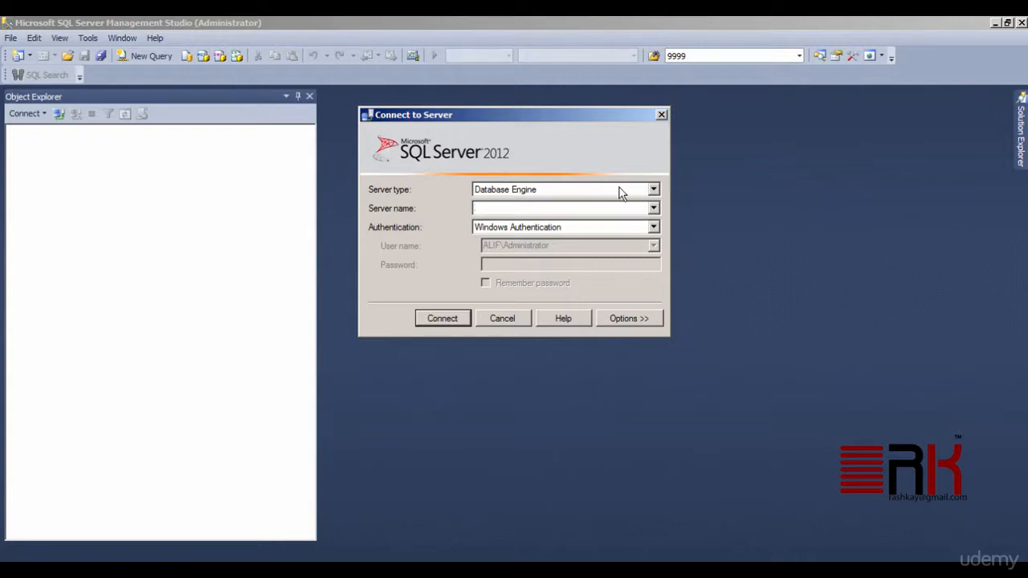
Check the server types and enter the SS2K12EXPRESS server name
{"action": "left_click", "coordinate": [653, 188]}
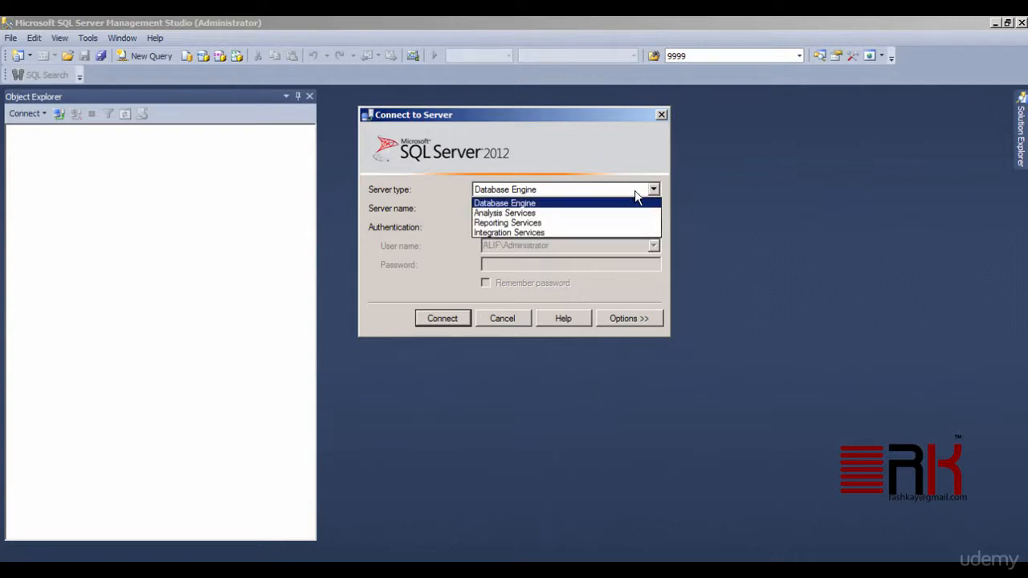
{"action": "left_click", "coordinate": [504, 203]}
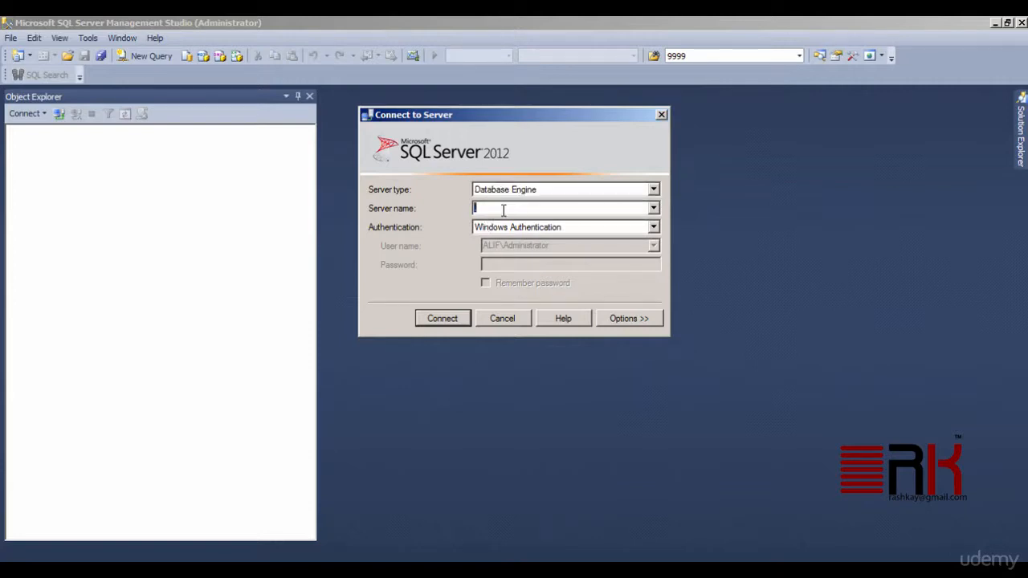
{"action": "type", "text": "SS2K12"}
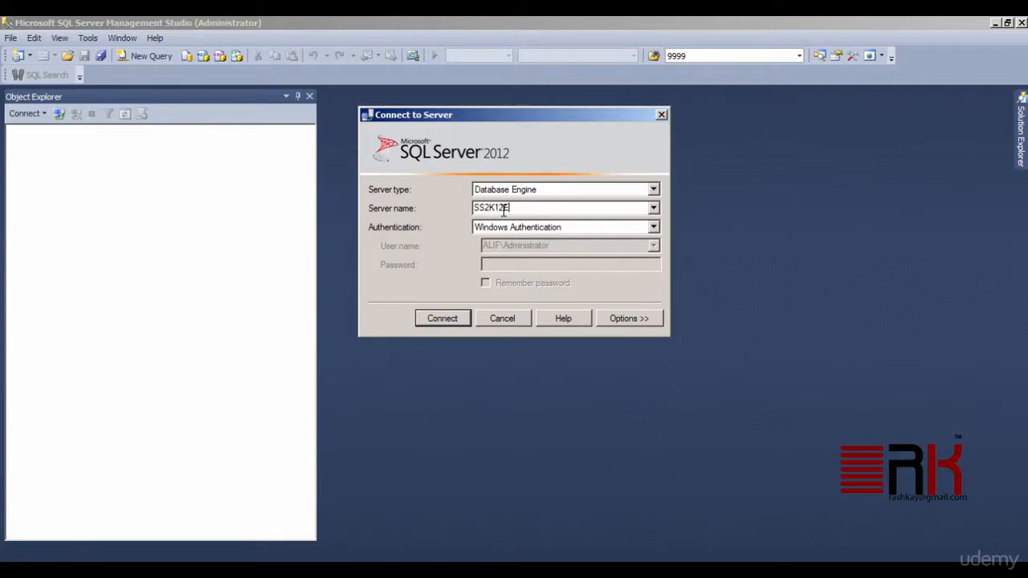
{"action": "type", "text": "EXPRE"}
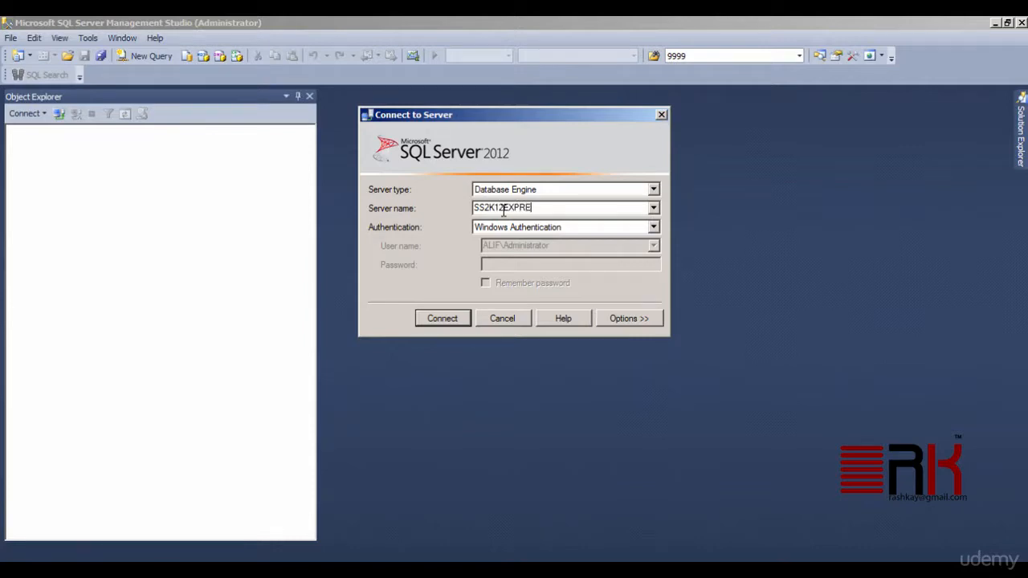
{"action": "type", "text": "SS"}
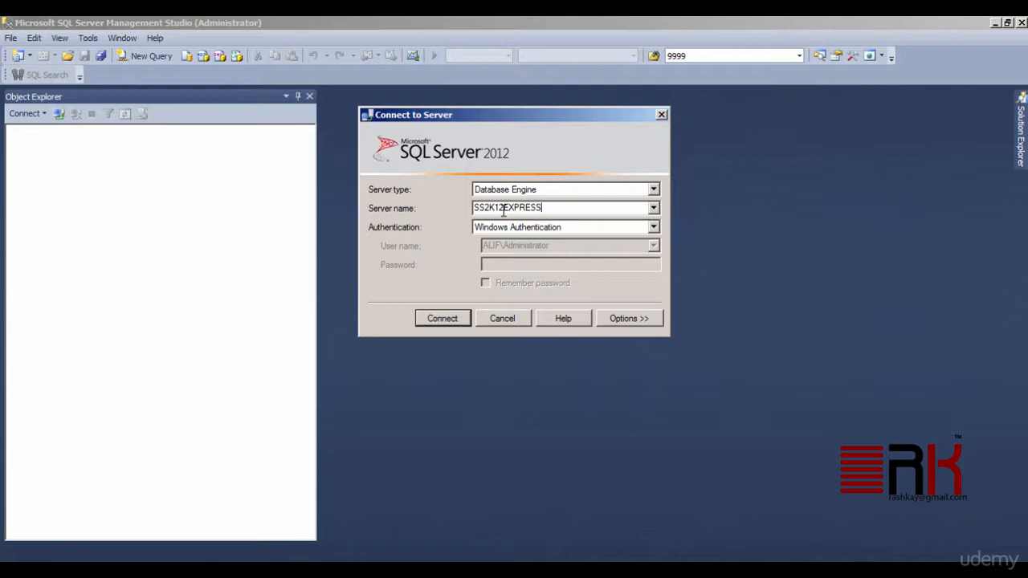
Settle on Windows Authentication and connect to SS2K12EXPRESS
{"action": "left_click", "coordinate": [654, 227]}
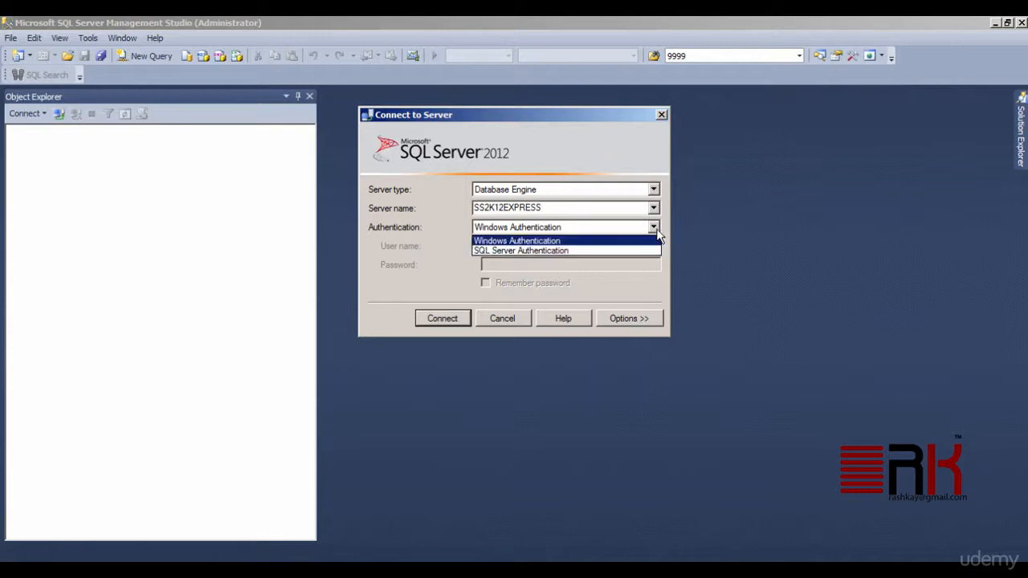
{"action": "left_click", "coordinate": [522, 250]}
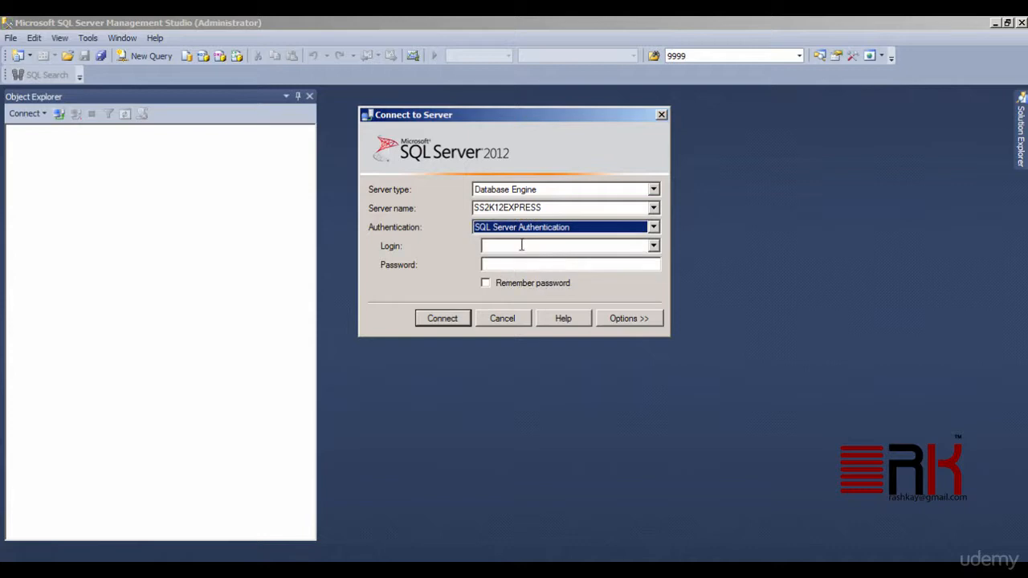
{"action": "type", "text": "sa"}
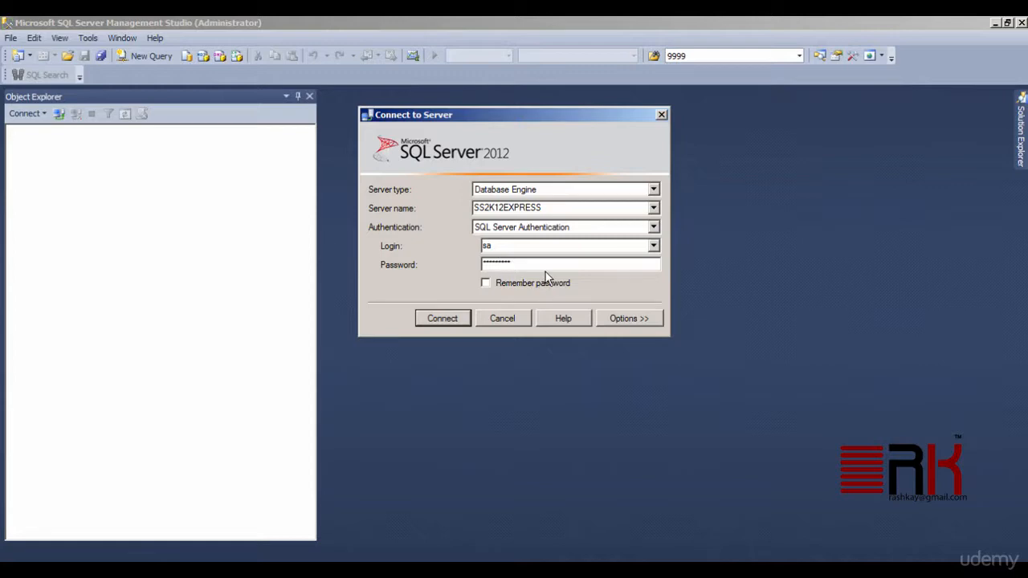
{"action": "left_click", "coordinate": [654, 227]}
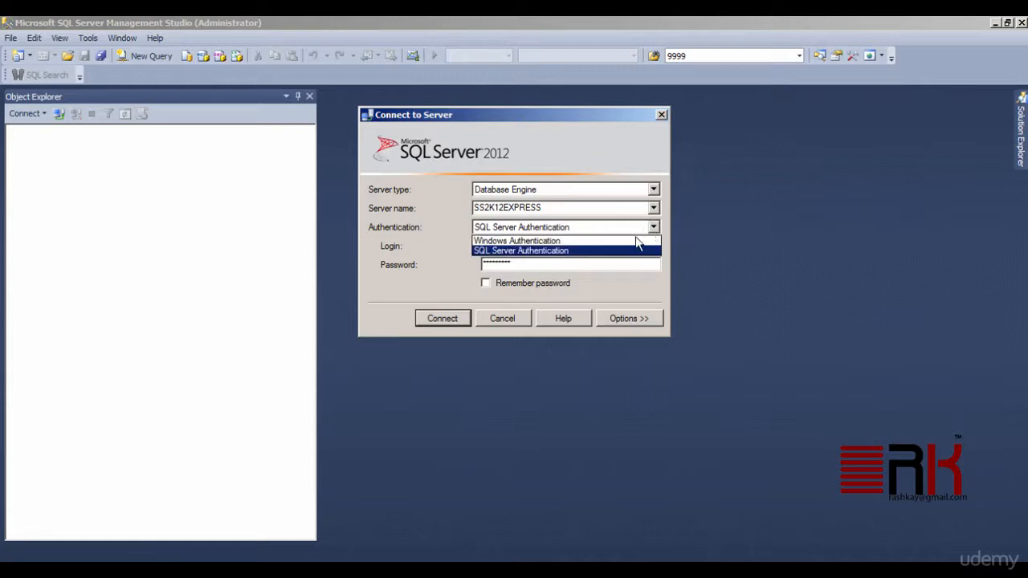
{"action": "left_click", "coordinate": [516, 240]}
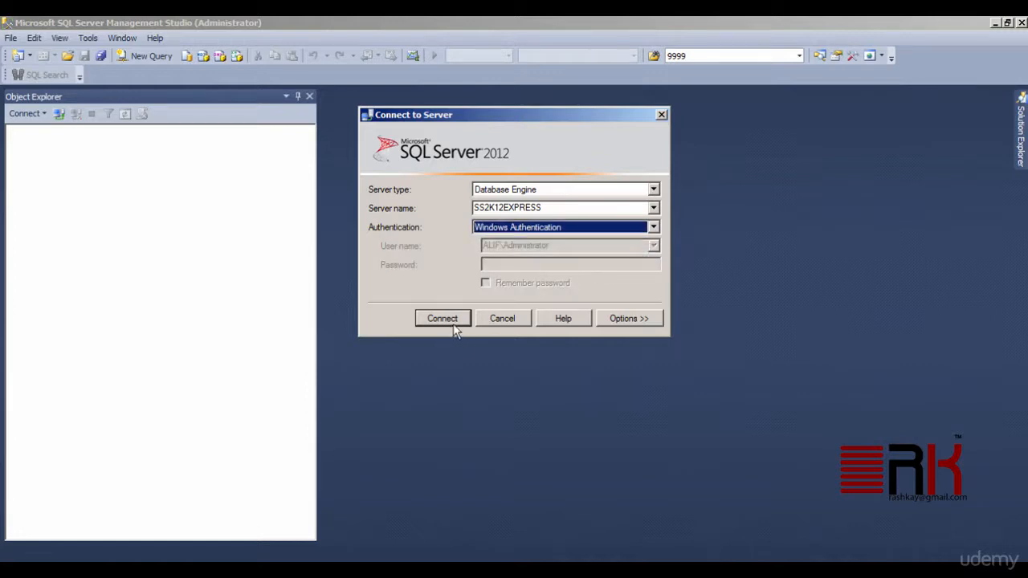
{"action": "left_click", "coordinate": [442, 319]}
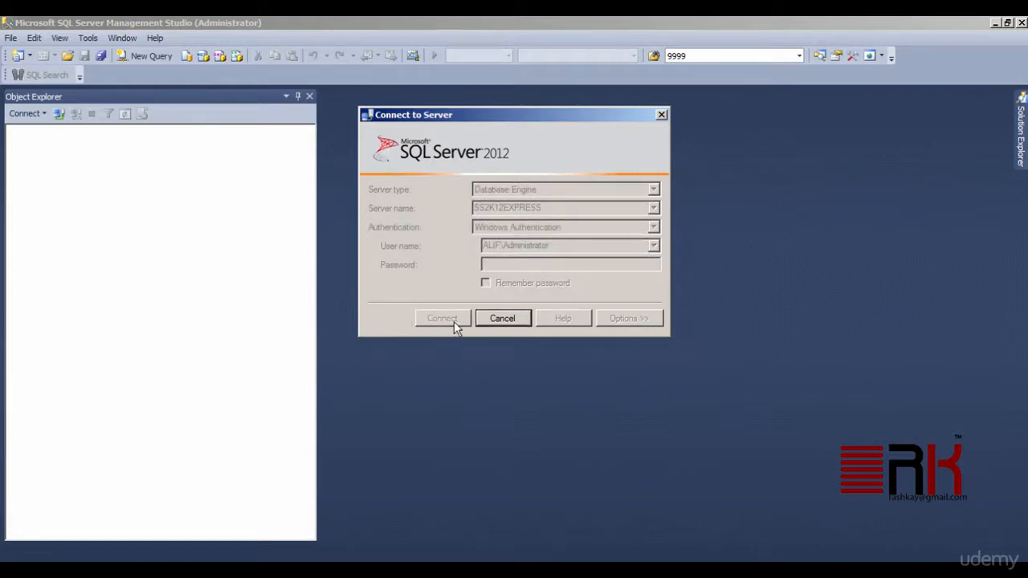
{"action": "left_click", "coordinate": [442, 318]}
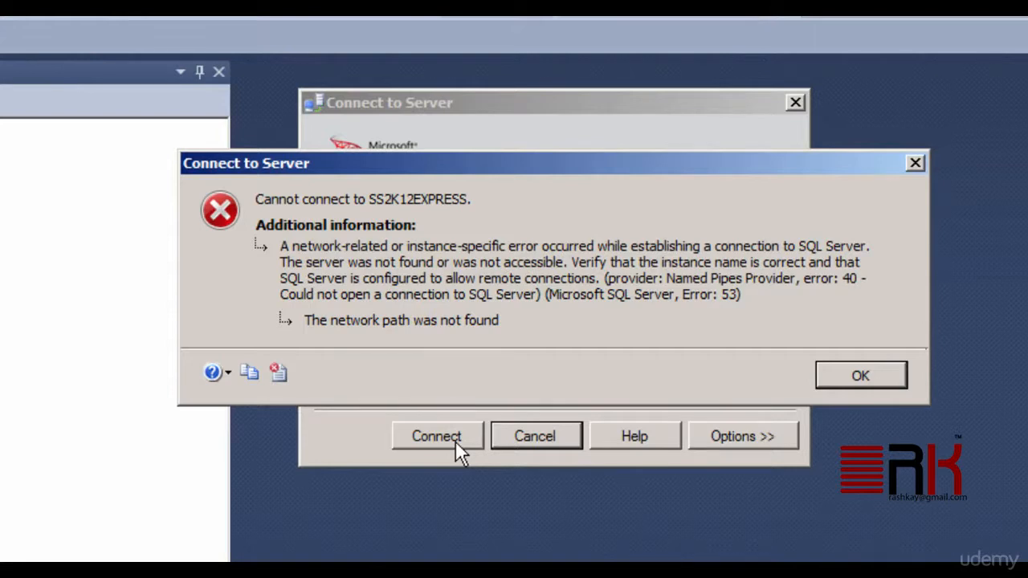
{"action": "mouse_move", "coordinate": [859, 376]}
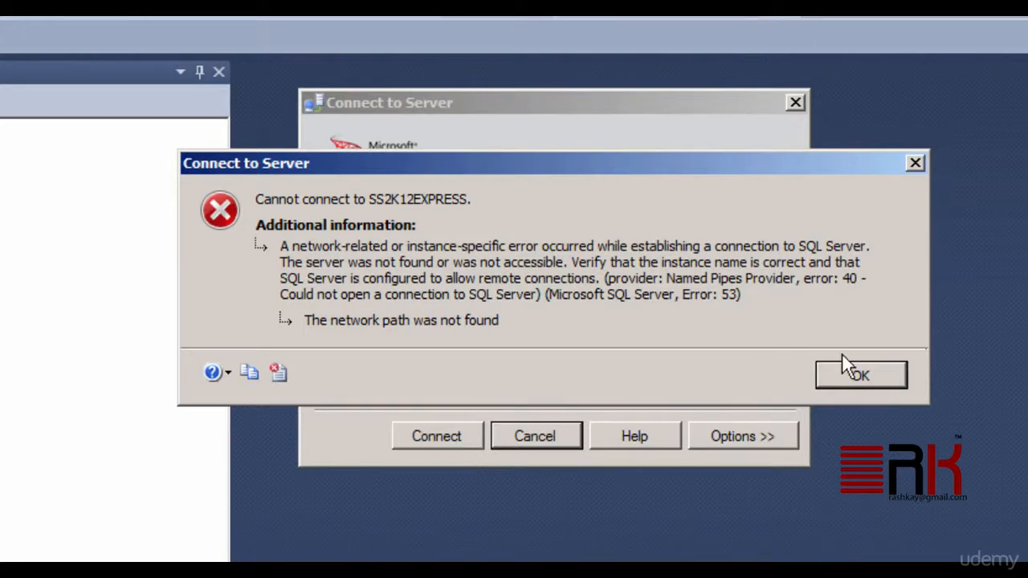
Dismiss the network error 53 message and open the server name list
{"action": "left_click", "coordinate": [860, 375]}
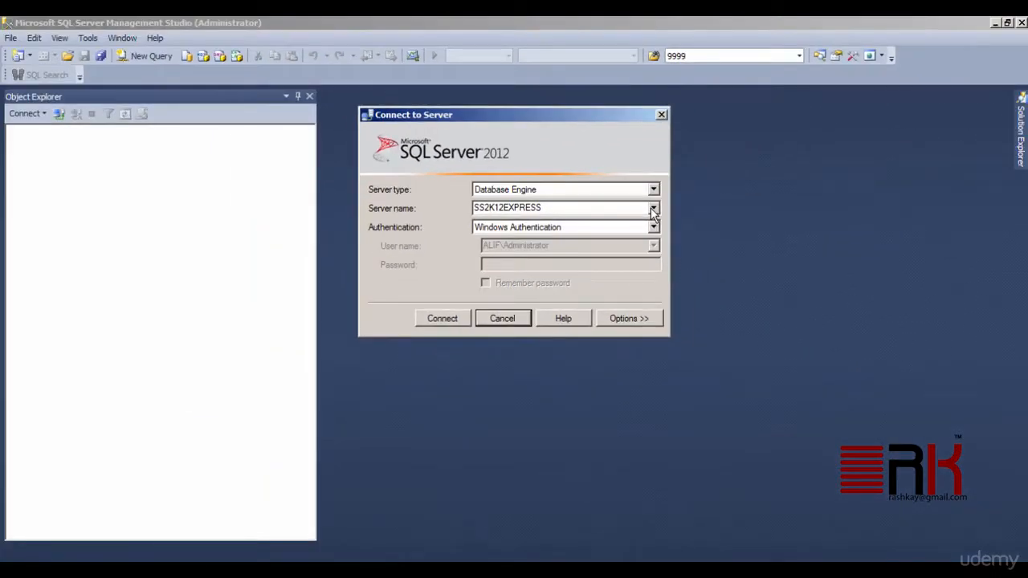
{"action": "left_click", "coordinate": [653, 207]}
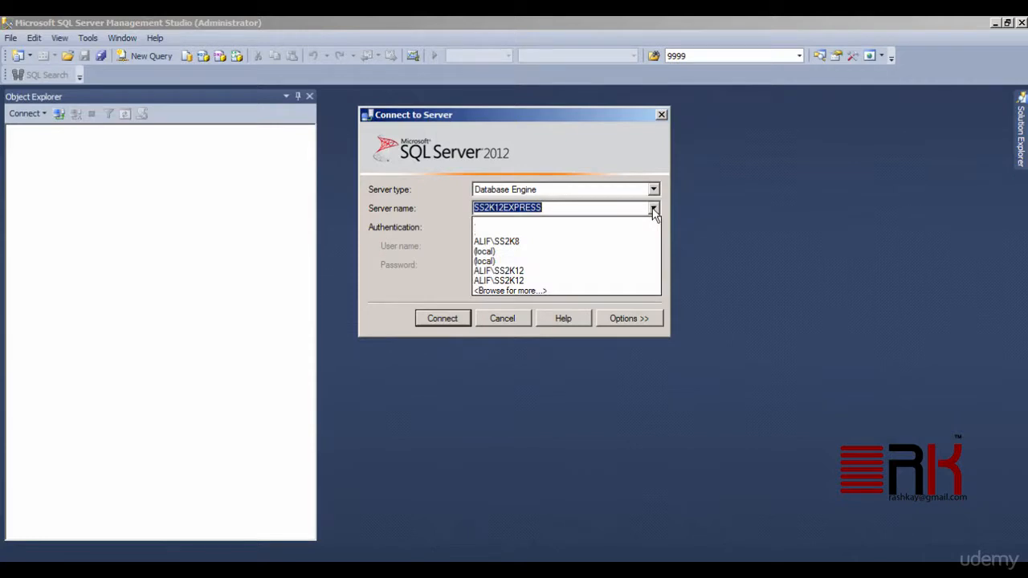
Browse Database Engine servers, choose ALIF\SS2K12EXPRESS, and connect to it
{"action": "left_click", "coordinate": [510, 291]}
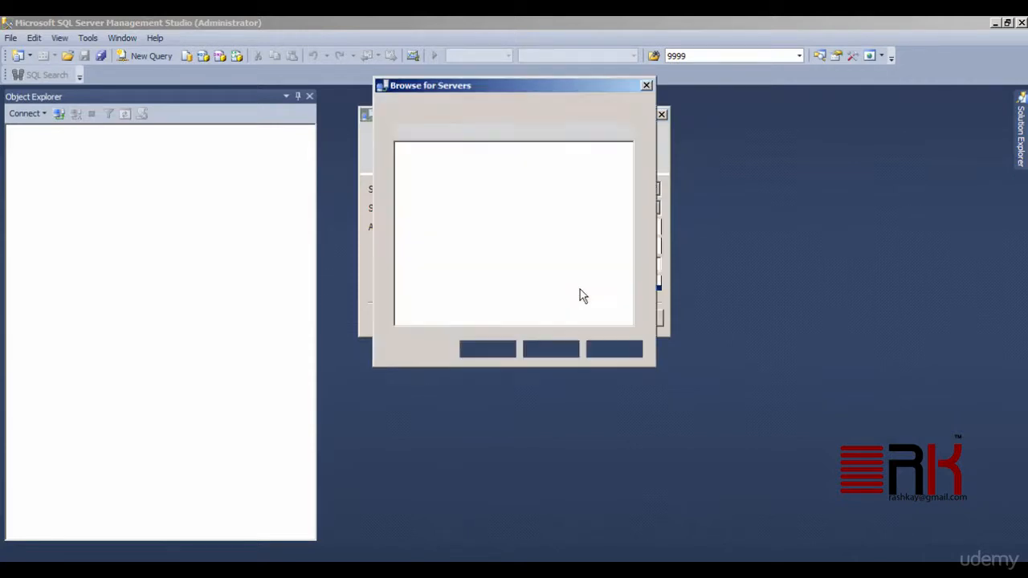
{"action": "left_click", "coordinate": [404, 148]}
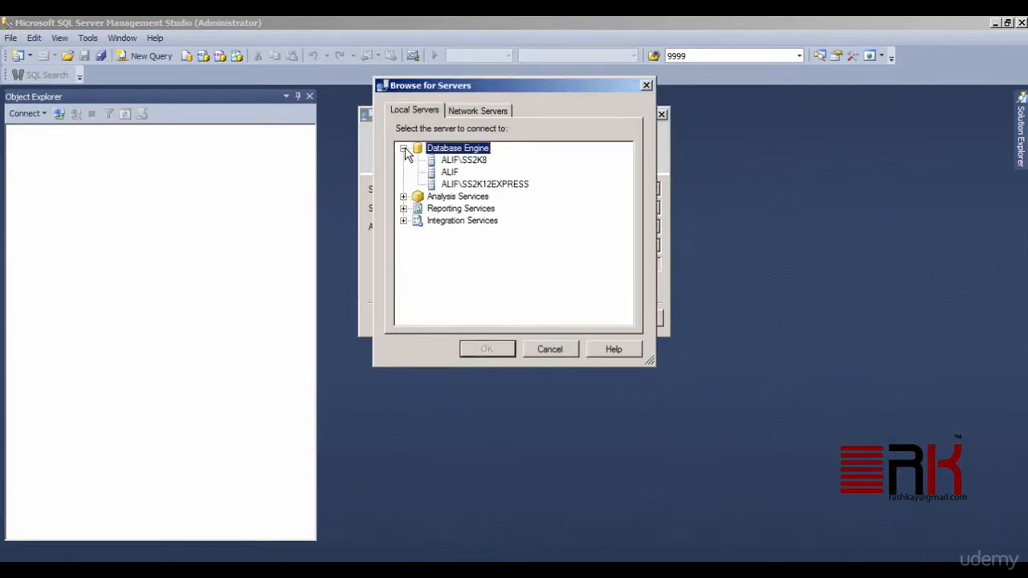
{"action": "left_click", "coordinate": [484, 184]}
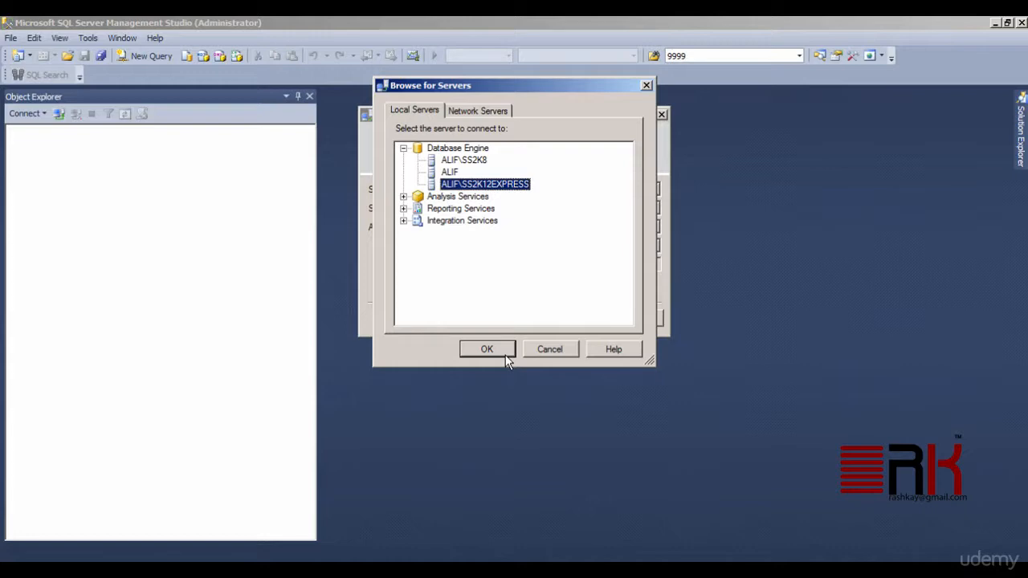
{"action": "left_click", "coordinate": [487, 349]}
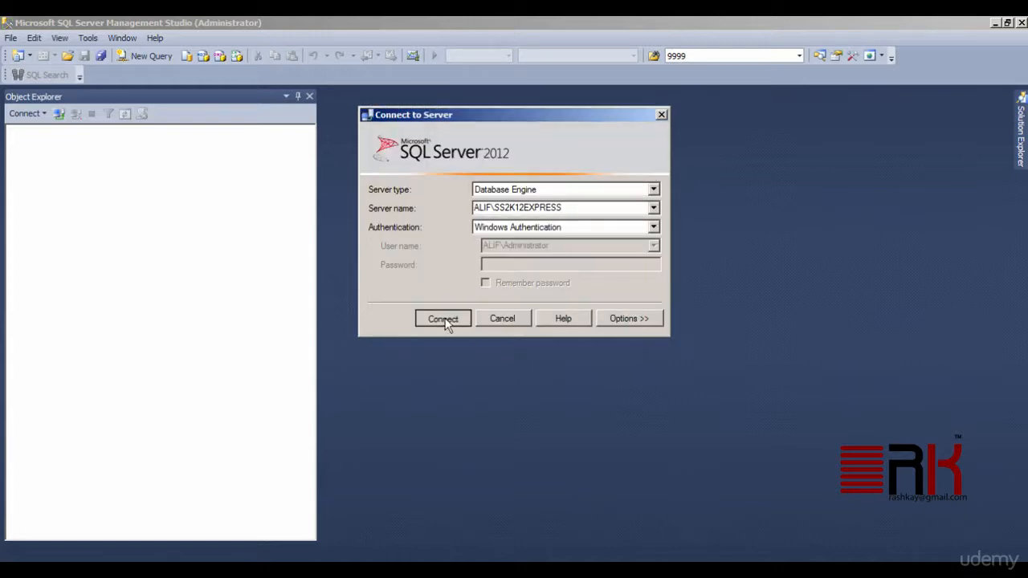
{"action": "left_click", "coordinate": [441, 318]}
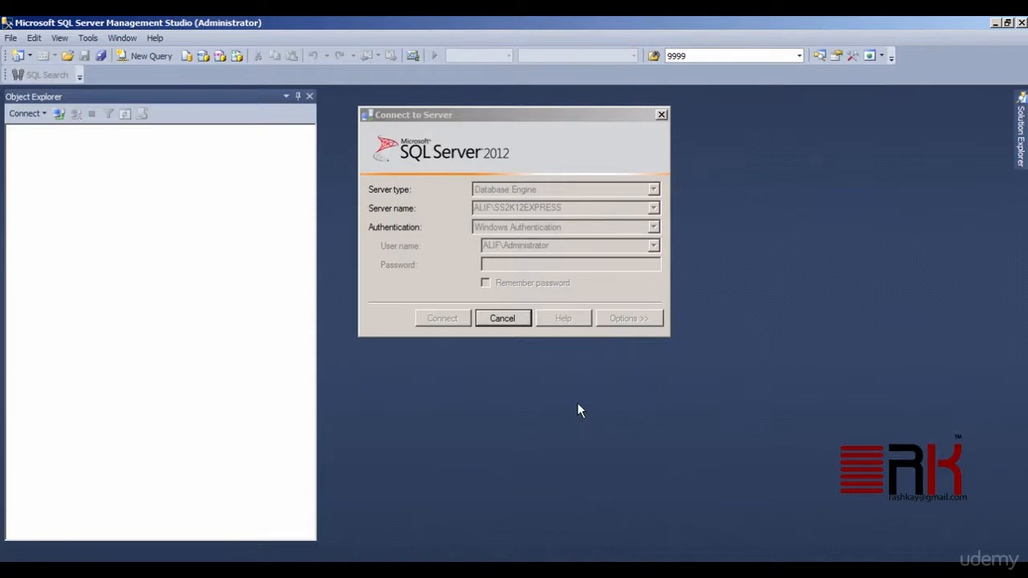
{"action": "left_click", "coordinate": [442, 318]}
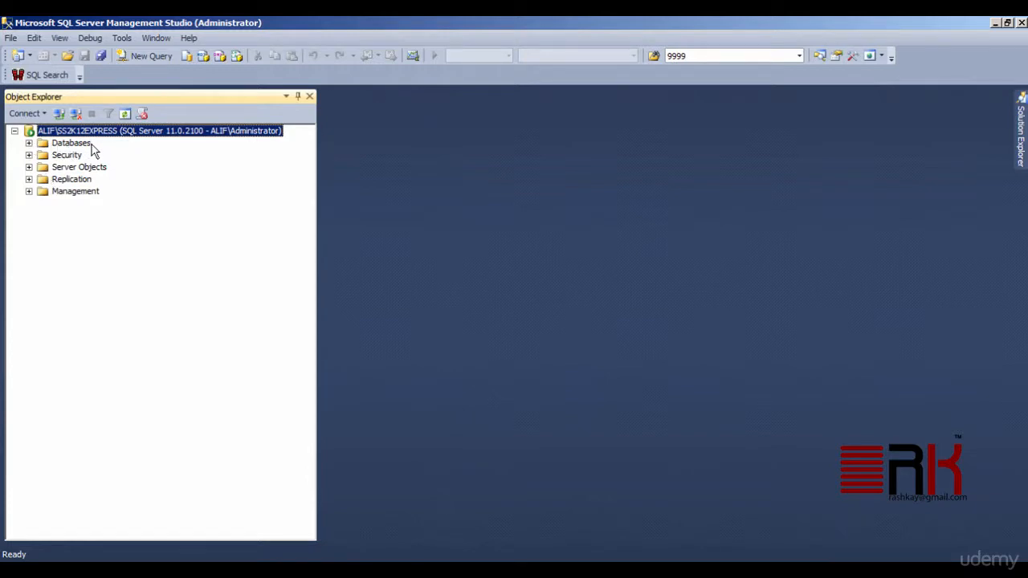
{"action": "mouse_move", "coordinate": [90, 179]}
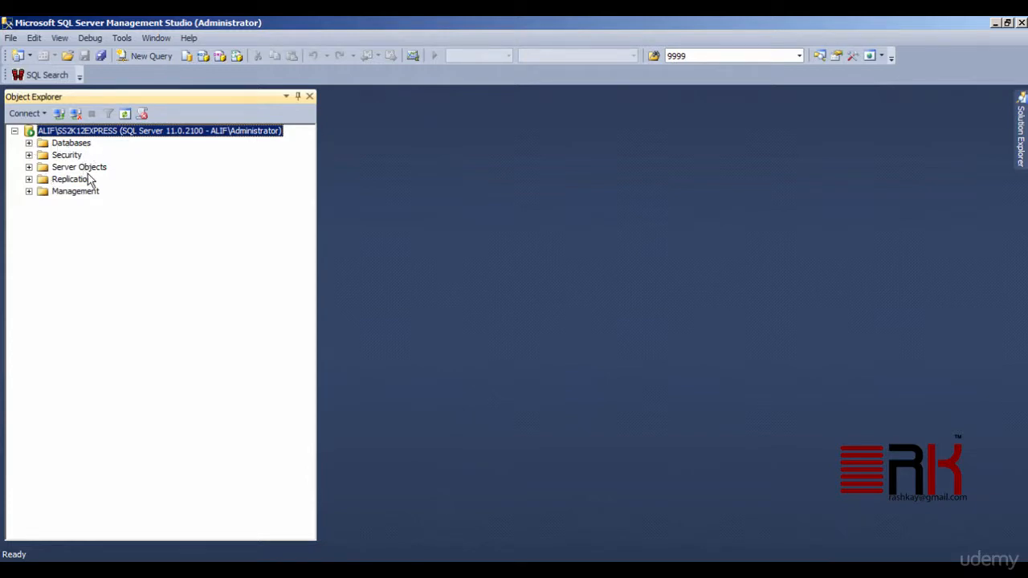
{"action": "mouse_move", "coordinate": [66, 172]}
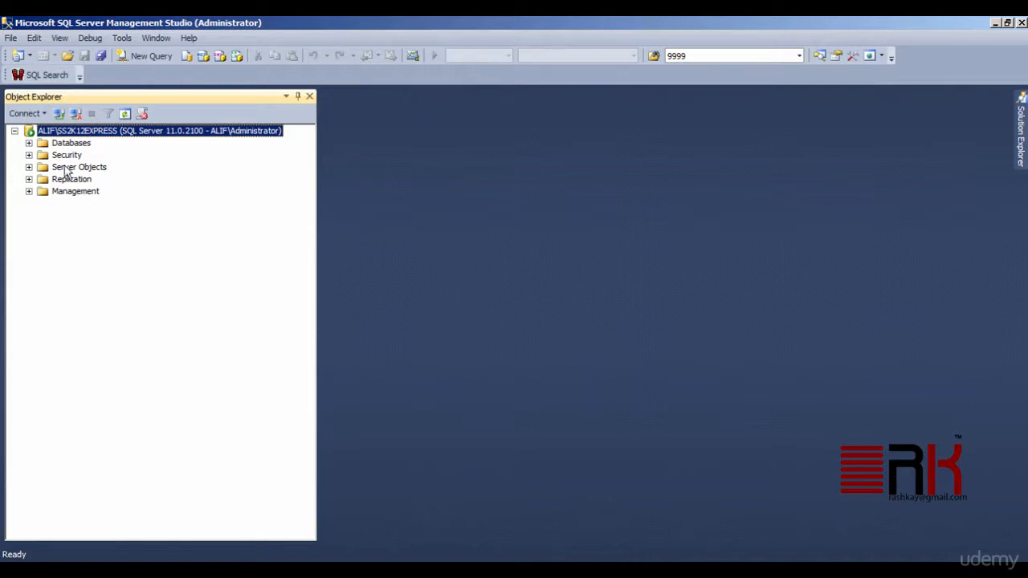
{"action": "mouse_move", "coordinate": [171, 143]}
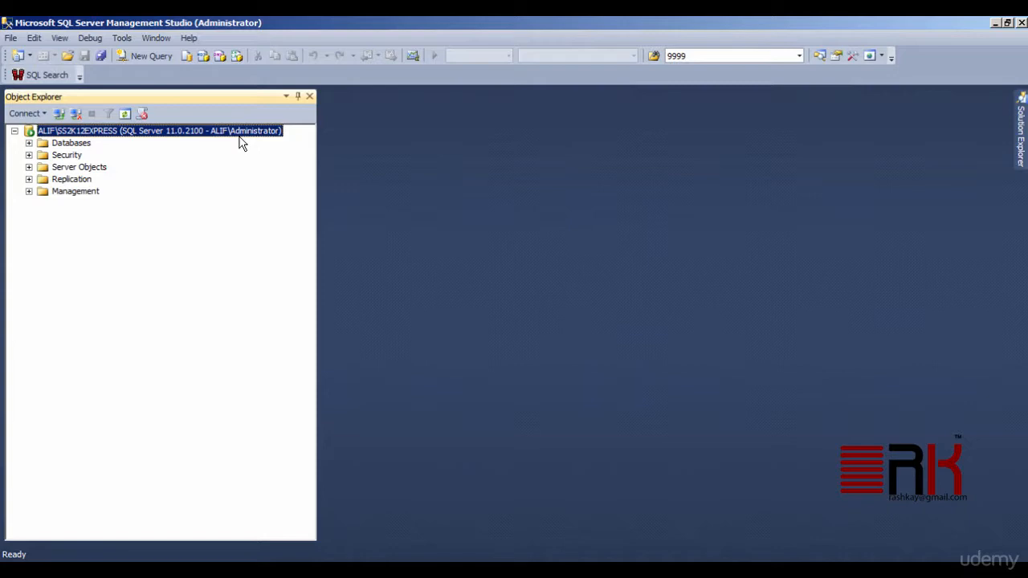
Expand Databases to reveal System Databases and the ReportServer$SS2K12EXPRESS databases
{"action": "left_click", "coordinate": [29, 143]}
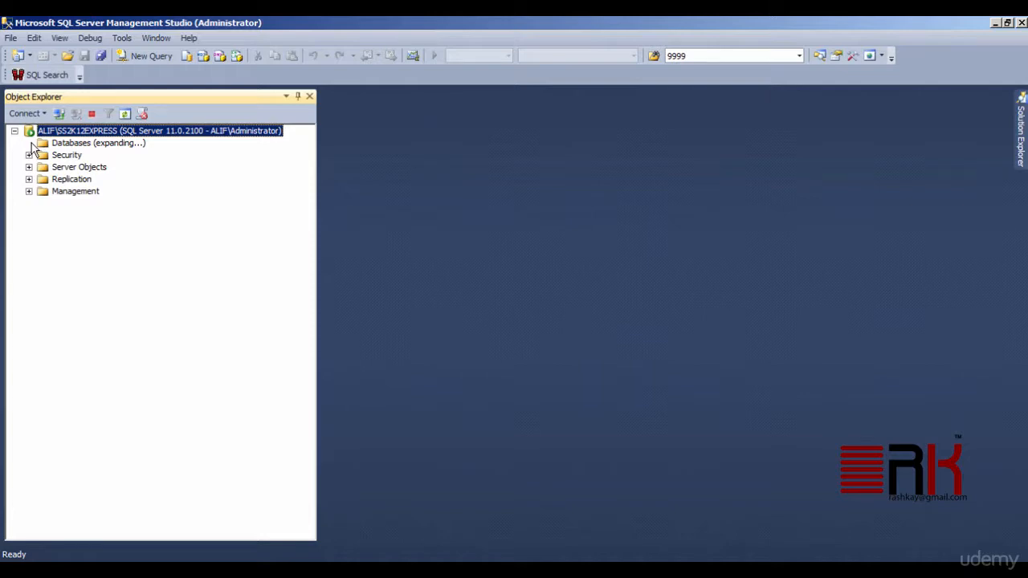
{"action": "left_click", "coordinate": [29, 142]}
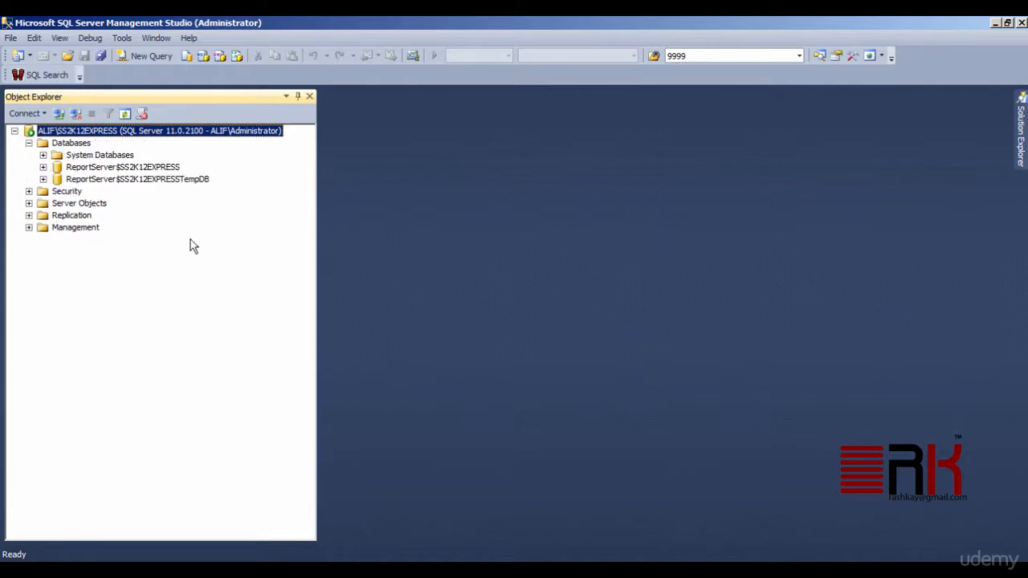
{"action": "mouse_move", "coordinate": [77, 149]}
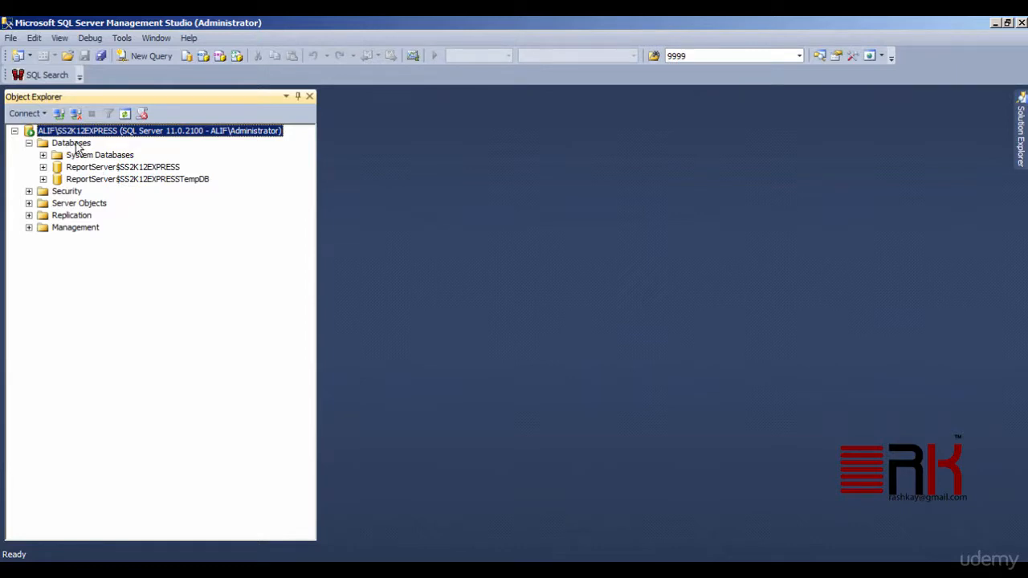
Attach AdventureWorks2012_Data.mdf, removing the missing log file entry before confirming
{"action": "right_click", "coordinate": [71, 142]}
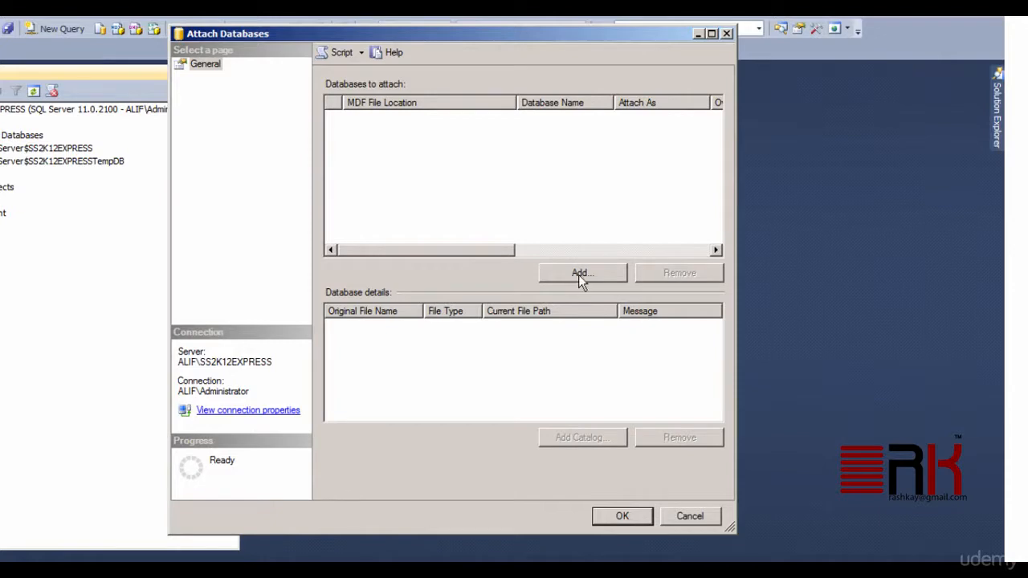
{"action": "left_click", "coordinate": [582, 272]}
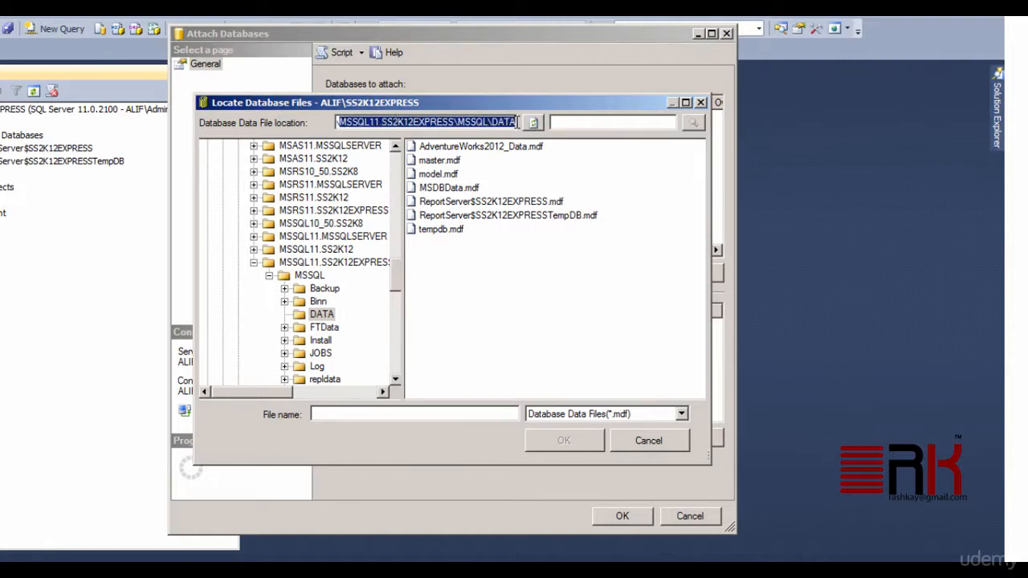
{"action": "mouse_move", "coordinate": [257, 388]}
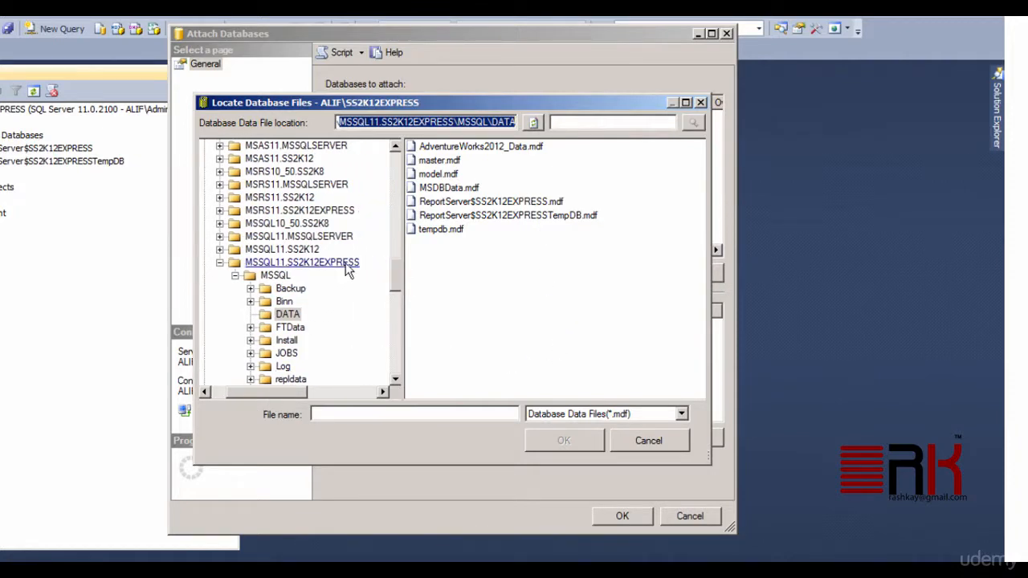
{"action": "left_click", "coordinate": [481, 146]}
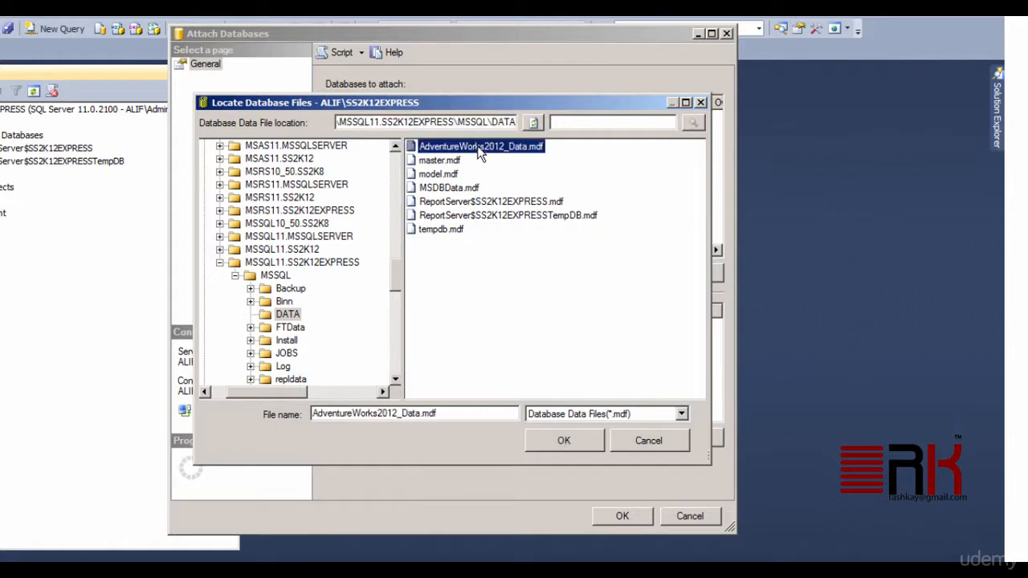
{"action": "left_click", "coordinate": [563, 440]}
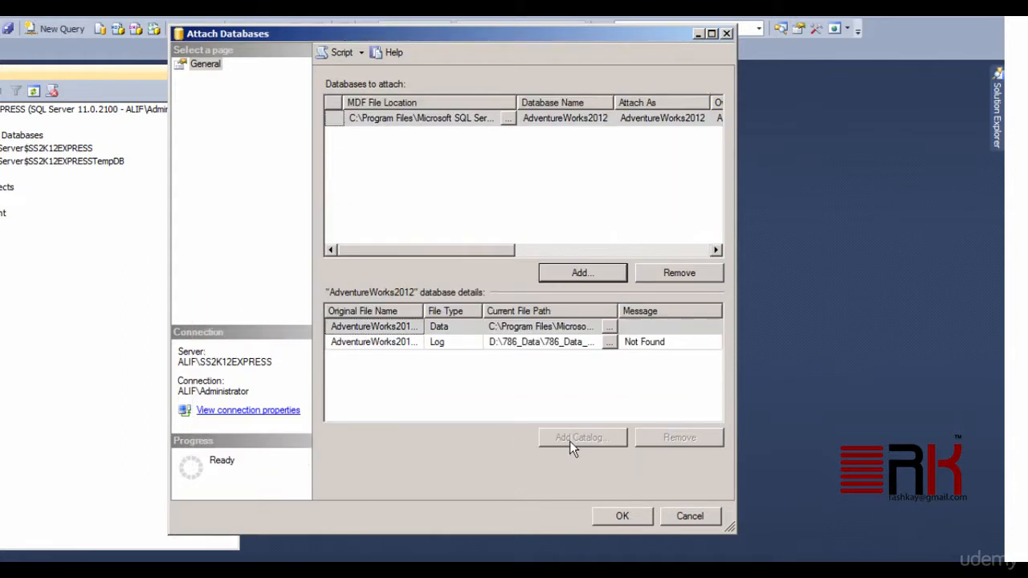
{"action": "mouse_move", "coordinate": [410, 416]}
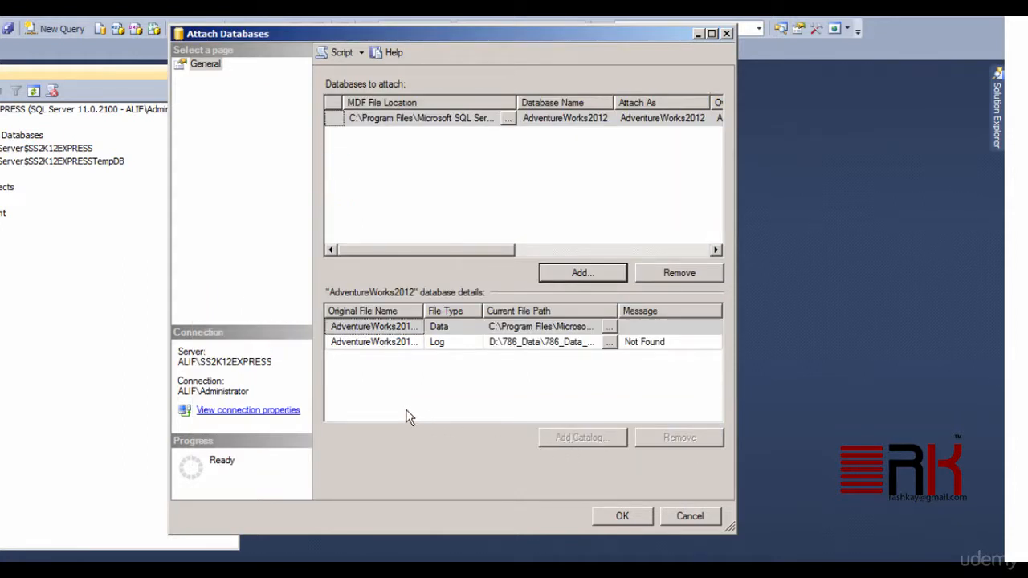
{"action": "mouse_move", "coordinate": [416, 404]}
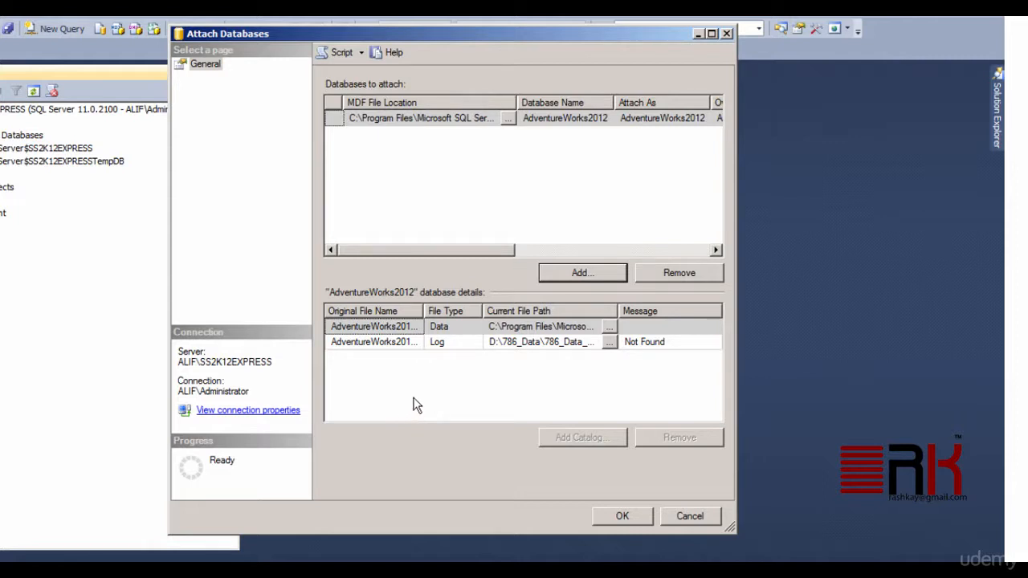
{"action": "mouse_move", "coordinate": [388, 358]}
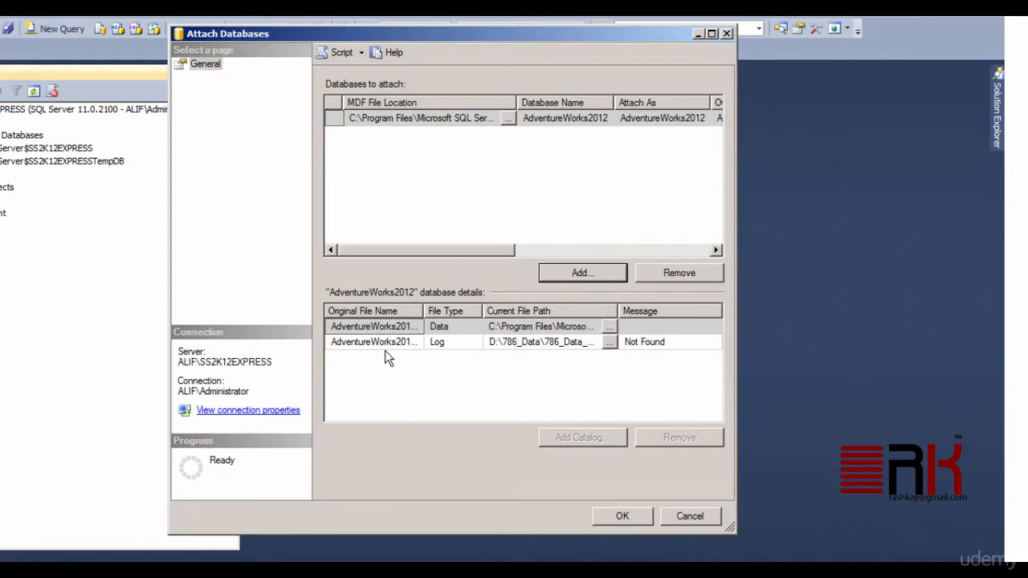
{"action": "left_click", "coordinate": [374, 342]}
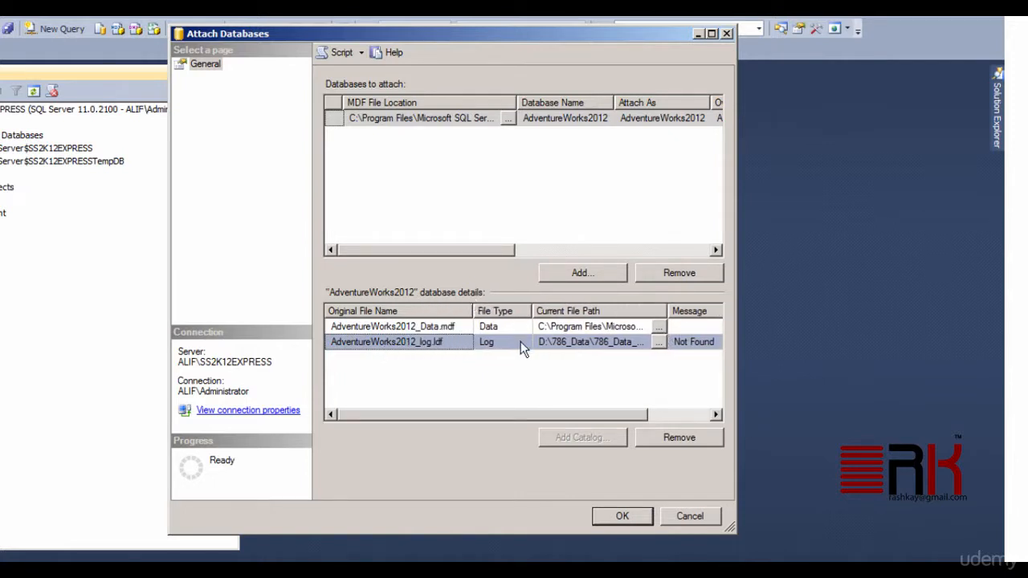
{"action": "mouse_move", "coordinate": [424, 352]}
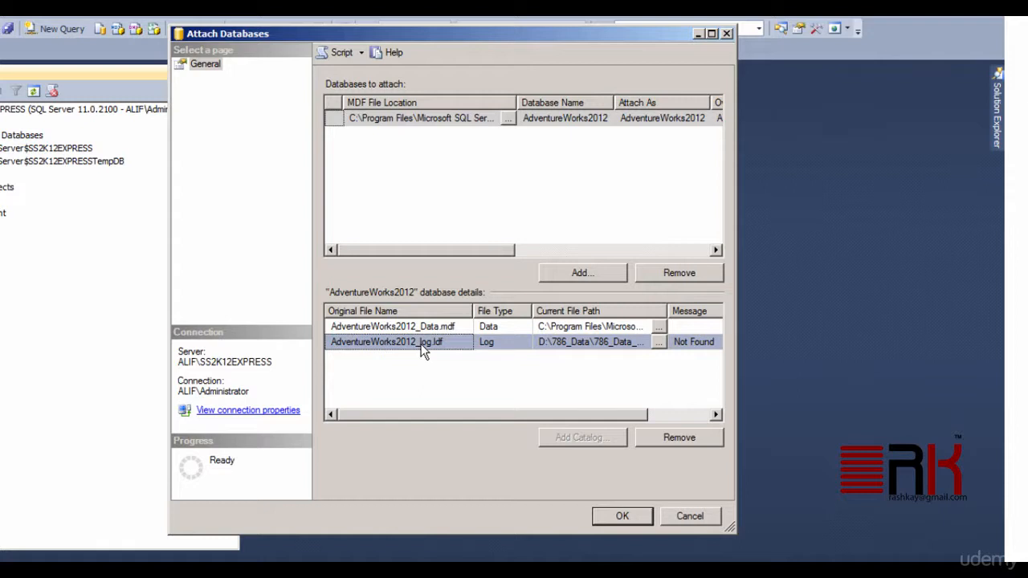
{"action": "mouse_move", "coordinate": [679, 441]}
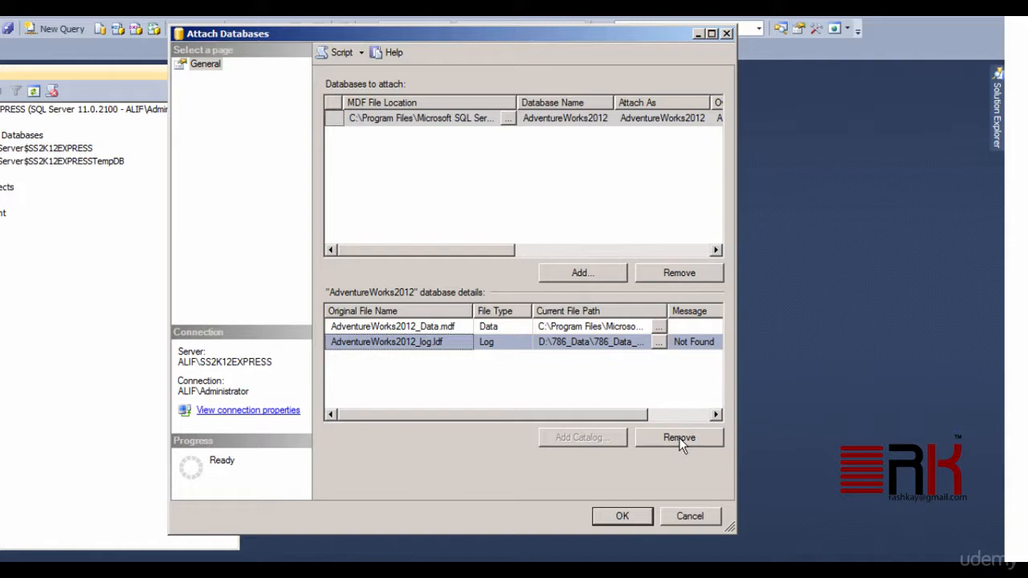
{"action": "left_click", "coordinate": [679, 437]}
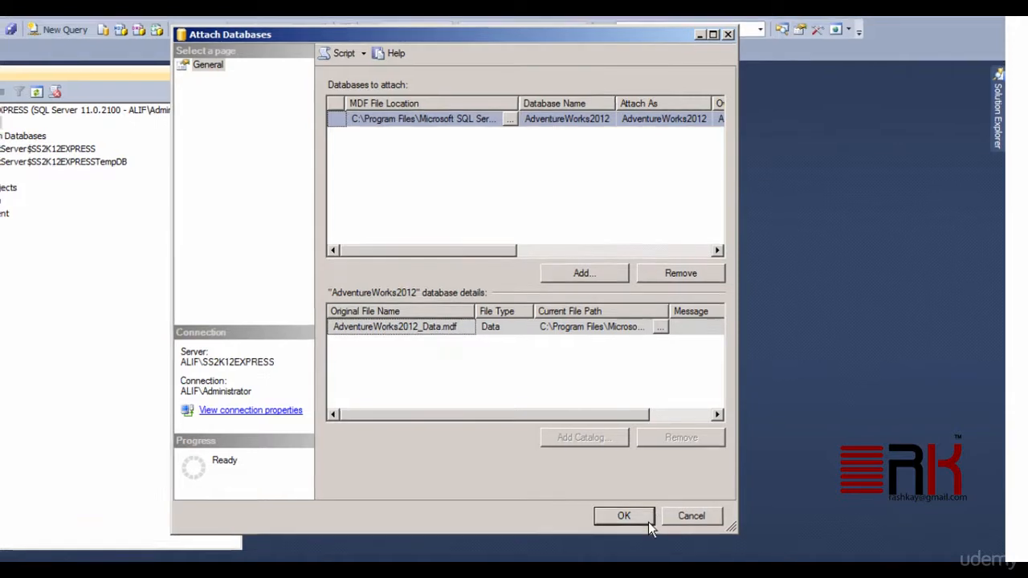
{"action": "left_click", "coordinate": [624, 516]}
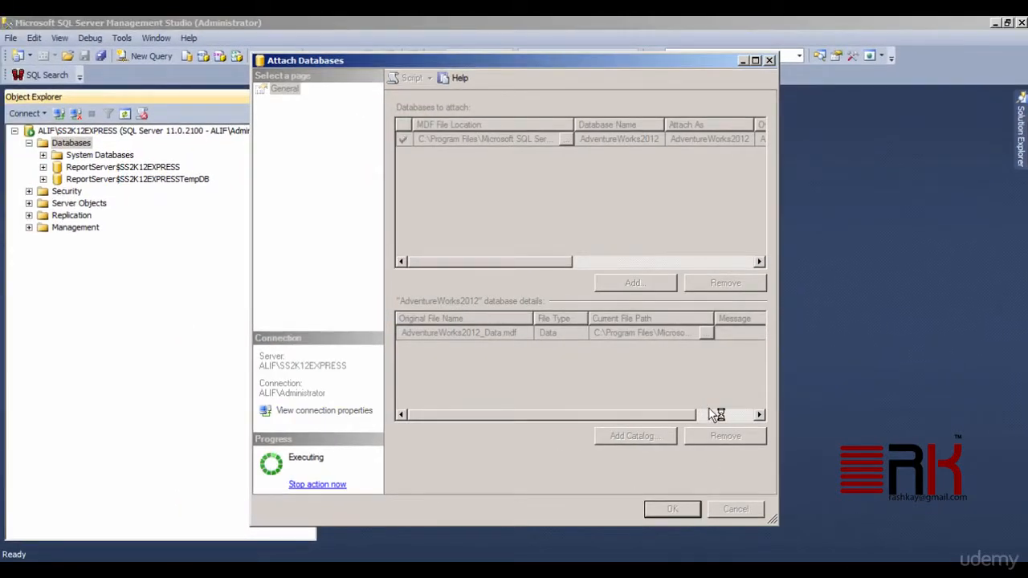
Expand AdventureWorks2012 > Tables in Object Explorer and scroll through the tables
{"action": "left_click", "coordinate": [672, 508]}
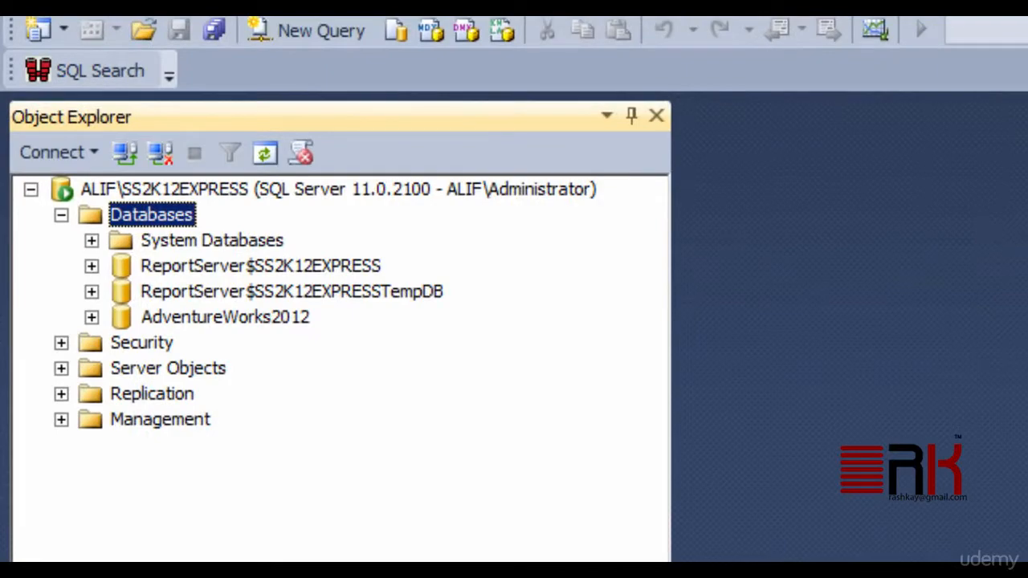
{"action": "mouse_move", "coordinate": [313, 354]}
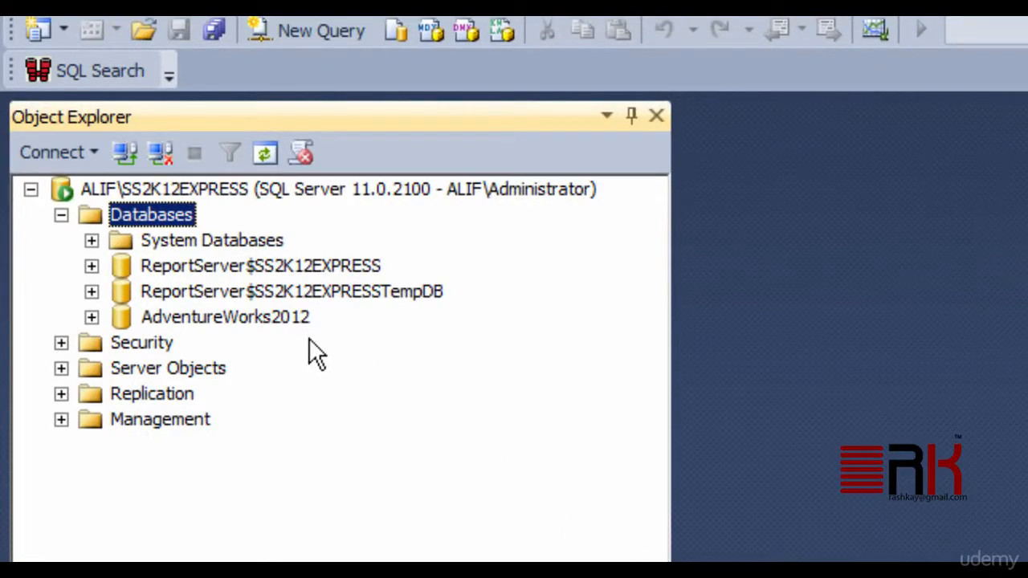
{"action": "left_click", "coordinate": [224, 317]}
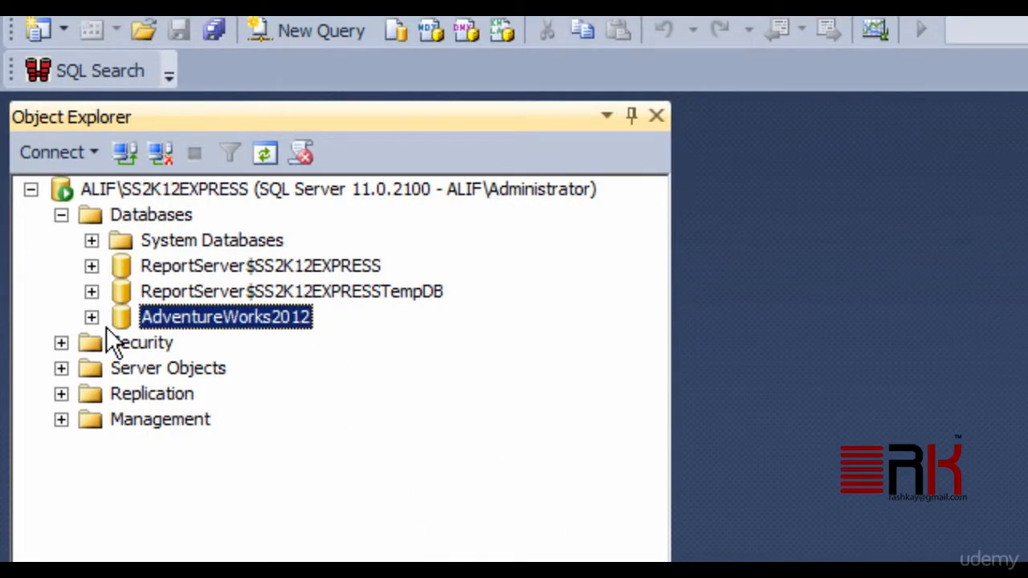
{"action": "left_click", "coordinate": [91, 317]}
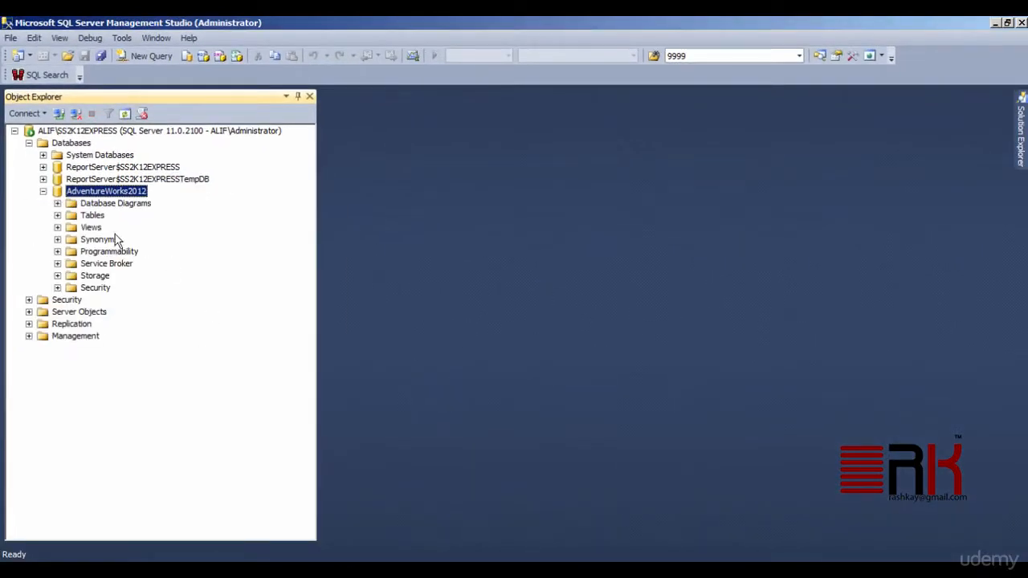
{"action": "left_click", "coordinate": [57, 214]}
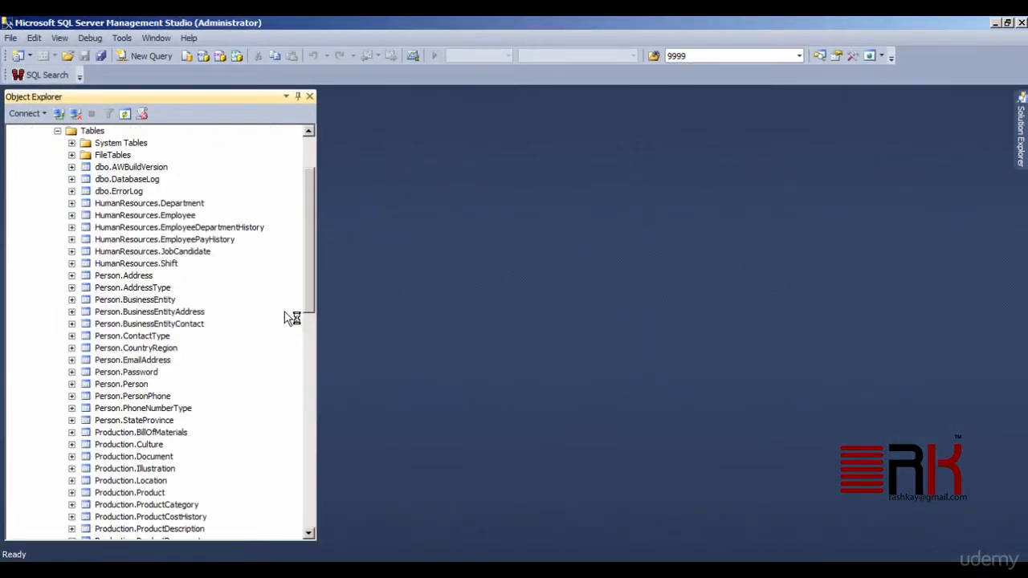
{"action": "scroll", "scroll_direction": "down", "scroll_amount": 3}
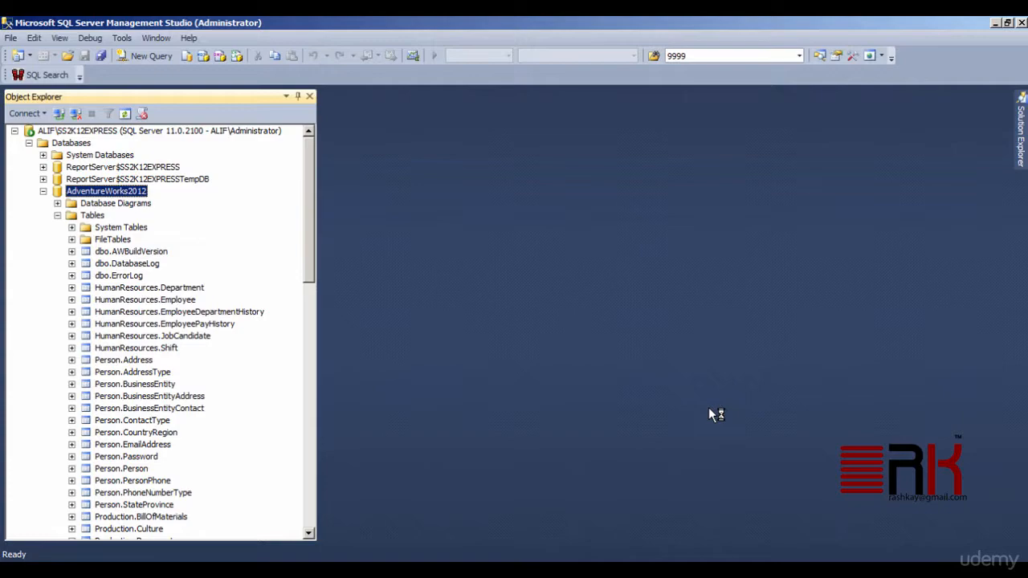
{"action": "left_click", "coordinate": [8, 570]}
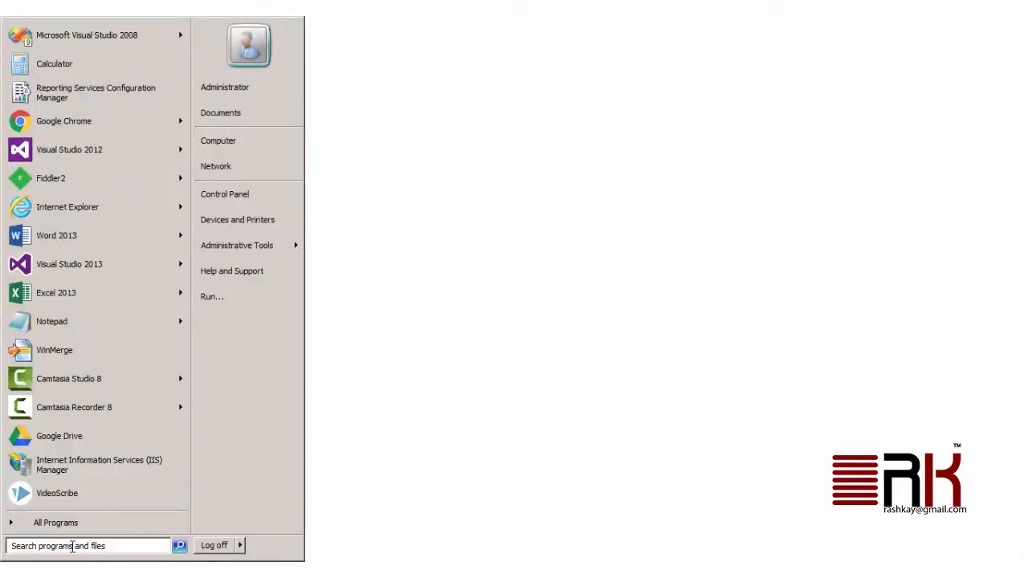
Relaunch SQL Server Management Studio via All Programs > Microsoft SQL Server 2012
{"action": "left_click", "coordinate": [55, 522]}
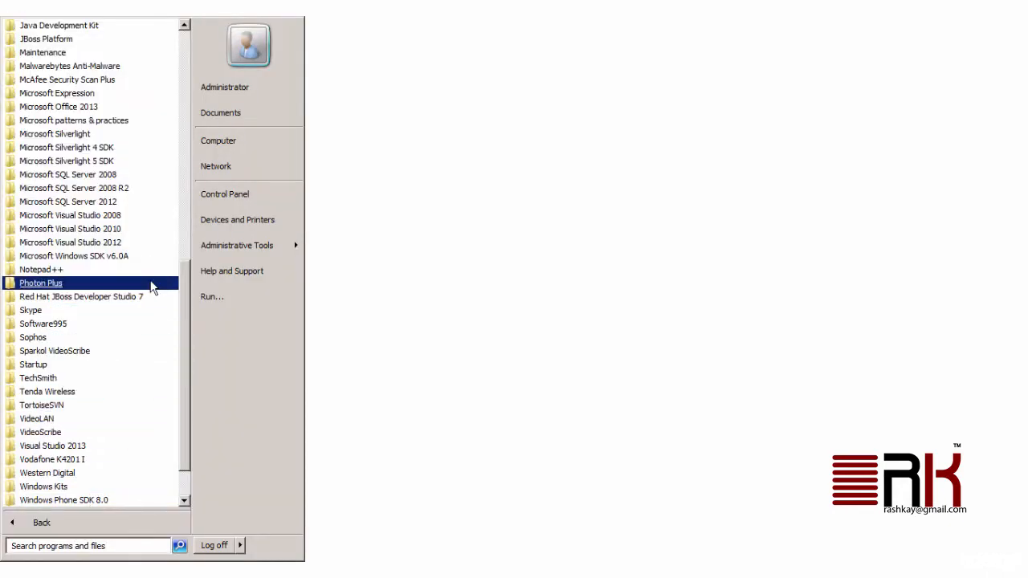
{"action": "left_click", "coordinate": [68, 202]}
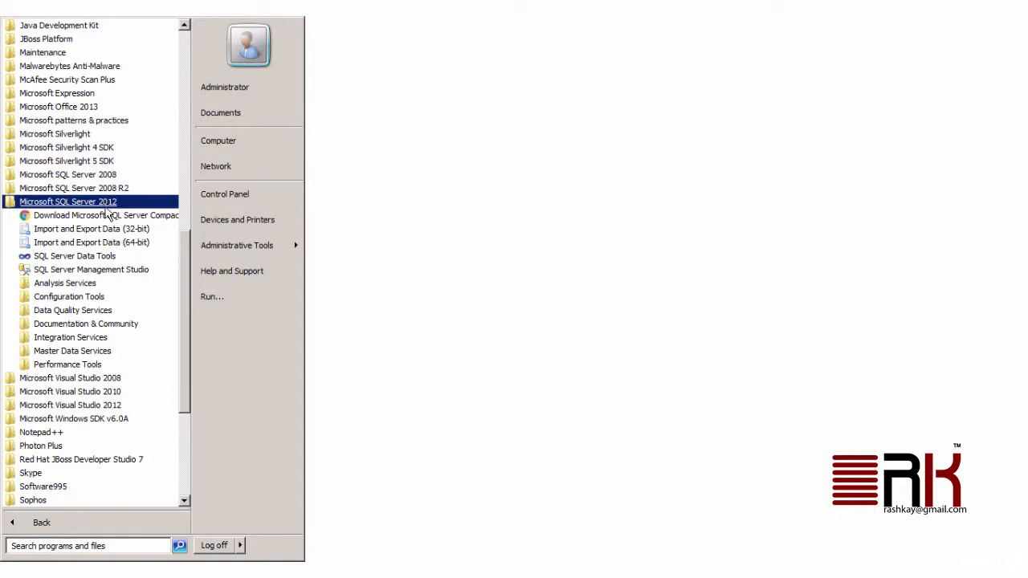
{"action": "mouse_move", "coordinate": [91, 269]}
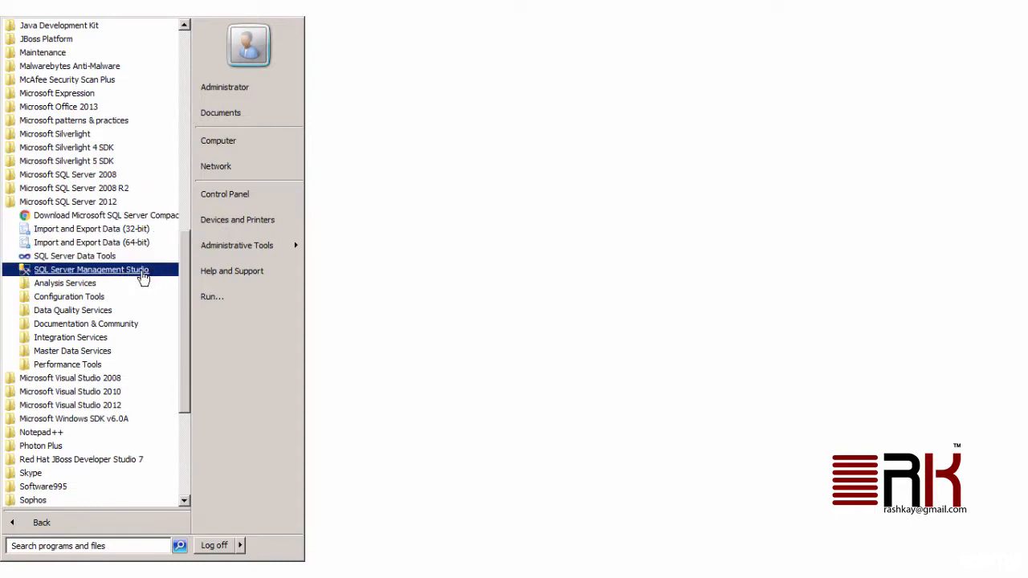
{"action": "left_click", "coordinate": [91, 270]}
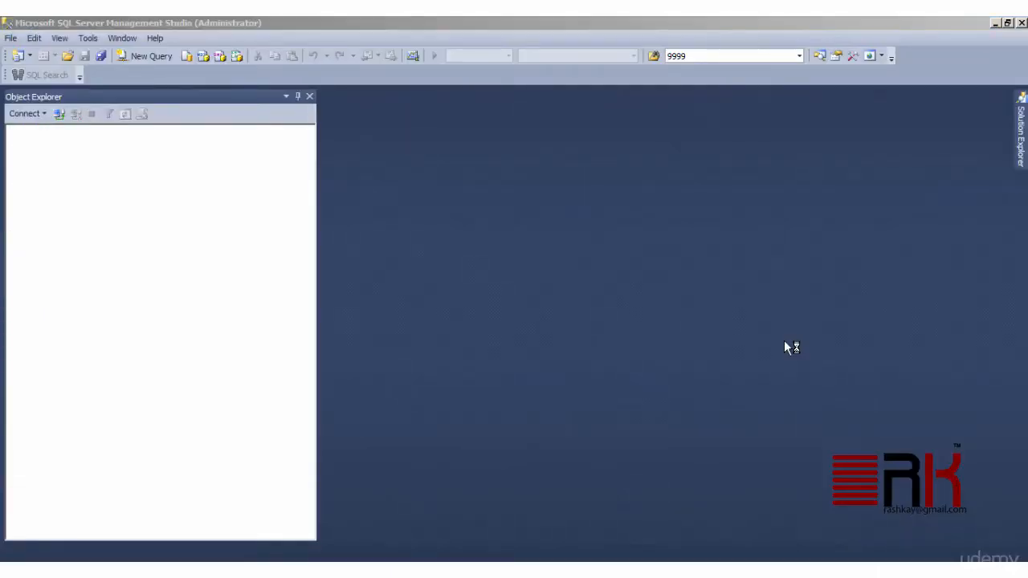
Reconnect to the local SQL Server Express instance ALIF\SS2K12EXPRESS
{"action": "left_click", "coordinate": [24, 113]}
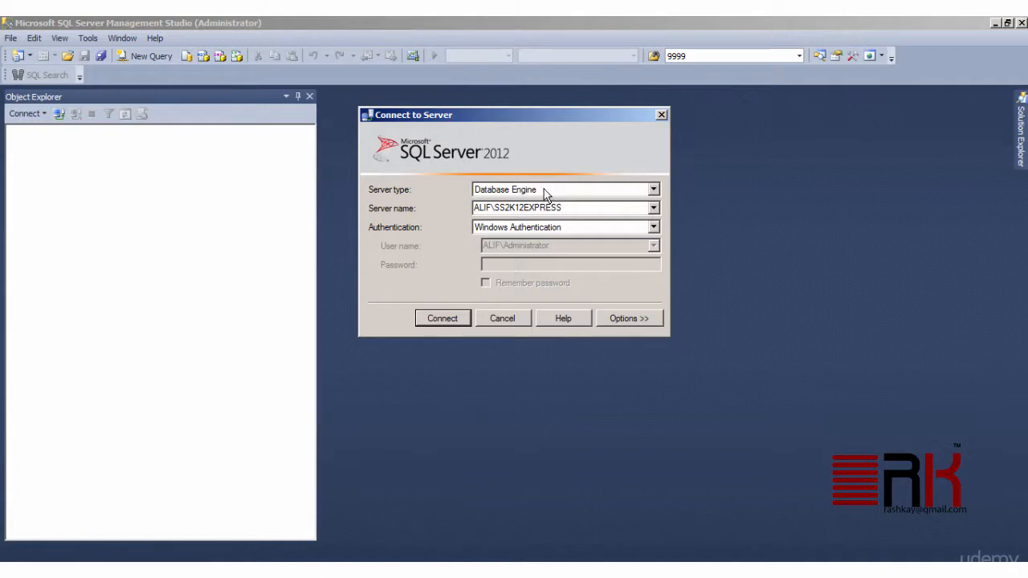
{"action": "mouse_move", "coordinate": [586, 233]}
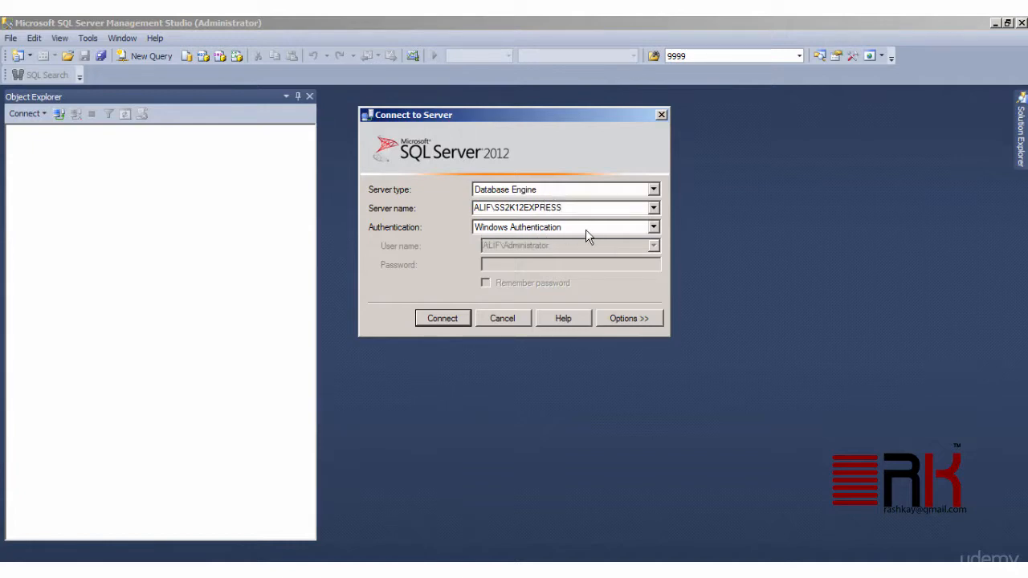
{"action": "left_click", "coordinate": [442, 319]}
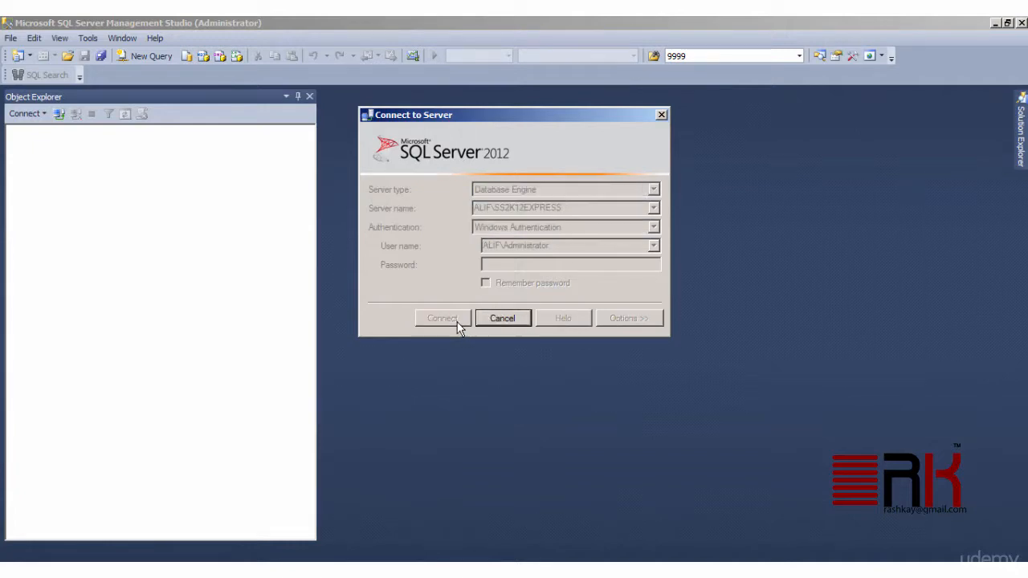
{"action": "left_click", "coordinate": [441, 318]}
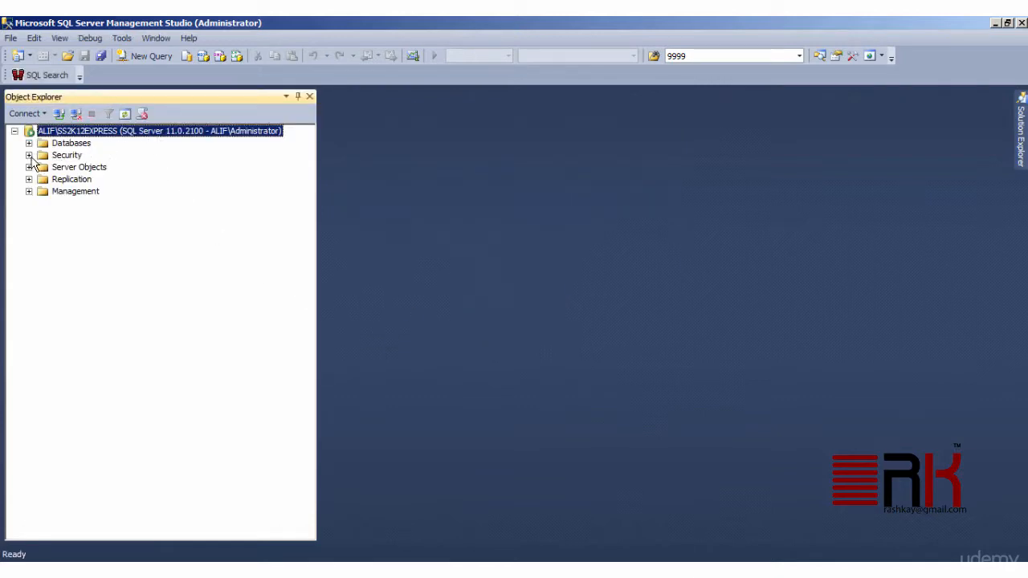
Expand Security > Logins and open the context menu on the sa login
{"action": "left_click", "coordinate": [29, 155]}
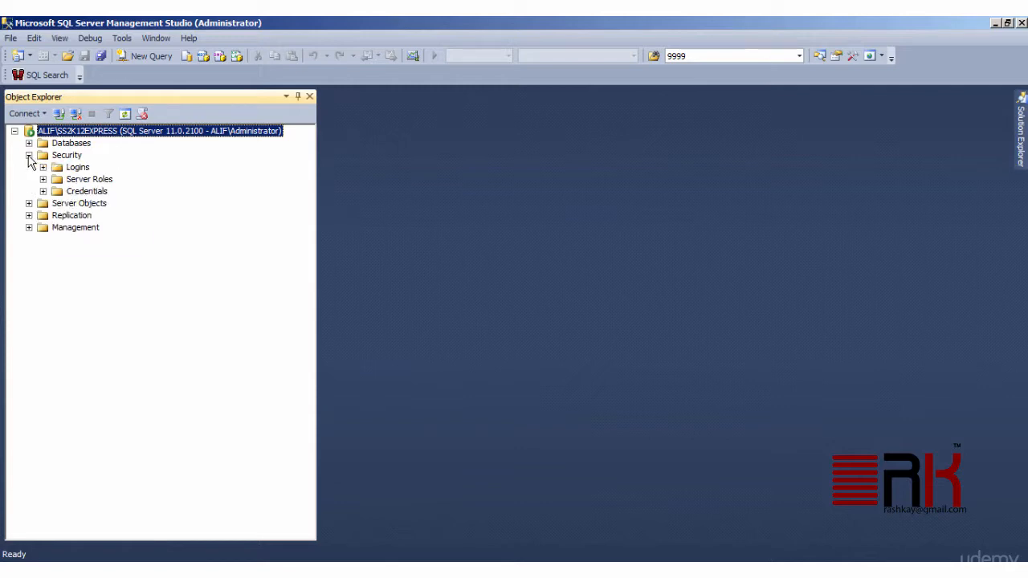
{"action": "left_click", "coordinate": [43, 167]}
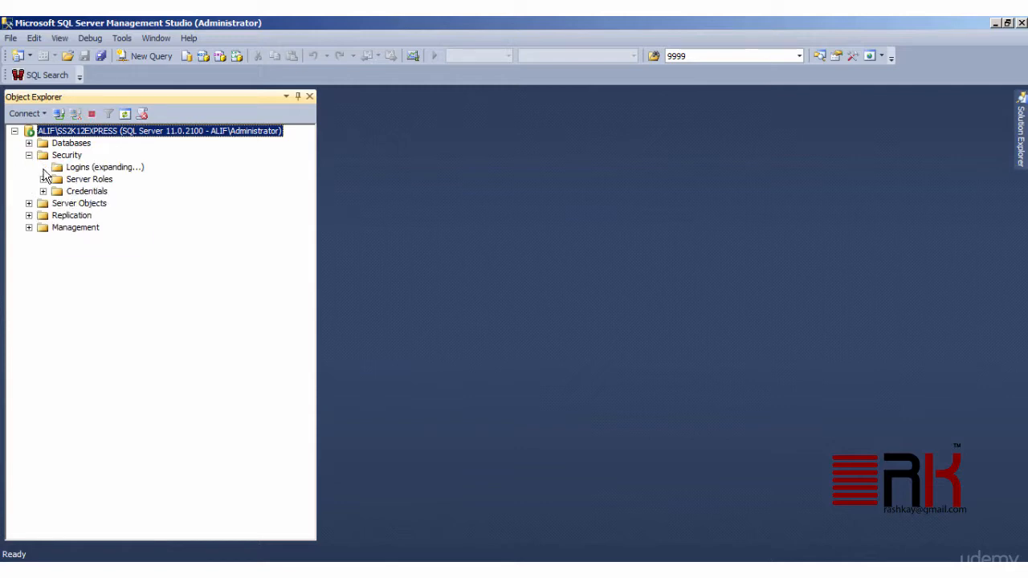
{"action": "left_click", "coordinate": [44, 167]}
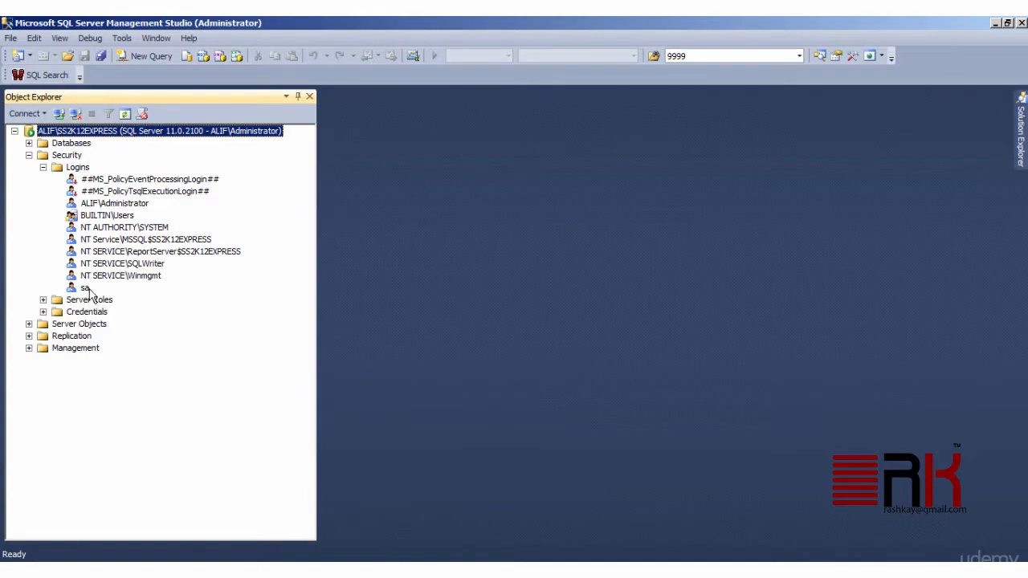
{"action": "left_click", "coordinate": [85, 288]}
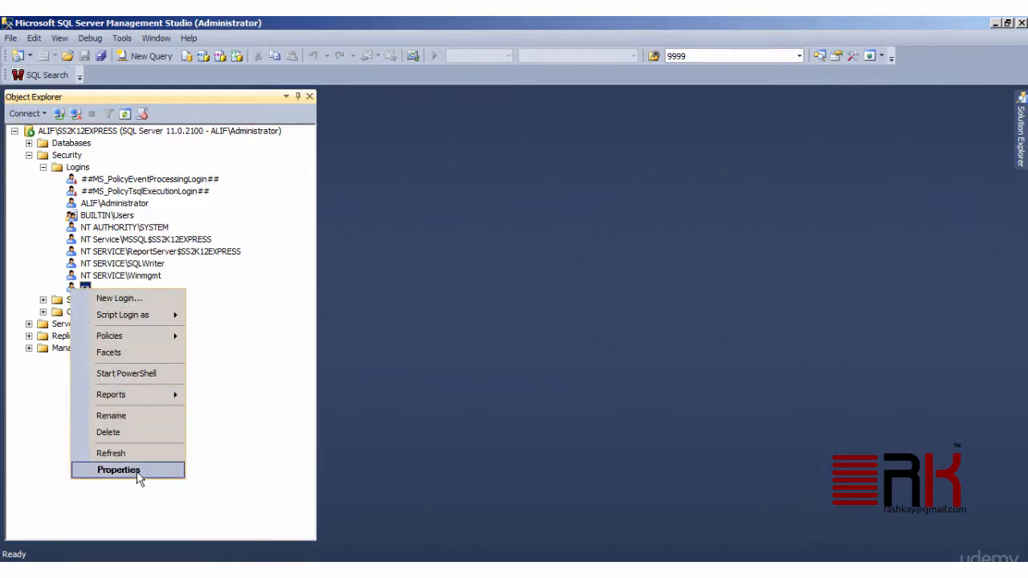
Open sa's Properties Status page and switch Login to Disabled, then back to Enabled
{"action": "left_click", "coordinate": [118, 470]}
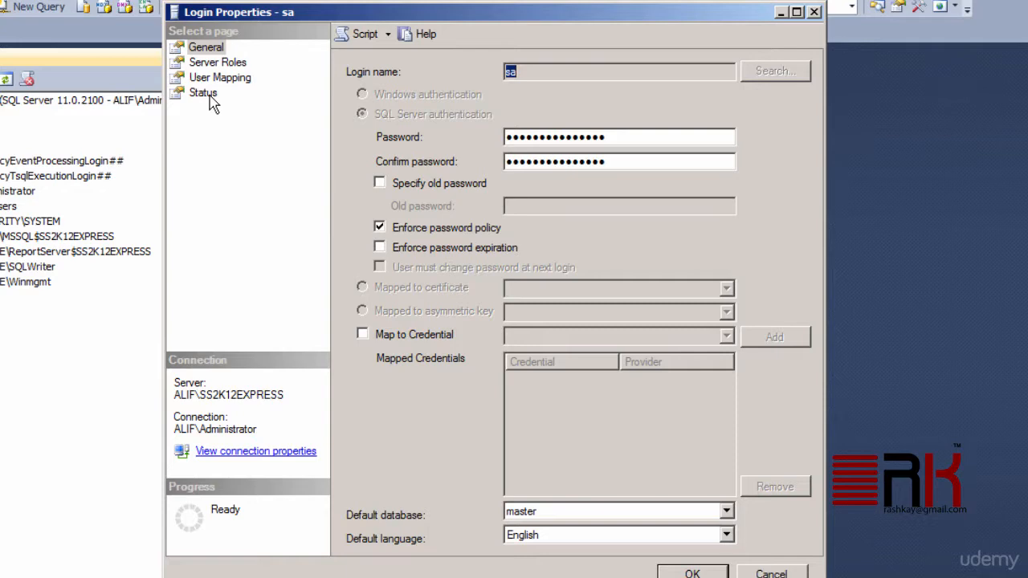
{"action": "left_click", "coordinate": [203, 92]}
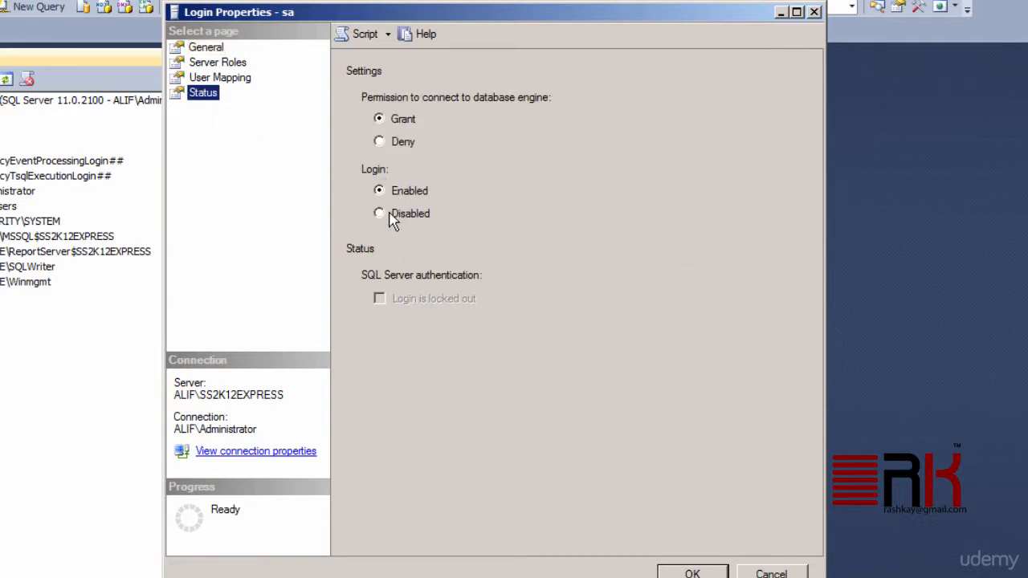
{"action": "left_click", "coordinate": [379, 213]}
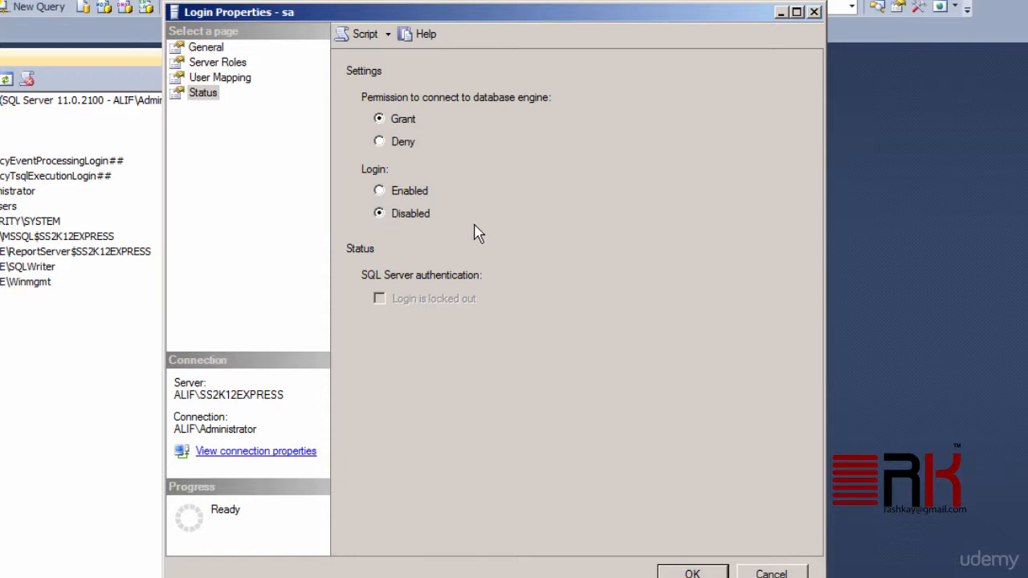
{"action": "left_click", "coordinate": [379, 190]}
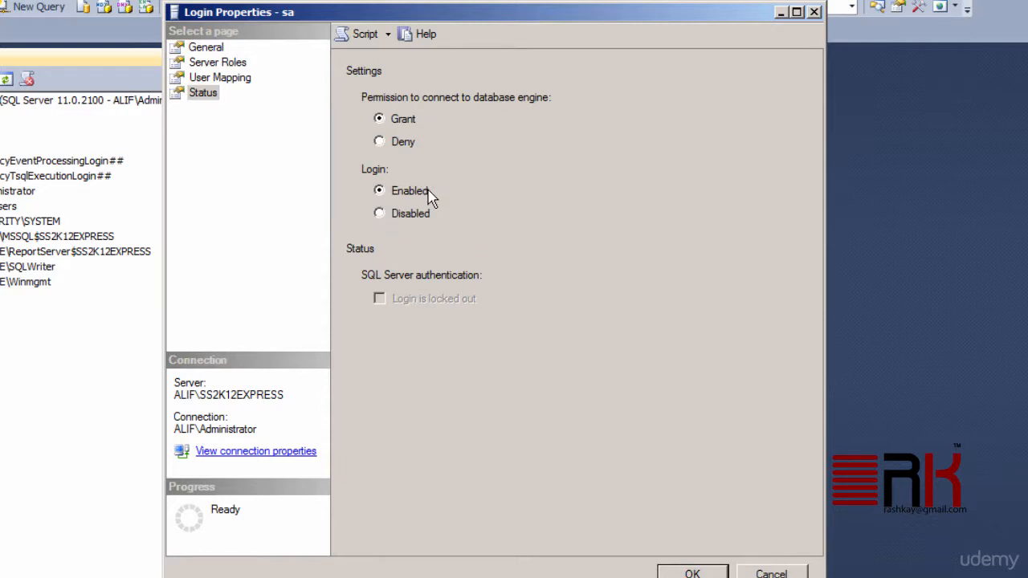
{"action": "mouse_move", "coordinate": [561, 240]}
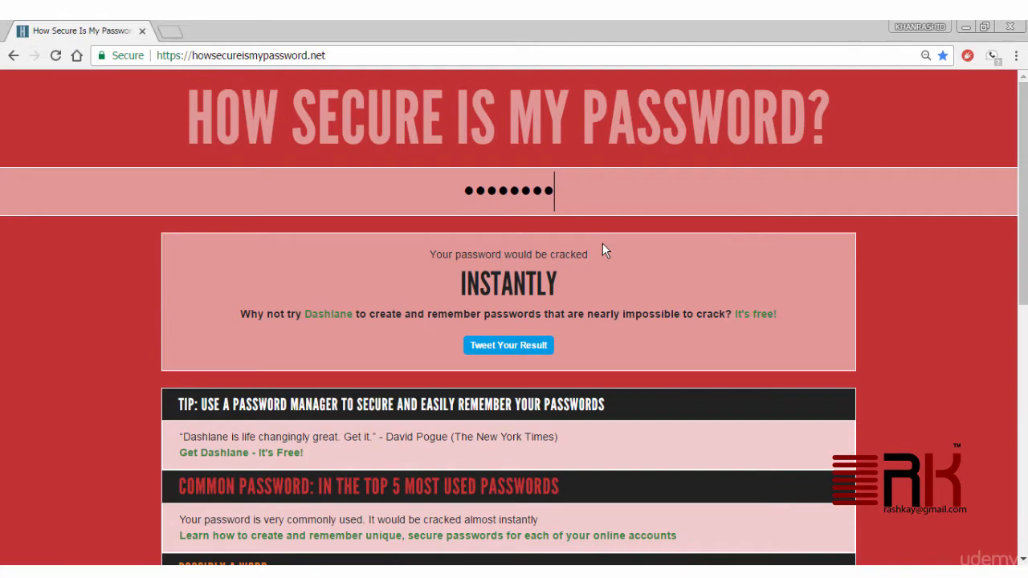
{"action": "mouse_move", "coordinate": [612, 240]}
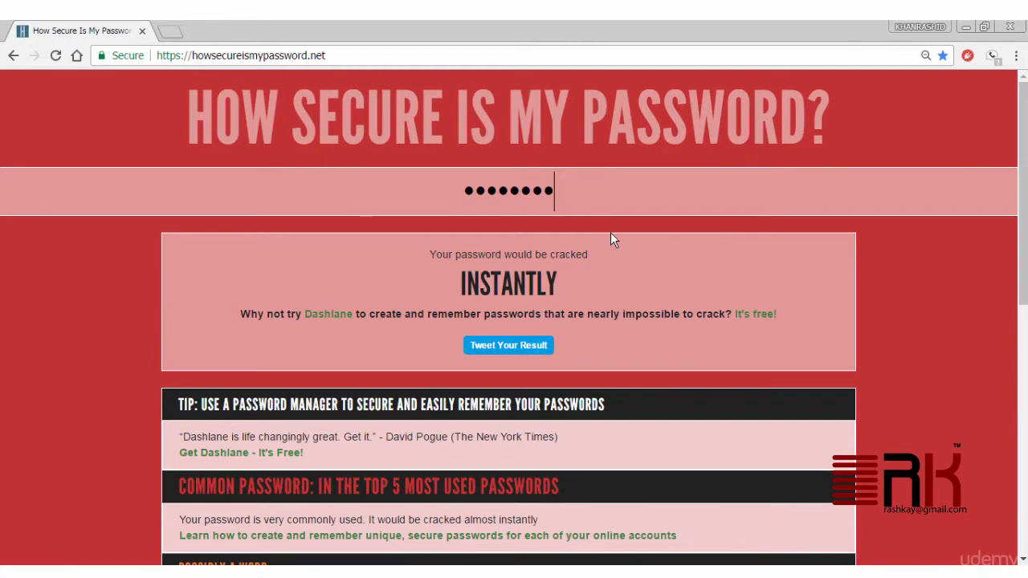
{"action": "mouse_move", "coordinate": [740, 274]}
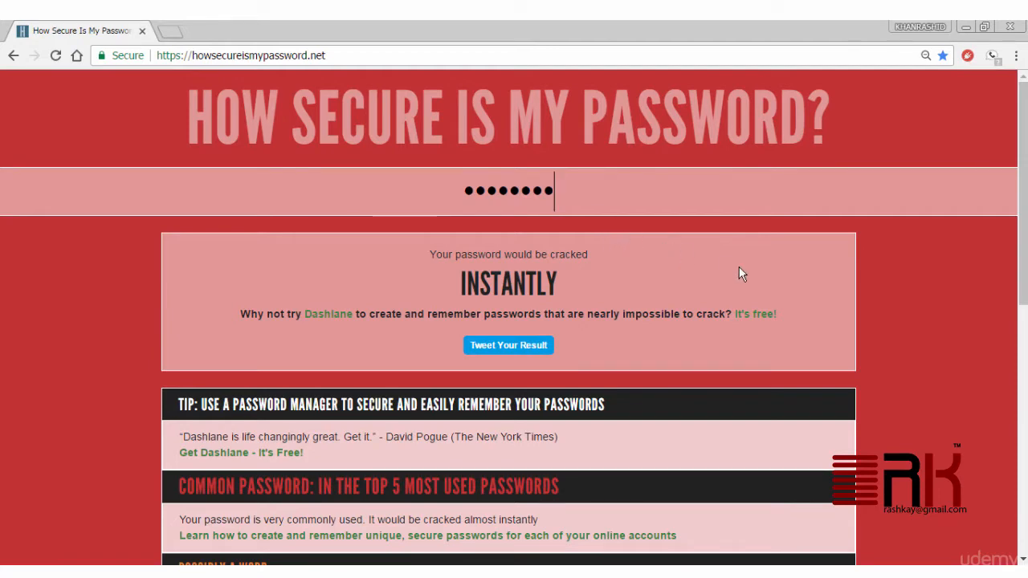
Enter test passwords into the password strength checker and read the crack-time estimate
{"action": "type", "text": "•"}
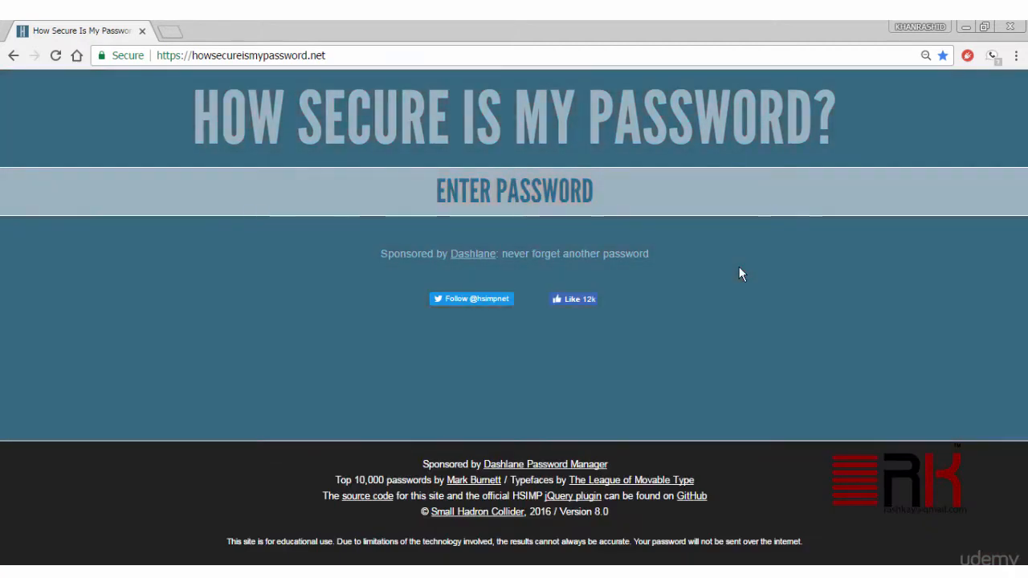
{"action": "type", "text": "••"}
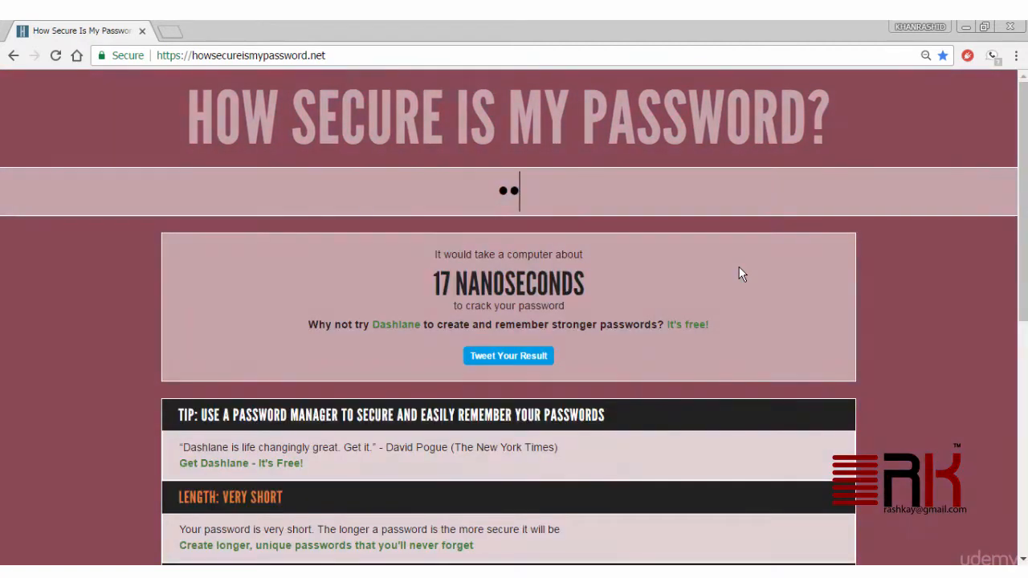
{"action": "type", "text": "x"}
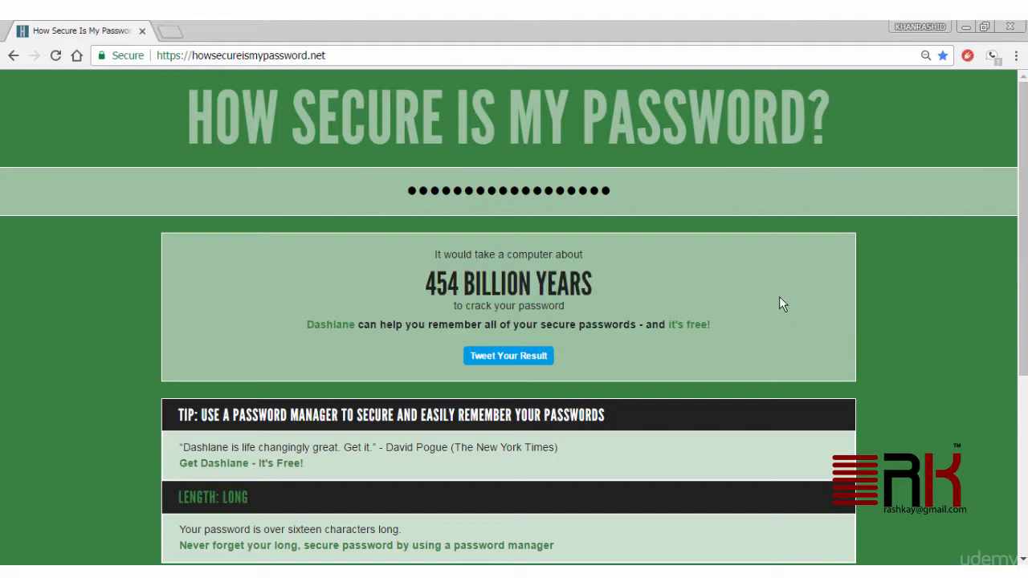
{"action": "mouse_move", "coordinate": [604, 249]}
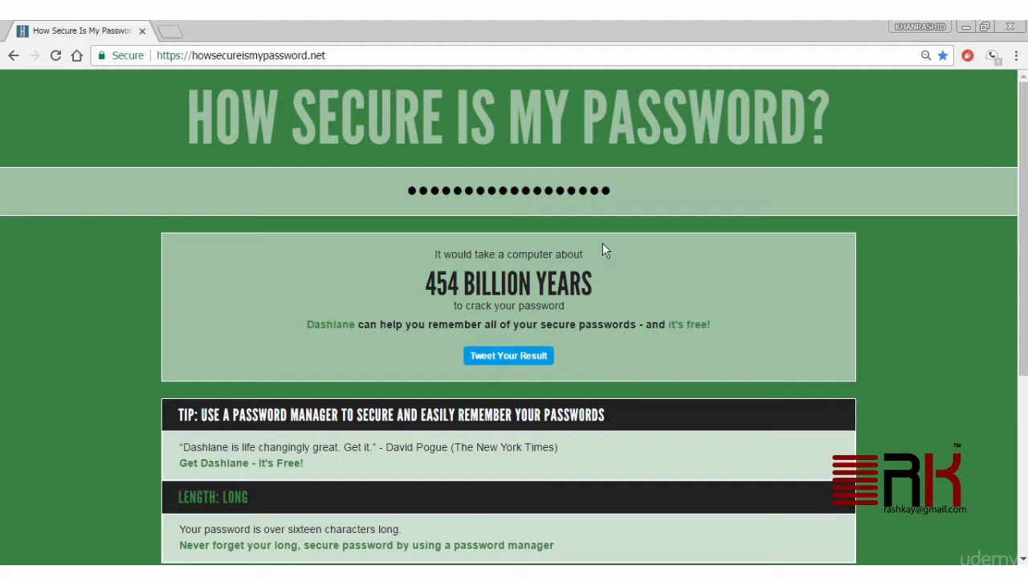